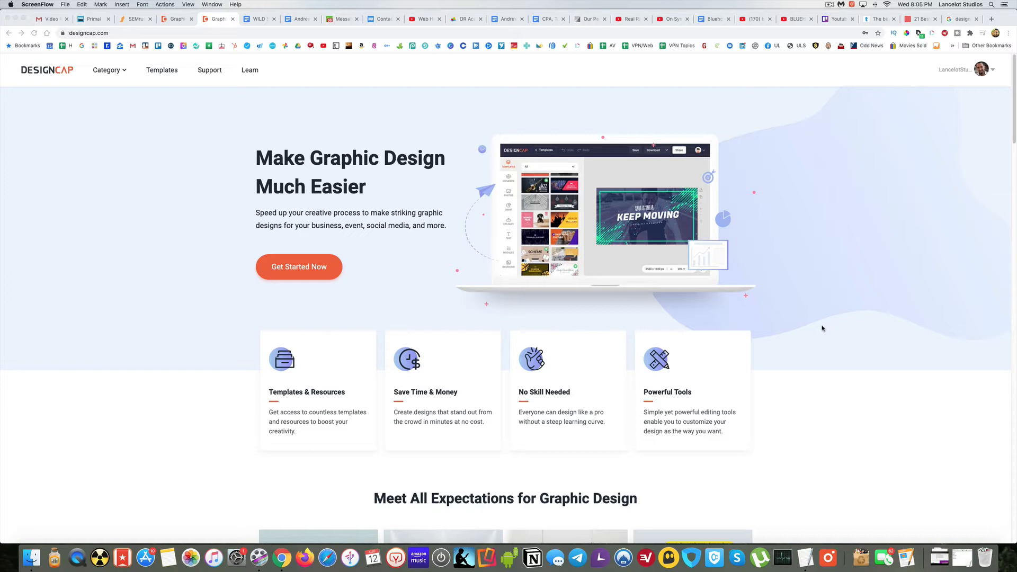
mouse_move(240, 187)
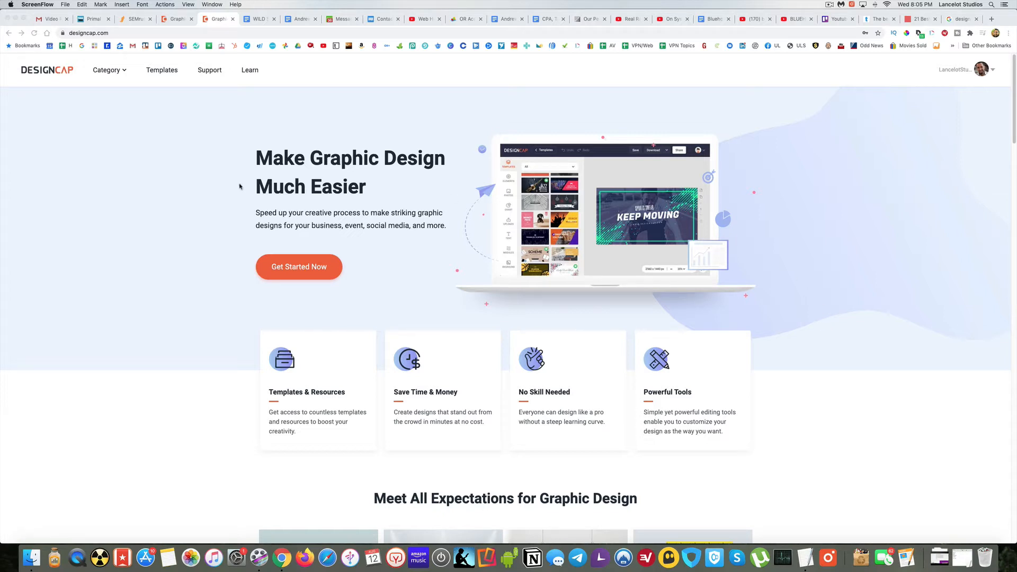
Choose YouTube Channel Art from the Social Media Graphic category menu
click(107, 70)
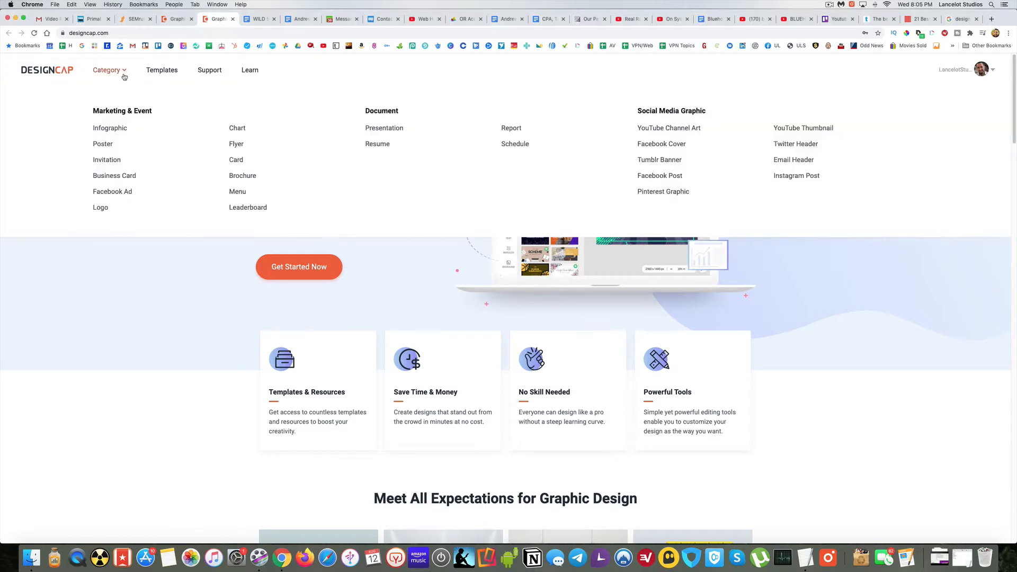
mouse_move(132, 144)
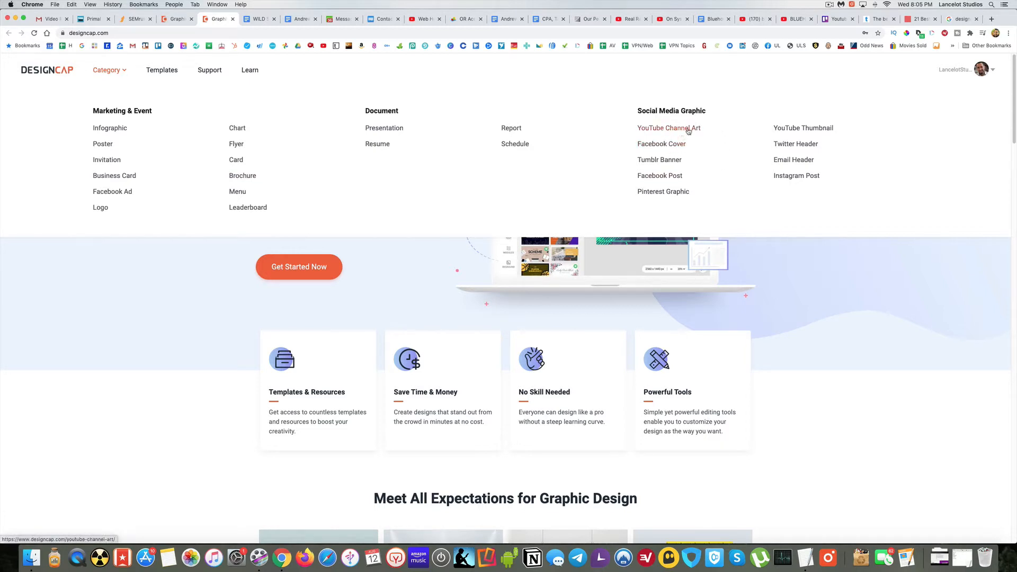
mouse_move(802, 128)
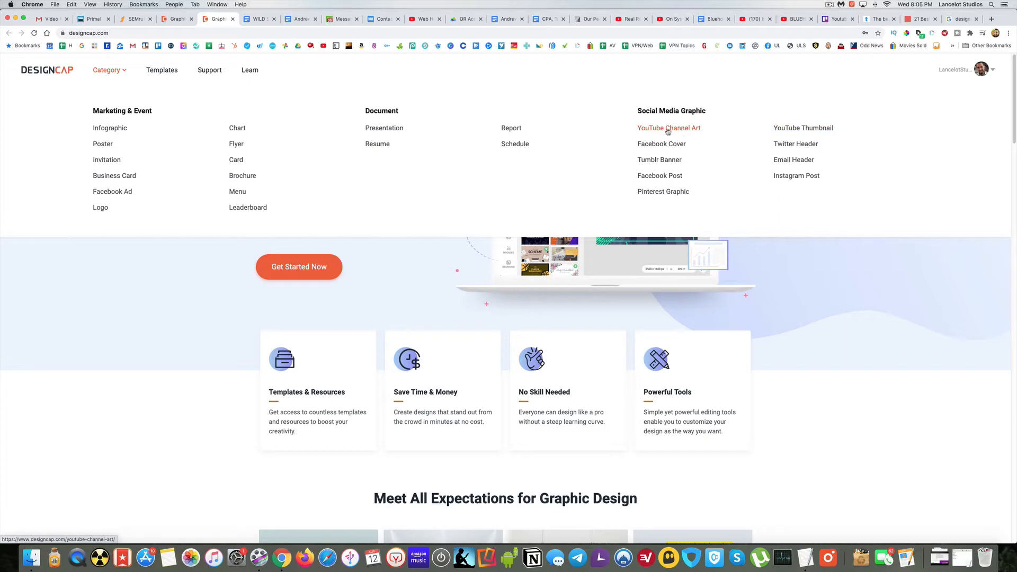
click(668, 127)
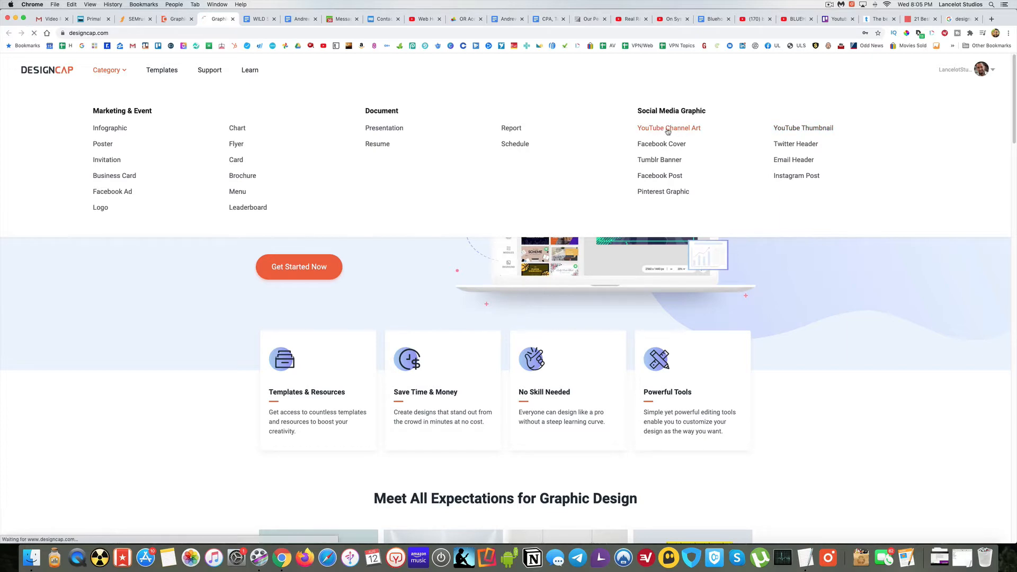
Start a blank 2560 x 1440 channel art design and sort templates by Popular after trying Recent
click(668, 127)
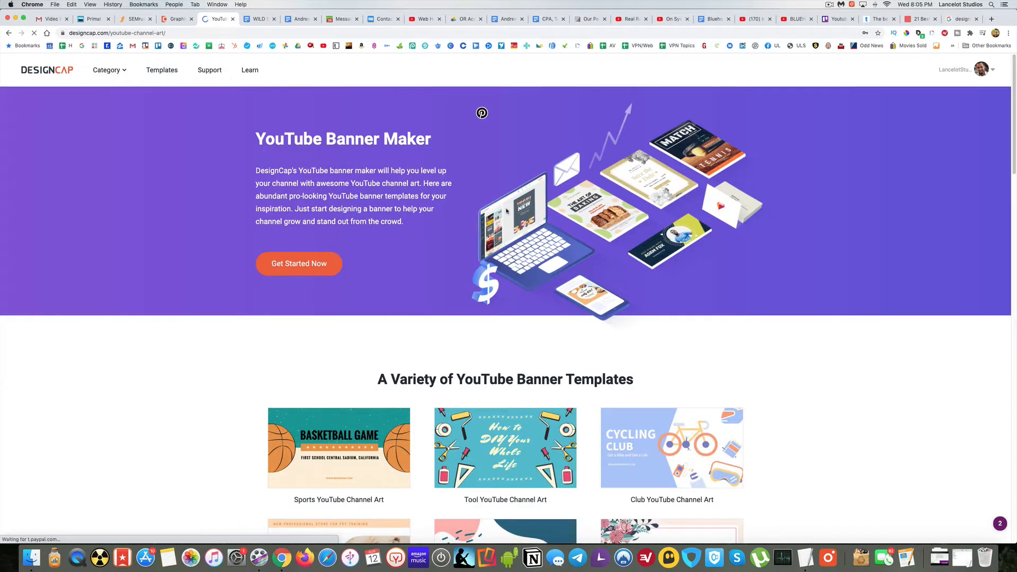
scroll(down, 3)
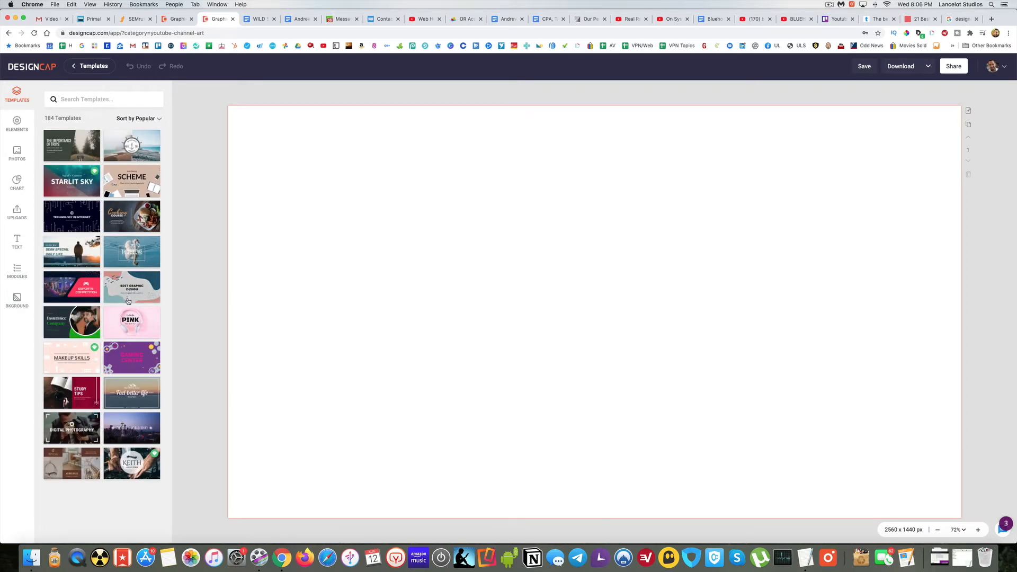
mouse_move(131, 441)
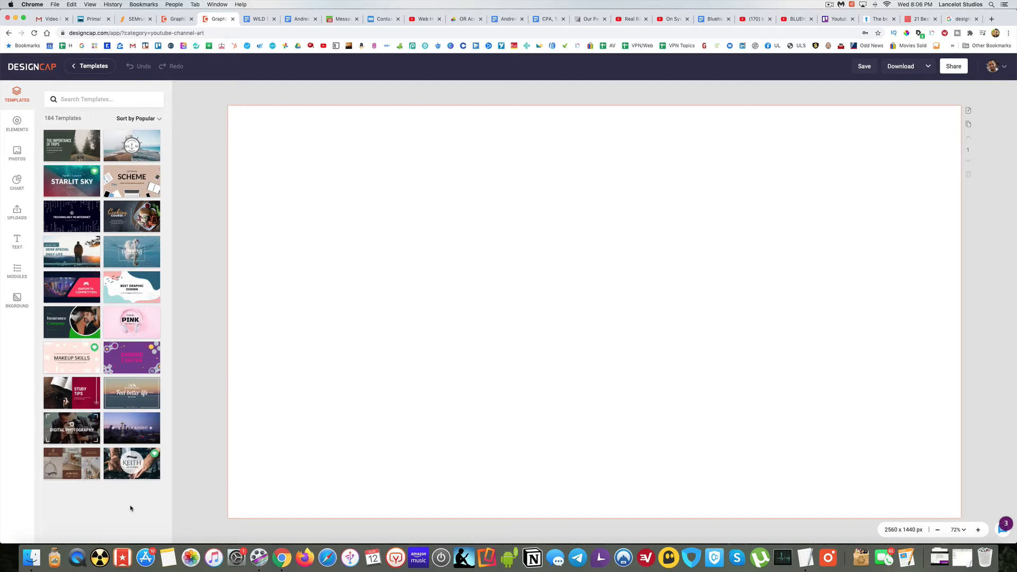
click(136, 118)
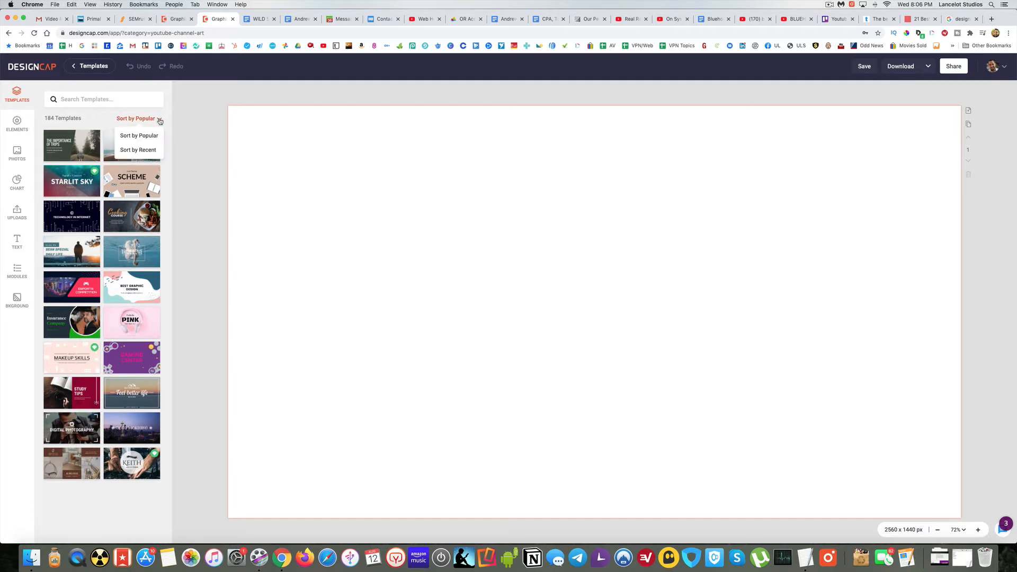
click(138, 150)
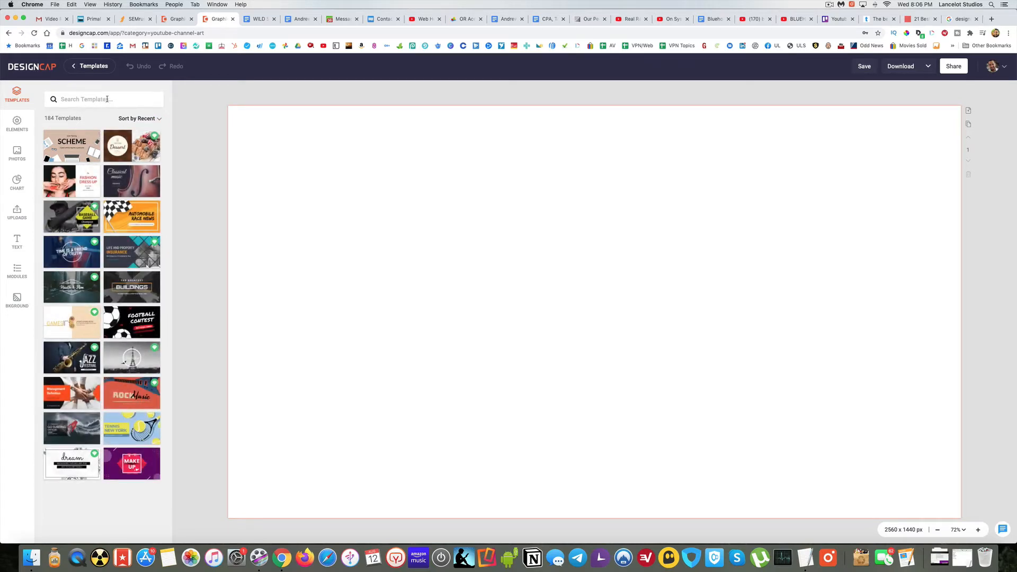
click(138, 119)
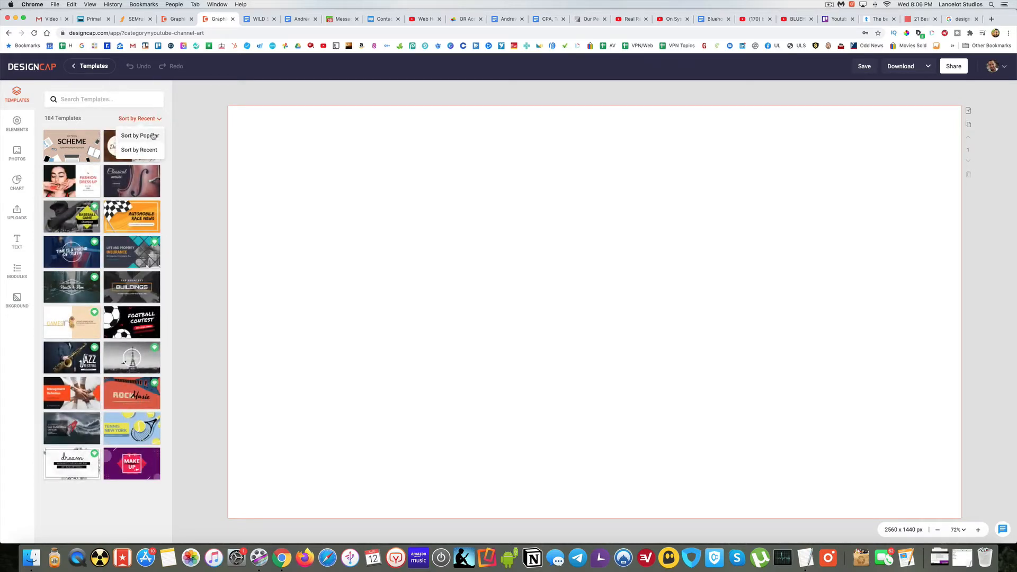
click(139, 135)
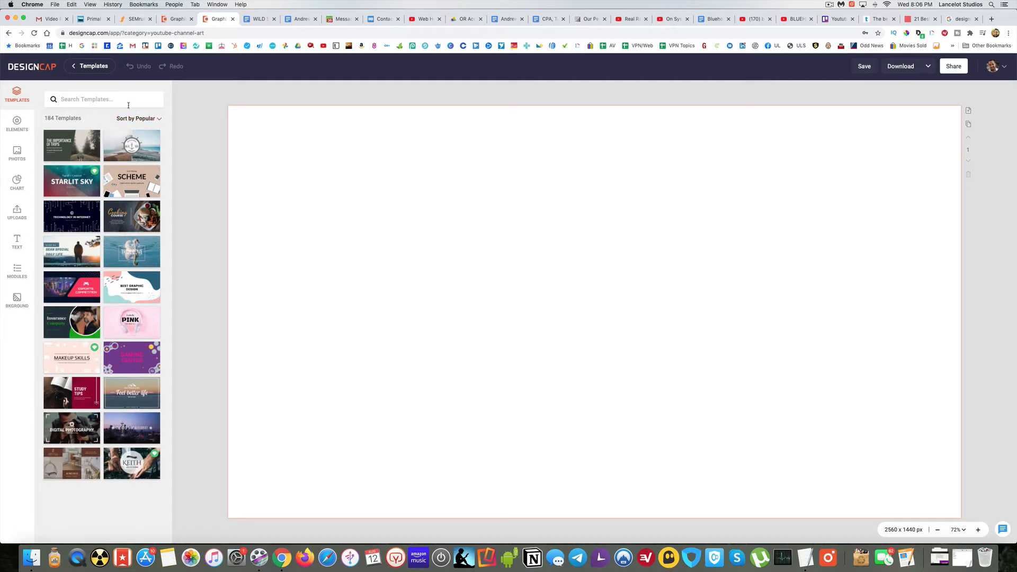
Search templates for 'BOOK', preview a few, and apply the Book Club bookshelf template
click(104, 99)
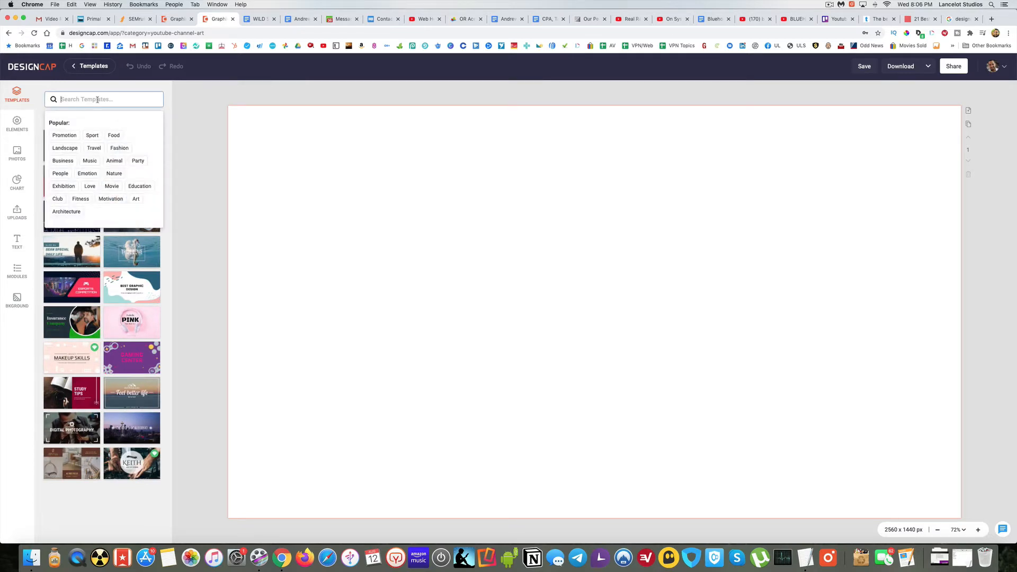
text(BOOK)
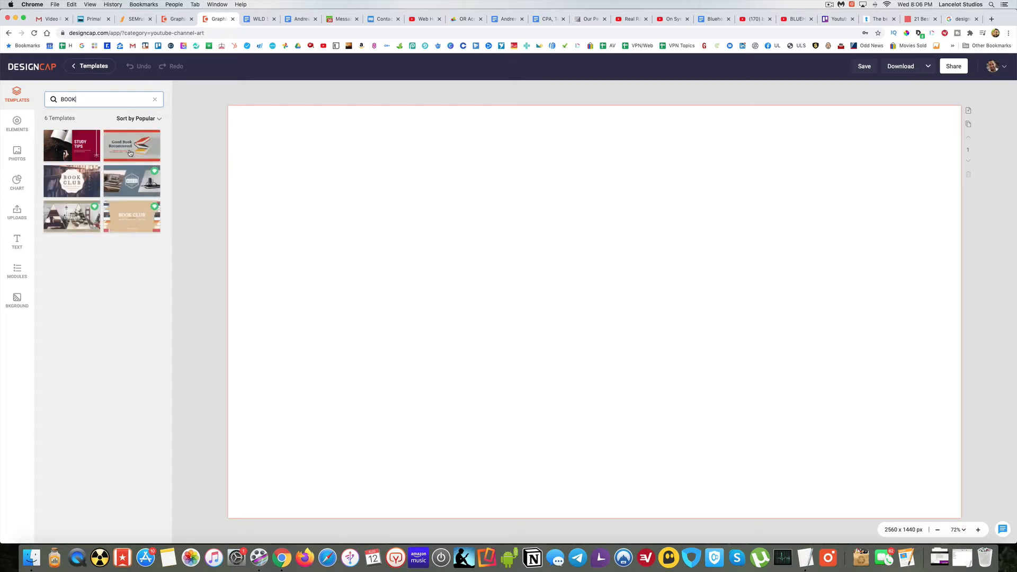
click(132, 144)
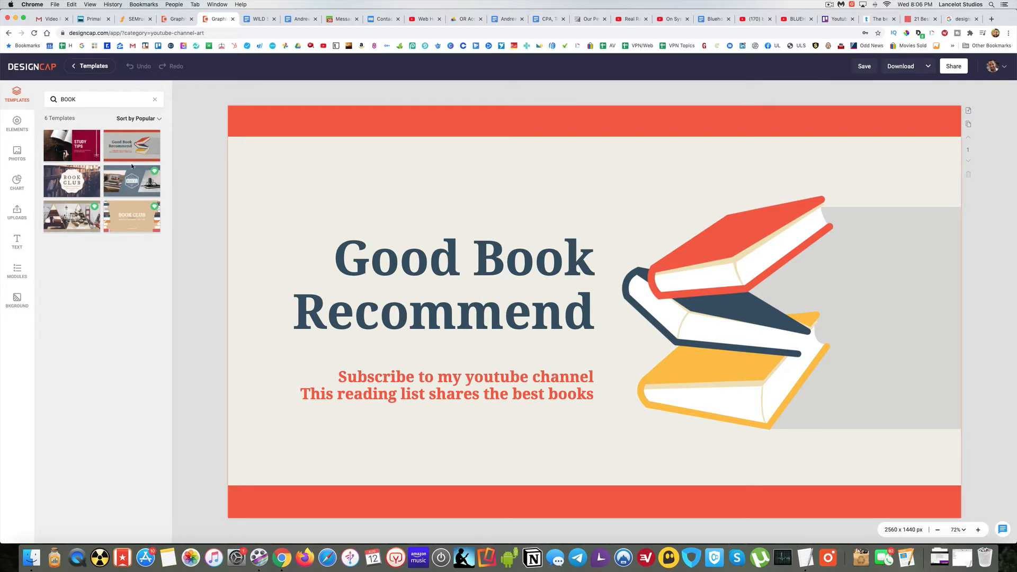
click(132, 180)
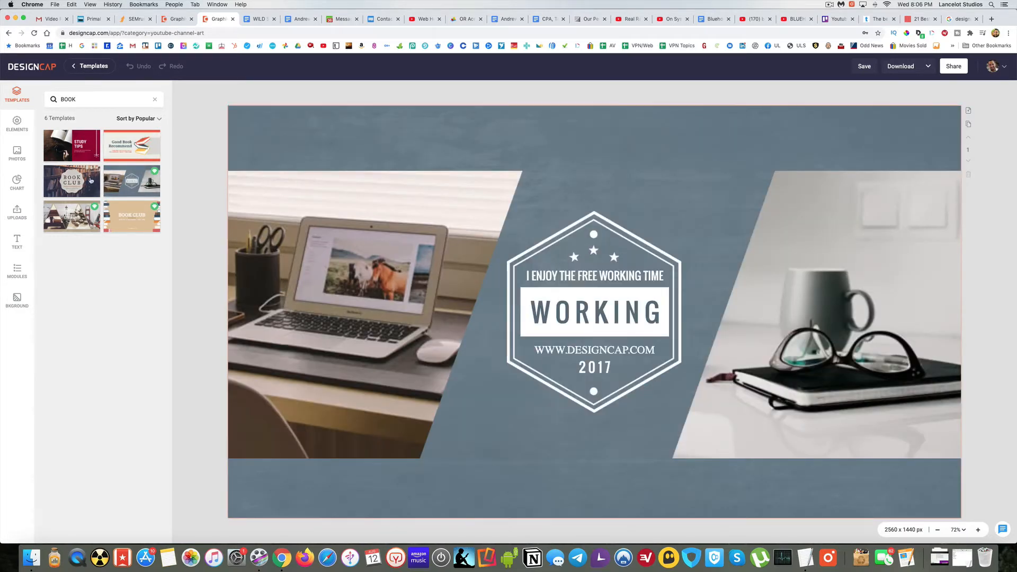
click(71, 181)
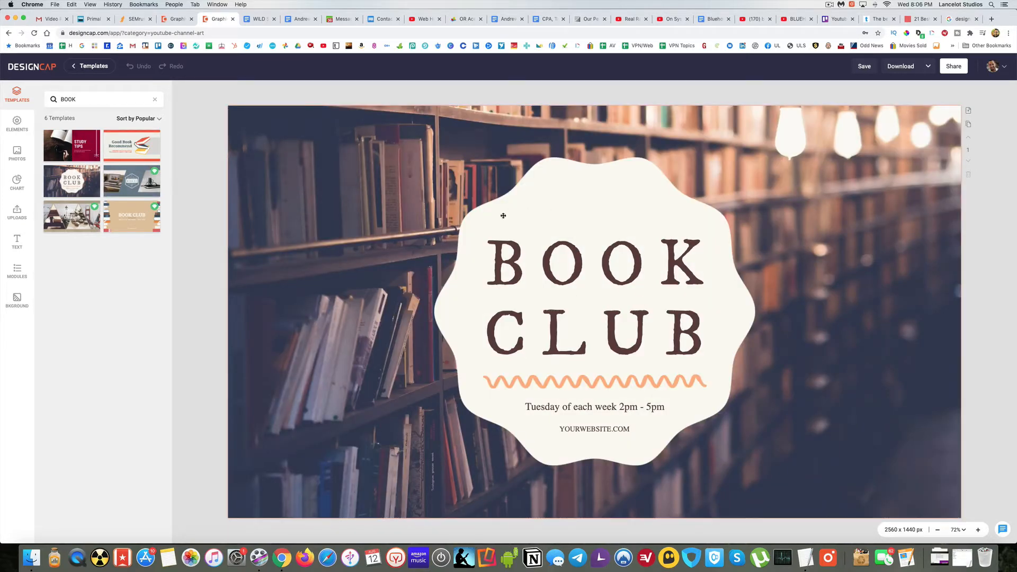
mouse_move(545, 306)
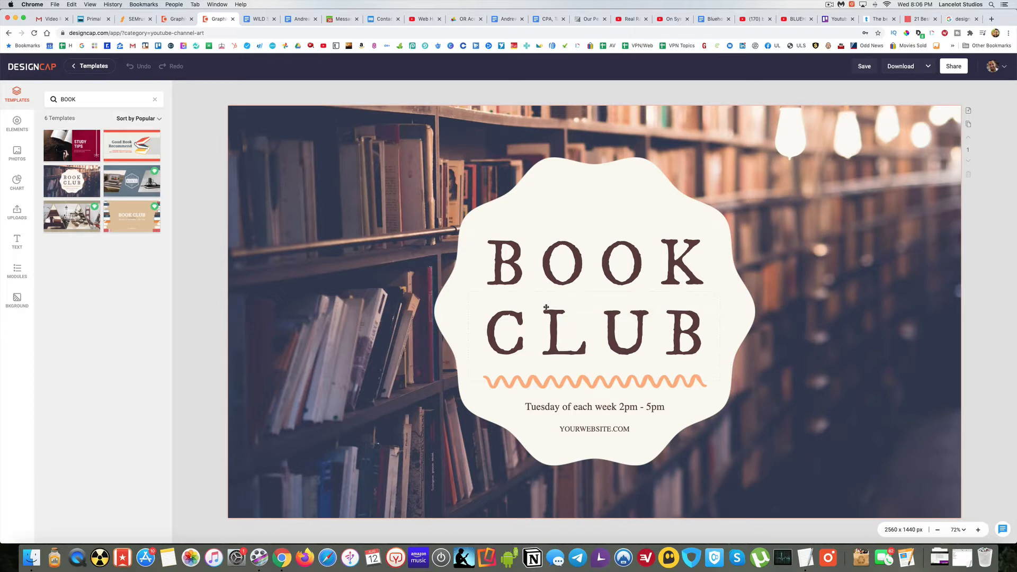
mouse_move(659, 321)
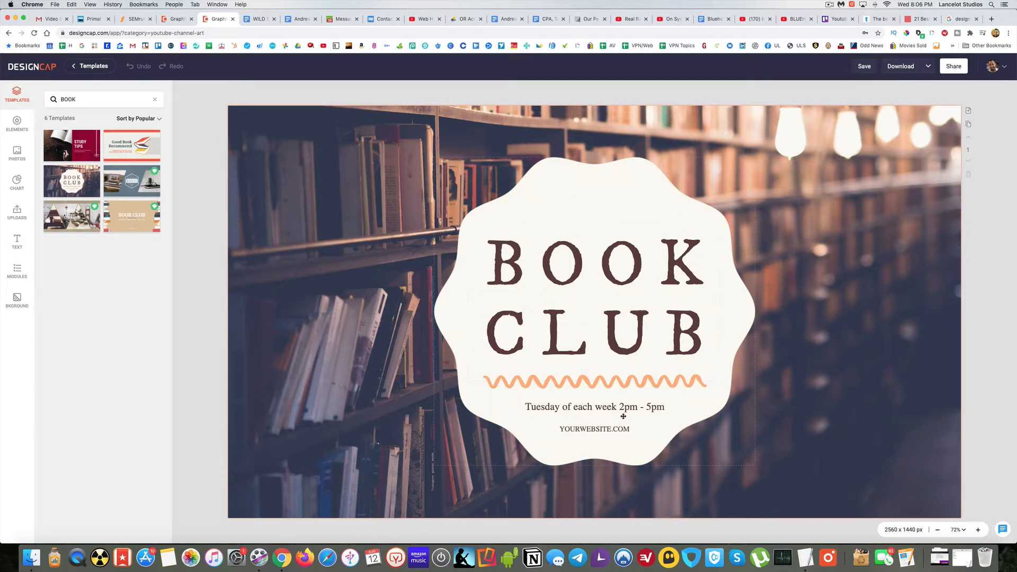
Replace the badge word CLUB with REVIEWS under the BOOK heading
click(863, 67)
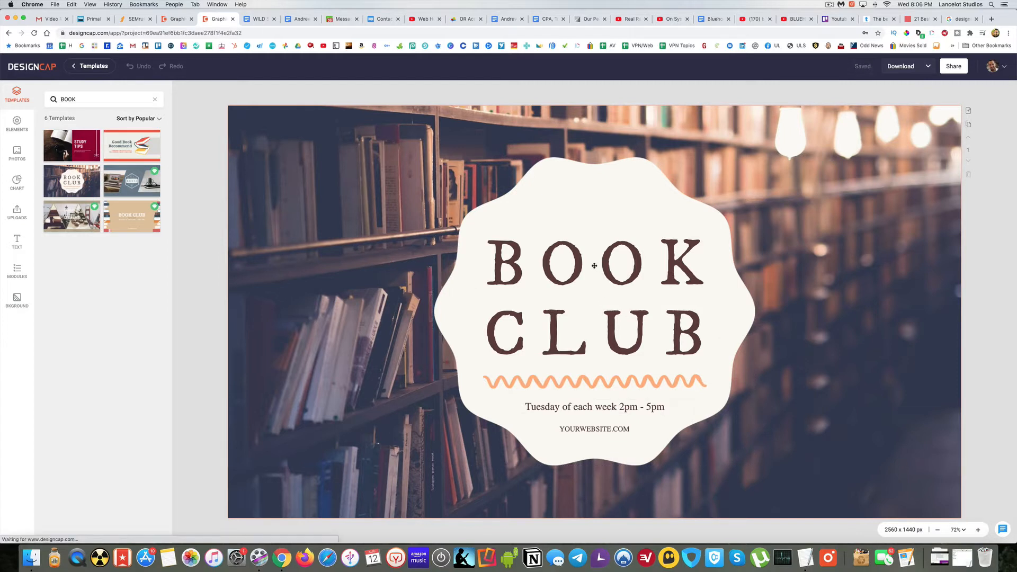
mouse_move(580, 264)
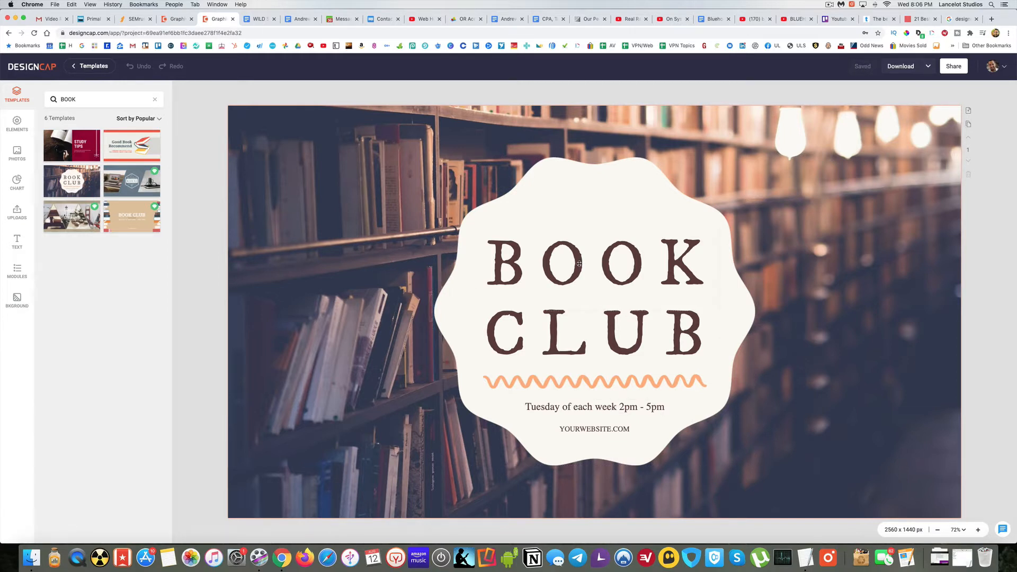
click(577, 263)
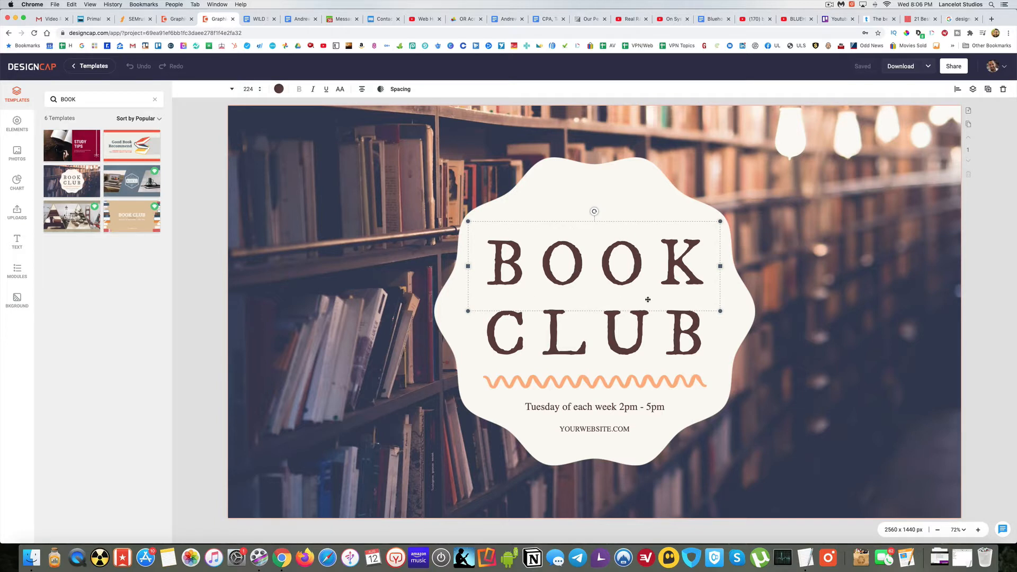
mouse_move(624, 259)
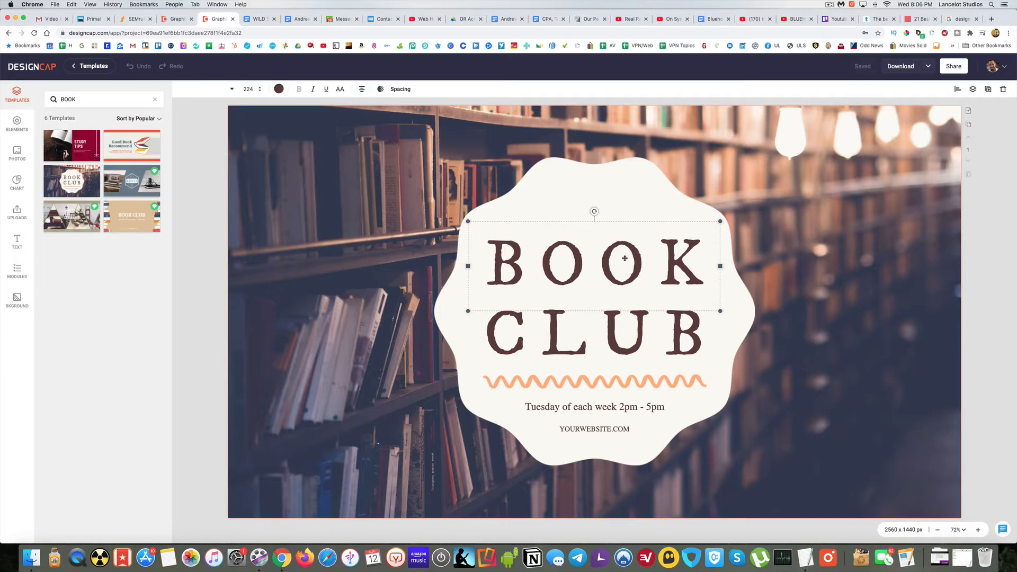
double_click(593, 260)
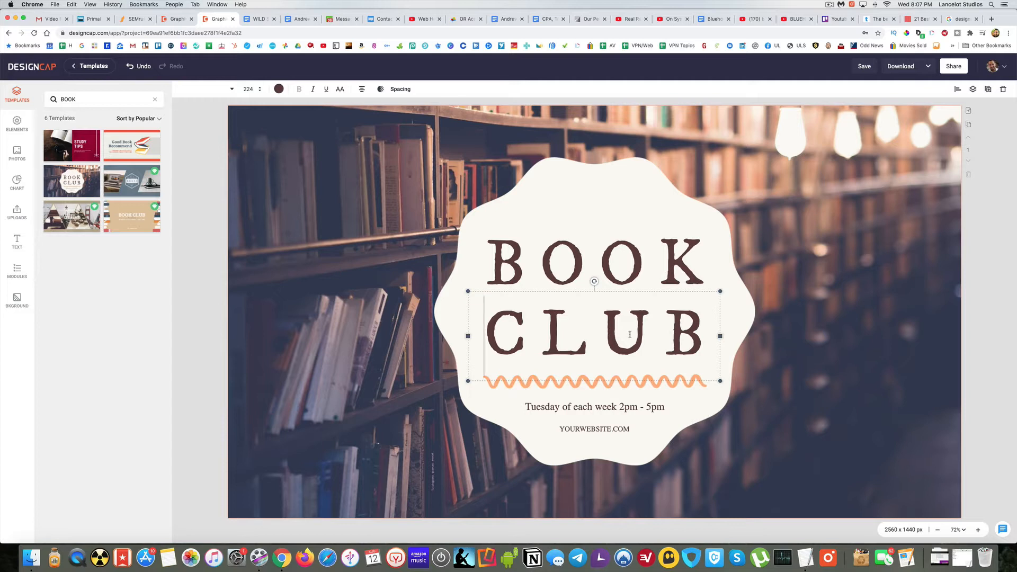
double_click(508, 334)
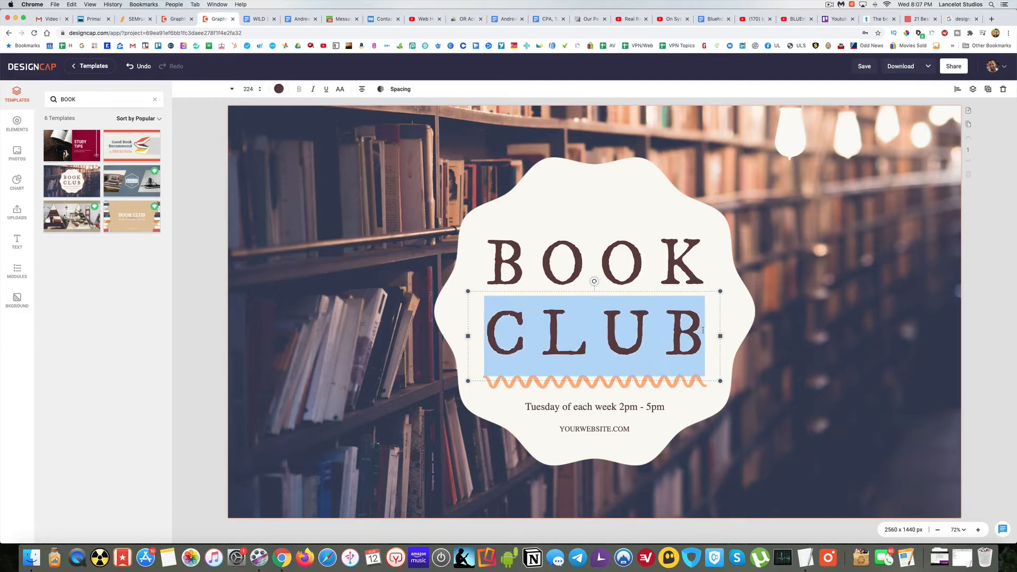
text(REVIEWS)
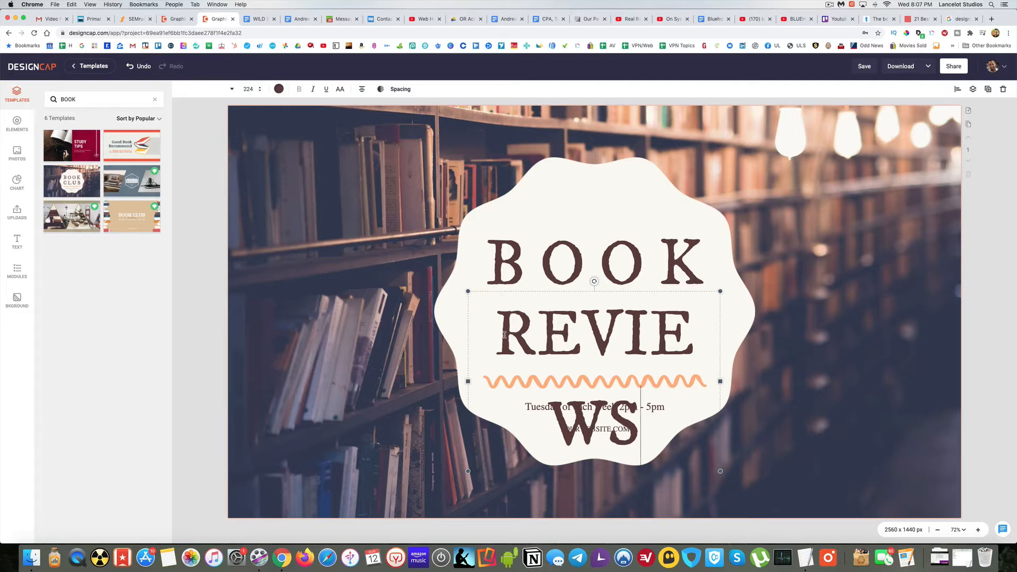
Set the REVIEWS text size to 96
triple_click(593, 335)
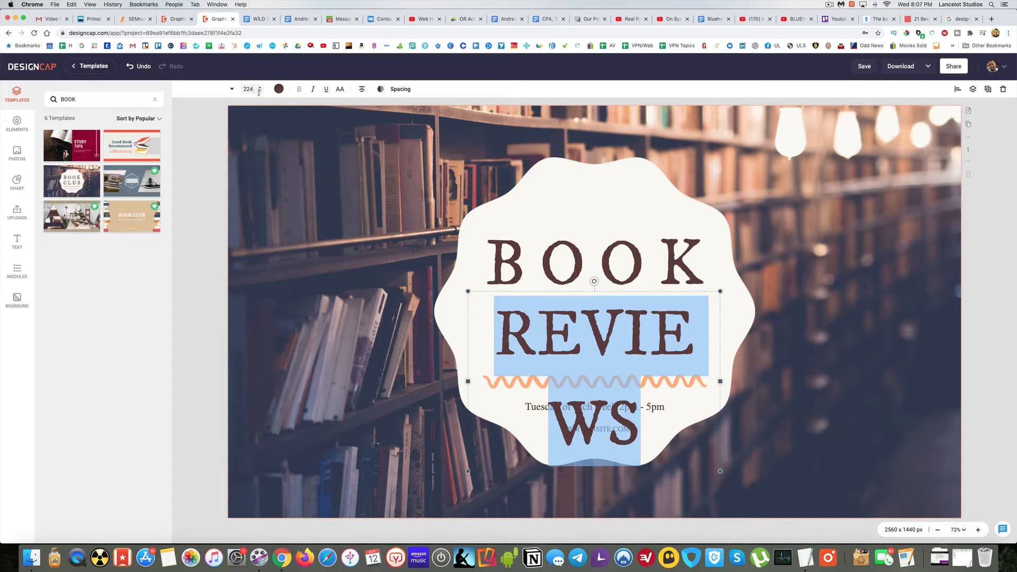
click(248, 89)
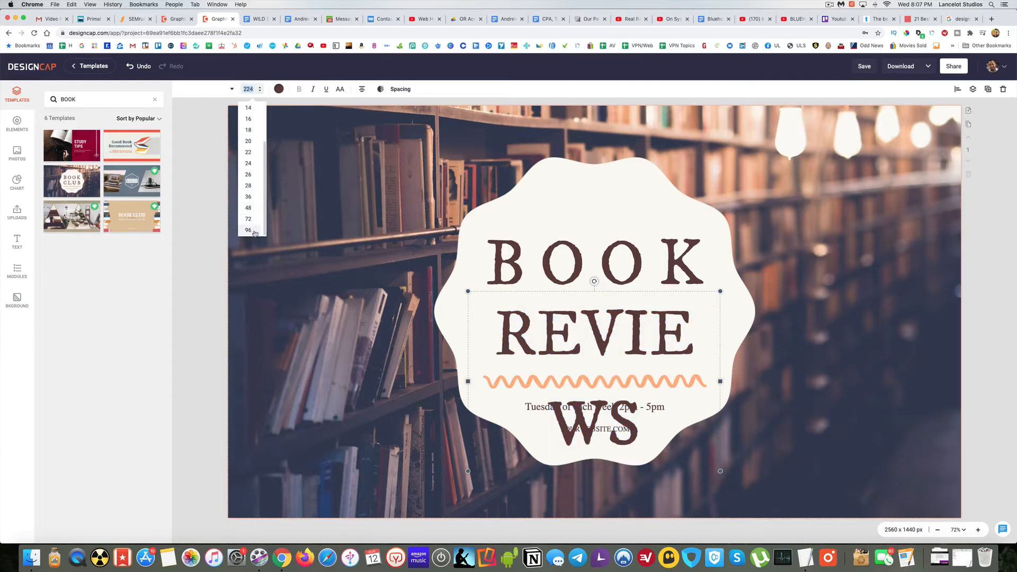
click(248, 230)
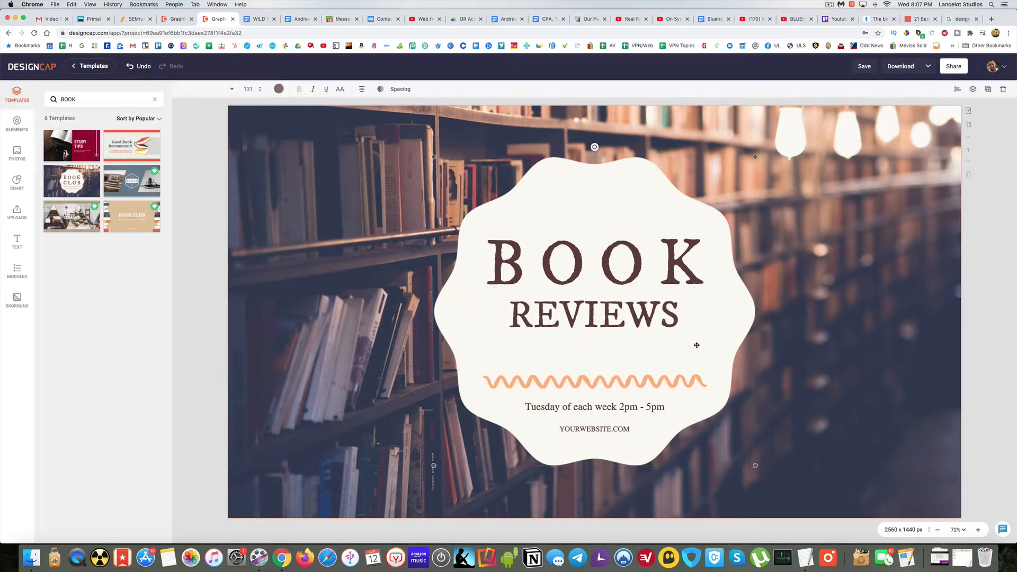
click(593, 315)
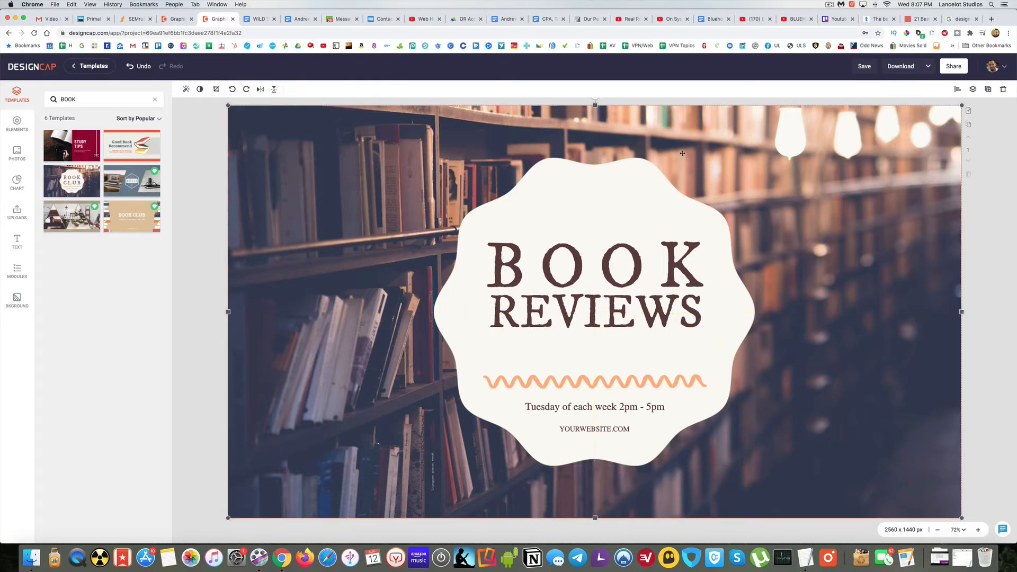
Drag the orange wavy divider up to sit just beneath the BOOK REVIEWS heading
click(592, 282)
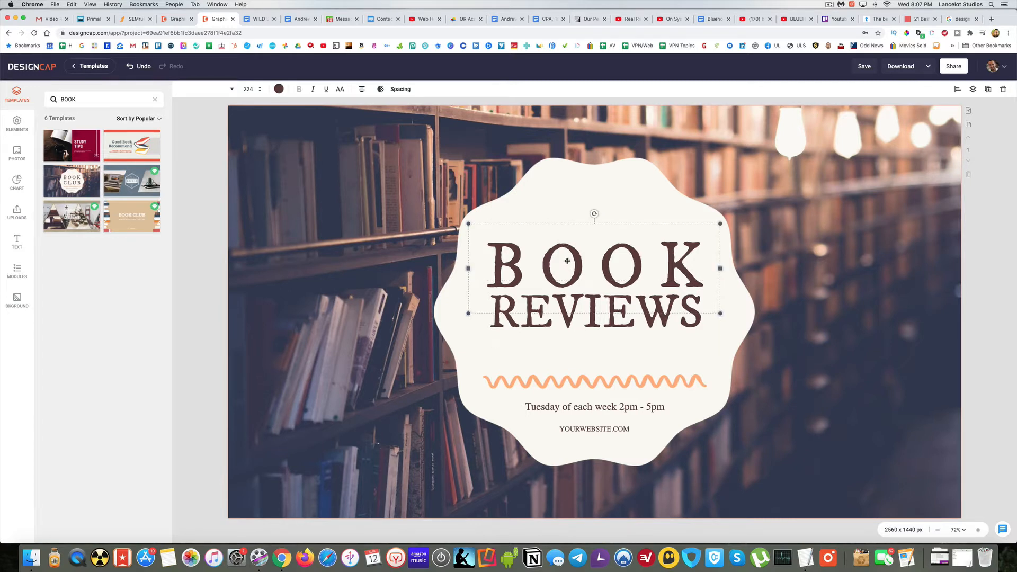
click(593, 381)
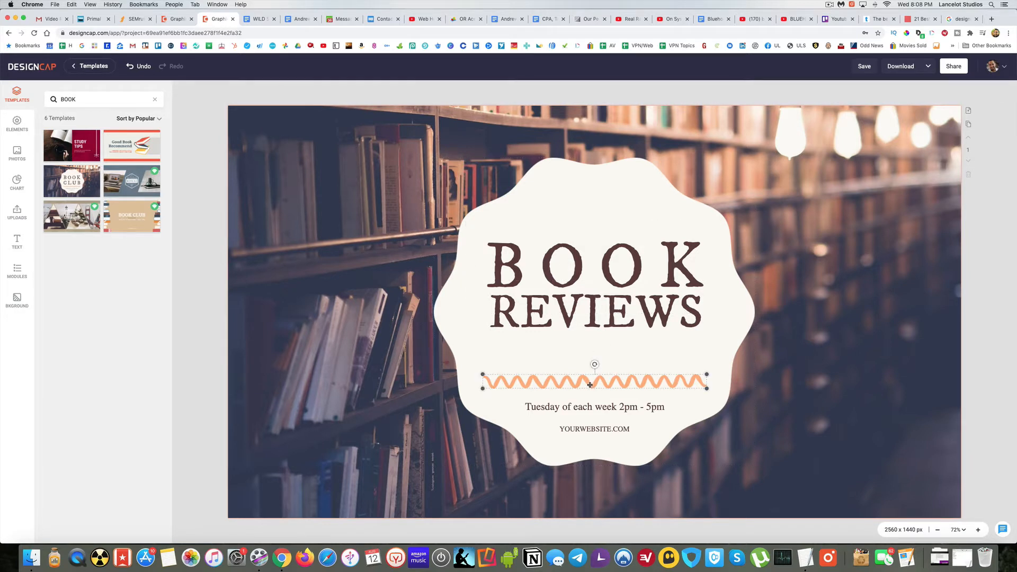
drag(594, 381, 594, 343)
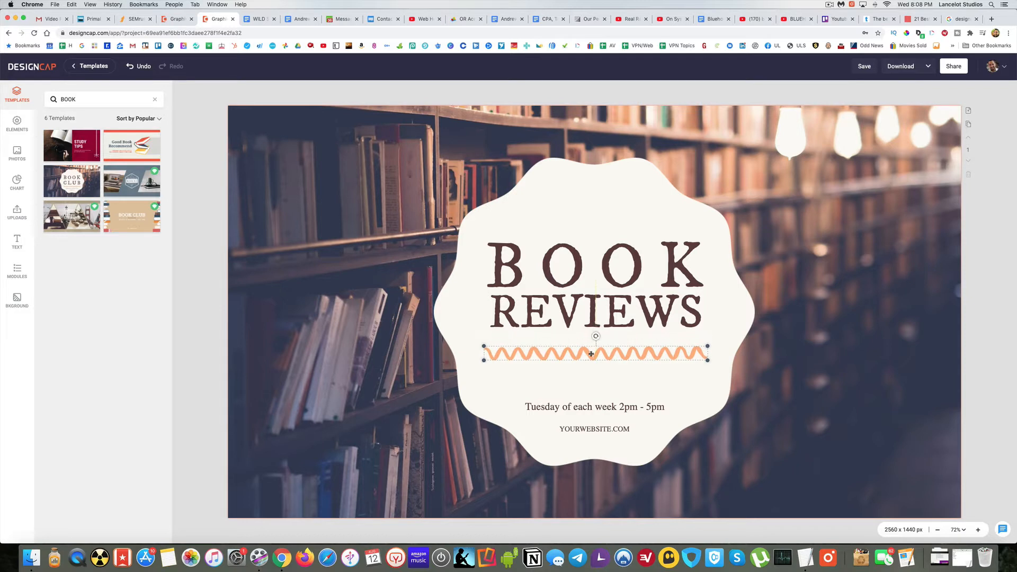
click(593, 406)
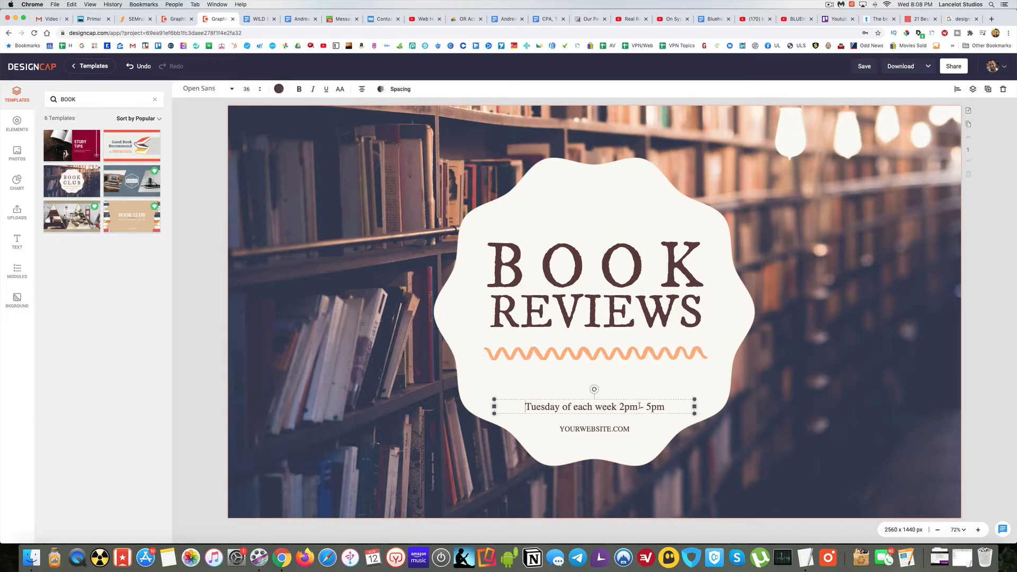
Retype the date line as 'NEW VIDEOS EVERY SUNDAY', then raise it and the website line
triple_click(594, 406)
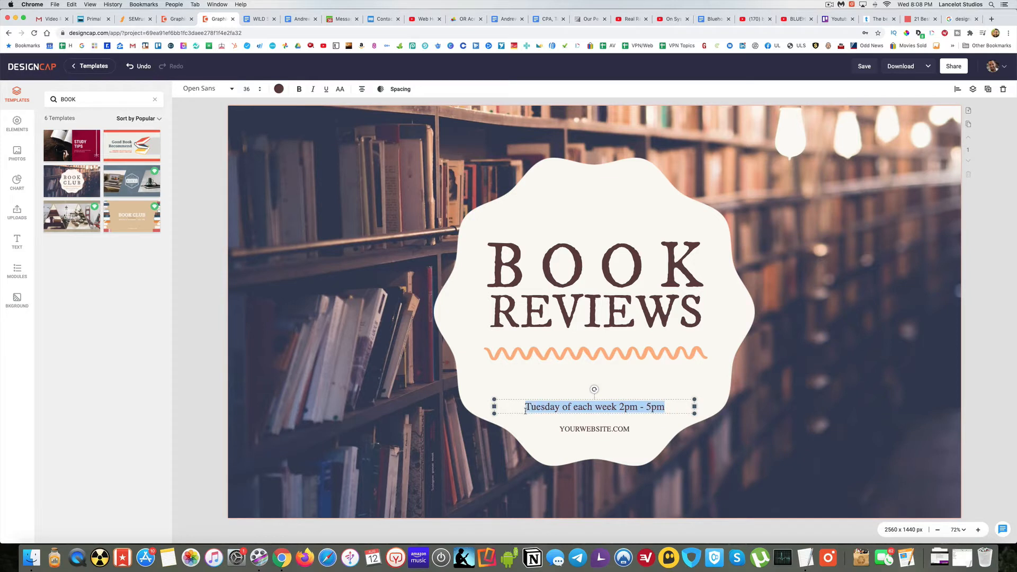
text(NEW VIDEOS EVERY)
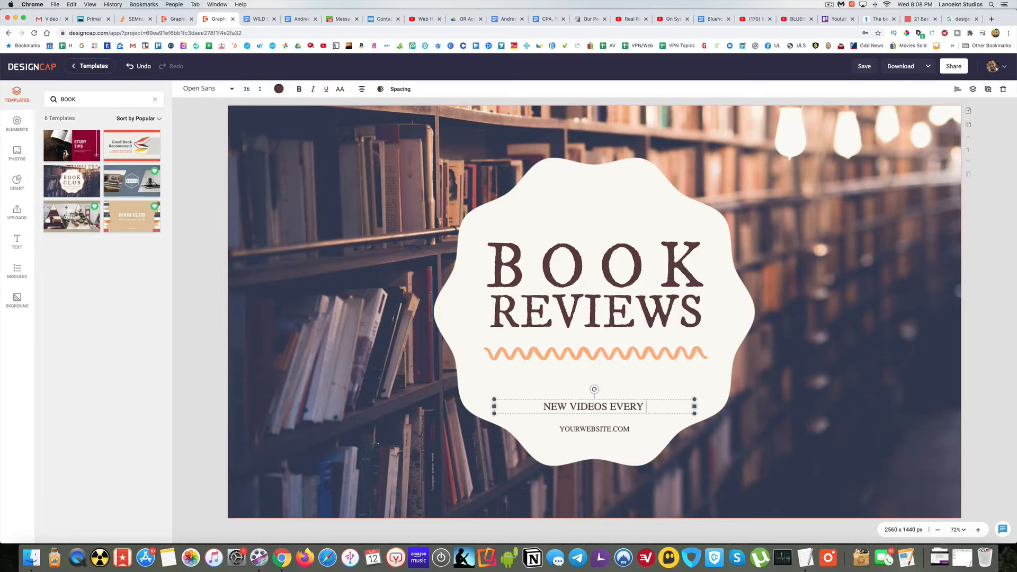
text(SUNDAY)
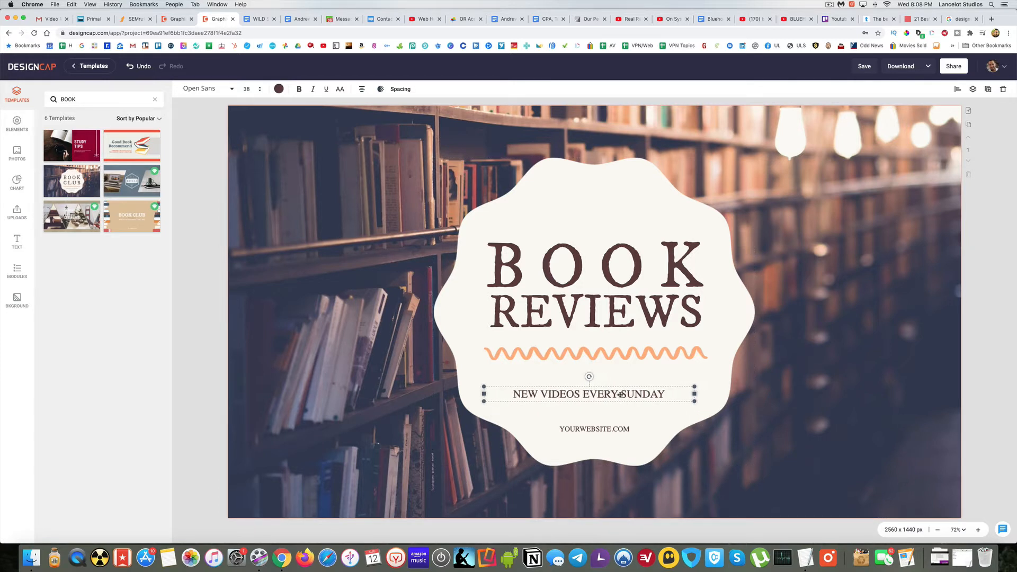
drag(588, 394, 593, 388)
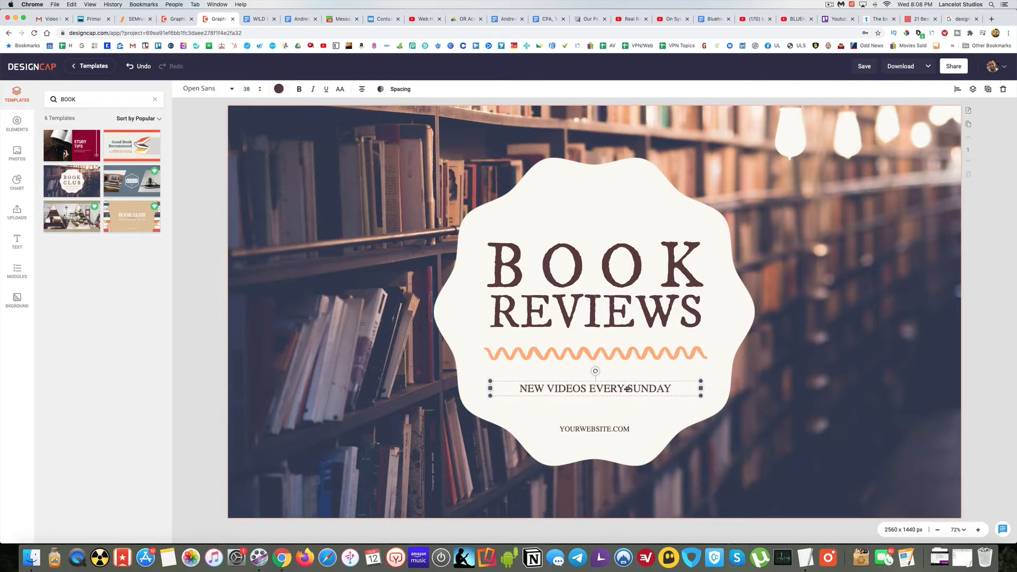
click(593, 428)
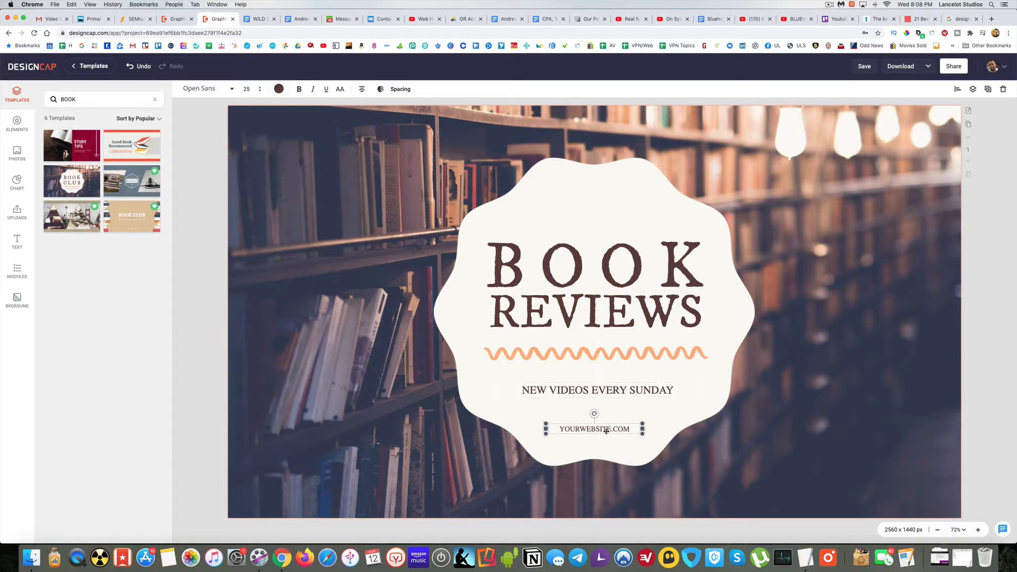
drag(593, 429, 593, 408)
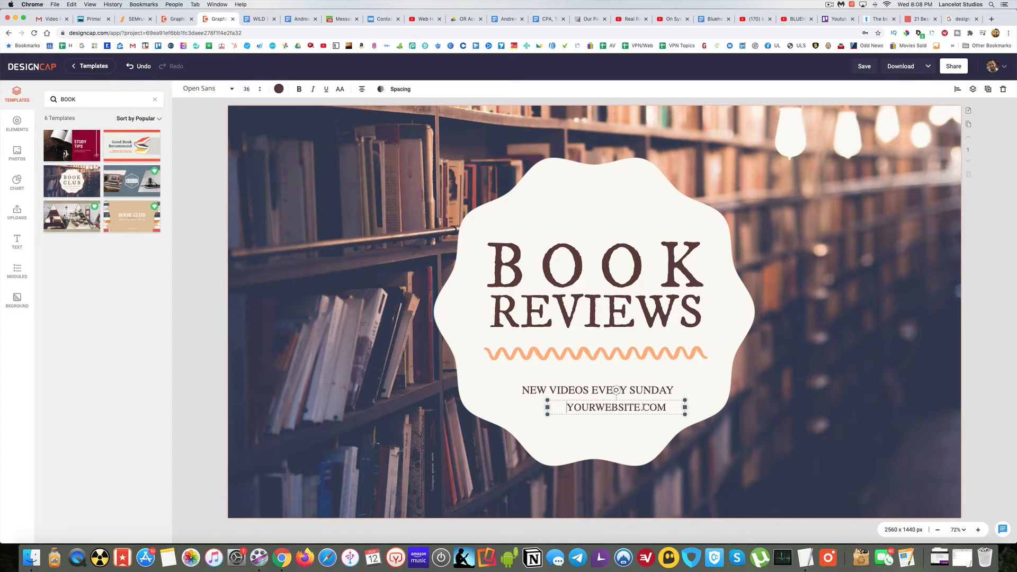
Replace the website text with 'BOOKREVIEWS.COM'
double_click(616, 407)
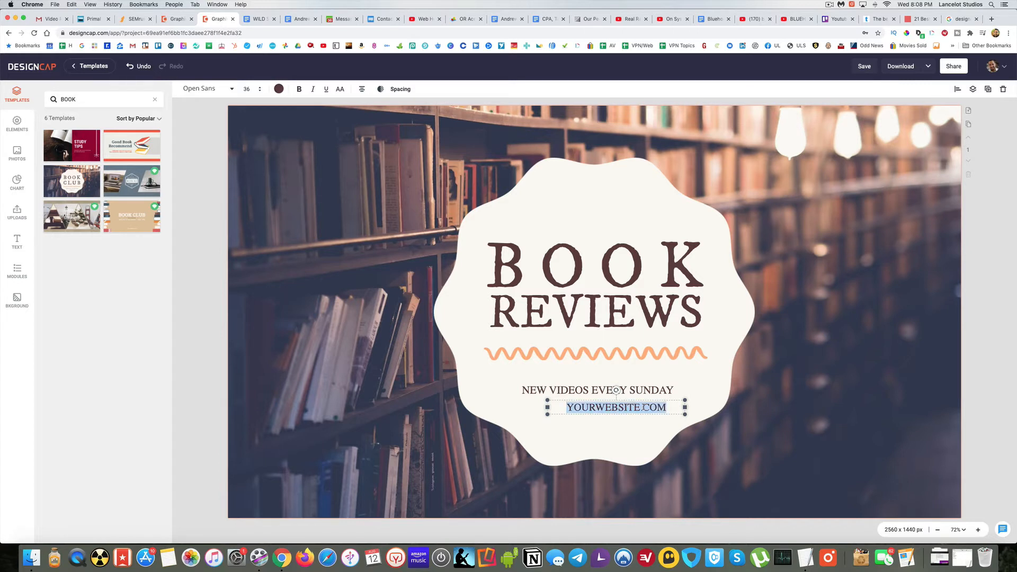
text(BOOK)
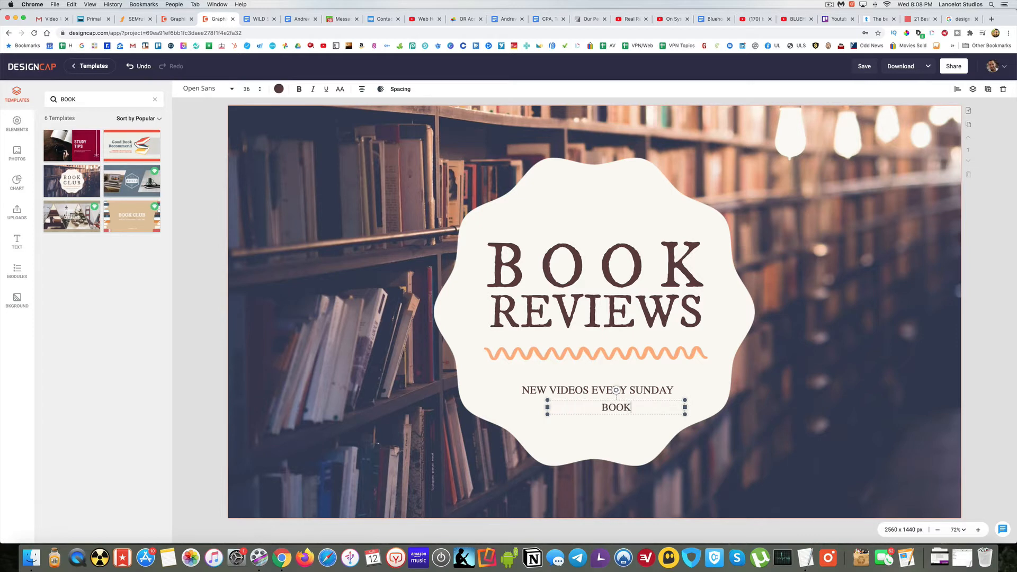
text(REVIEWS.COM)
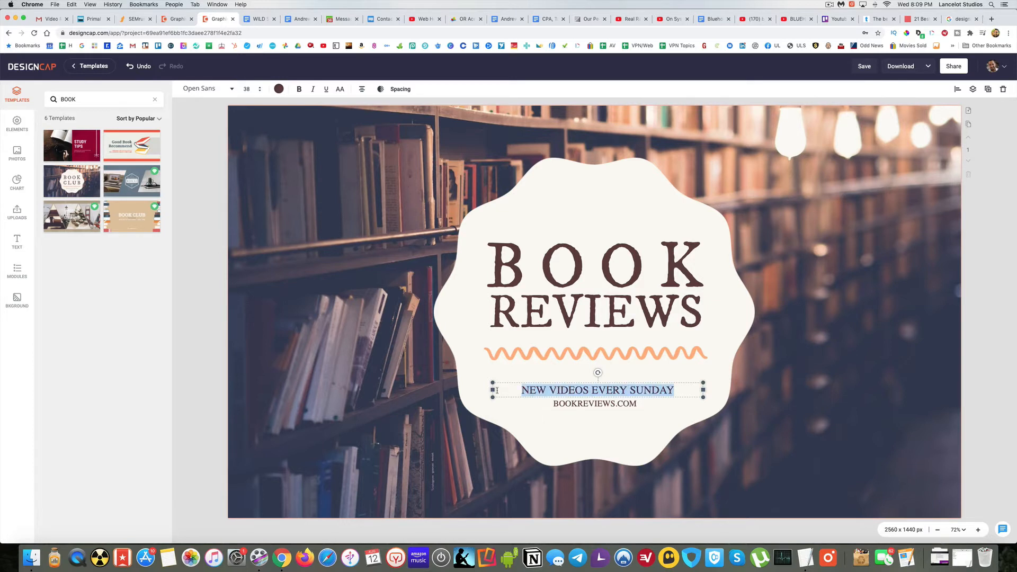
Retype the tagline as 'New Videos Every Sunday' and enlarge it by its handle
text(New V)
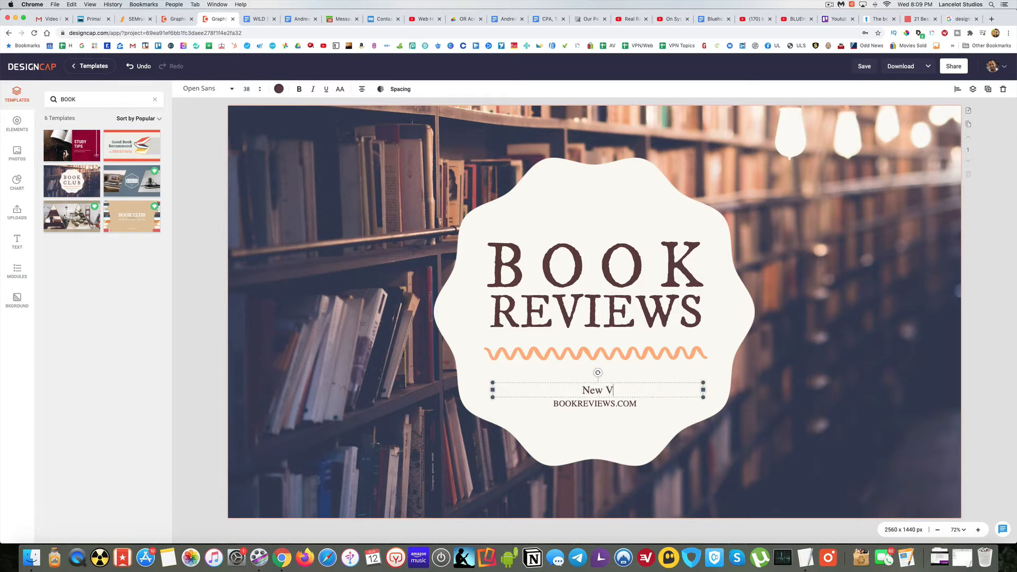
text(idoes E)
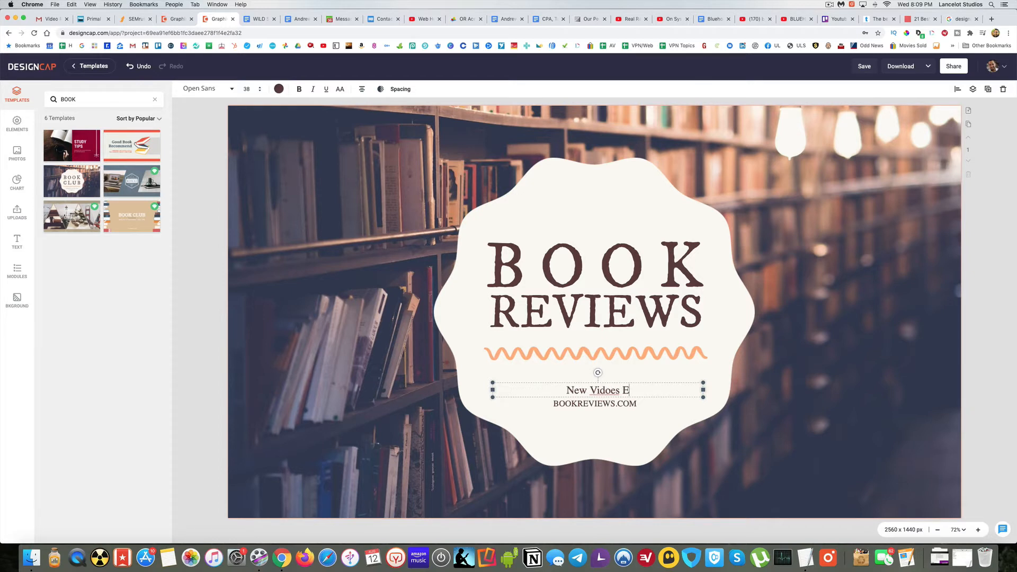
text(New Videos Every)
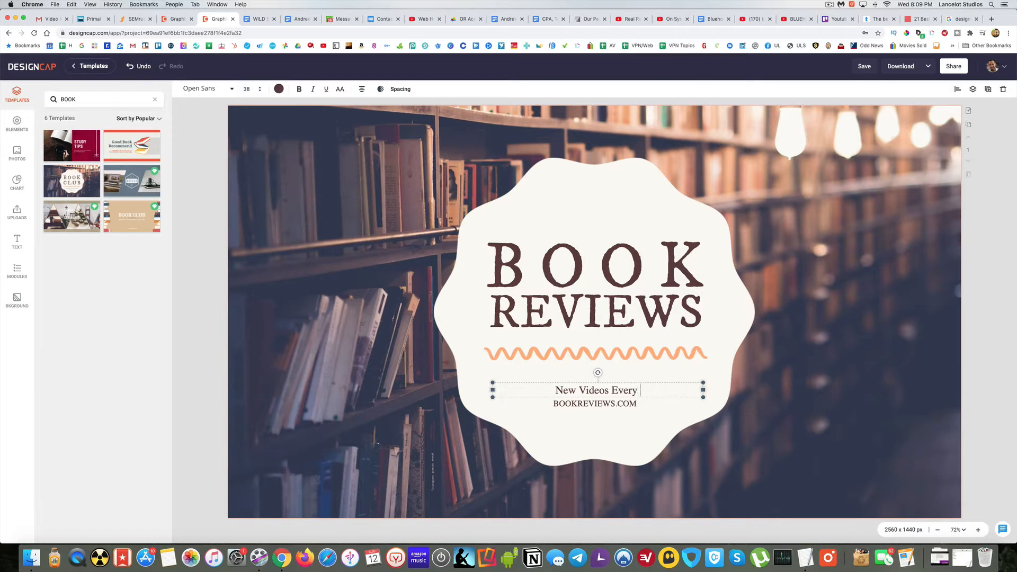
text(Sunday)
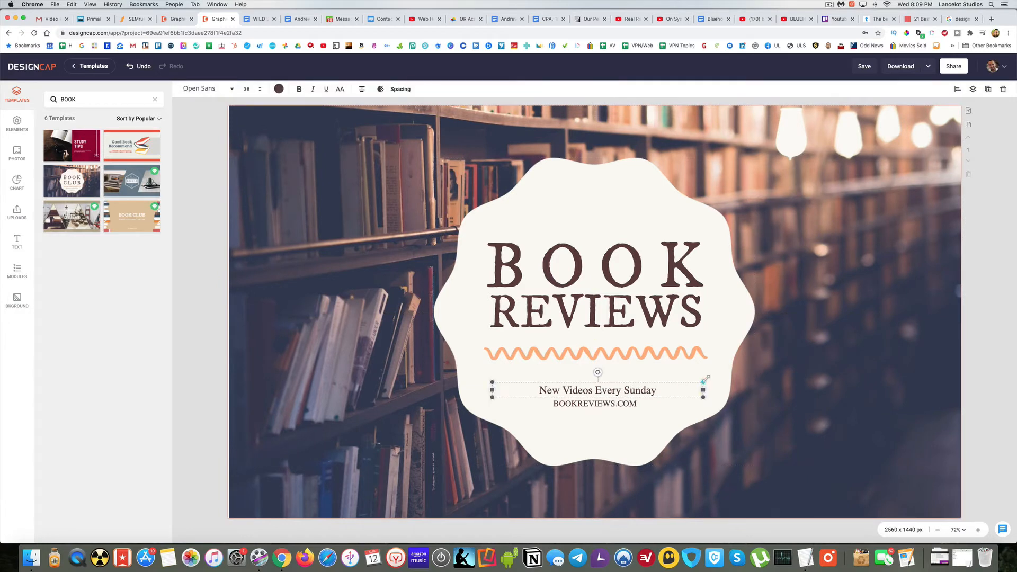
drag(704, 389, 734, 390)
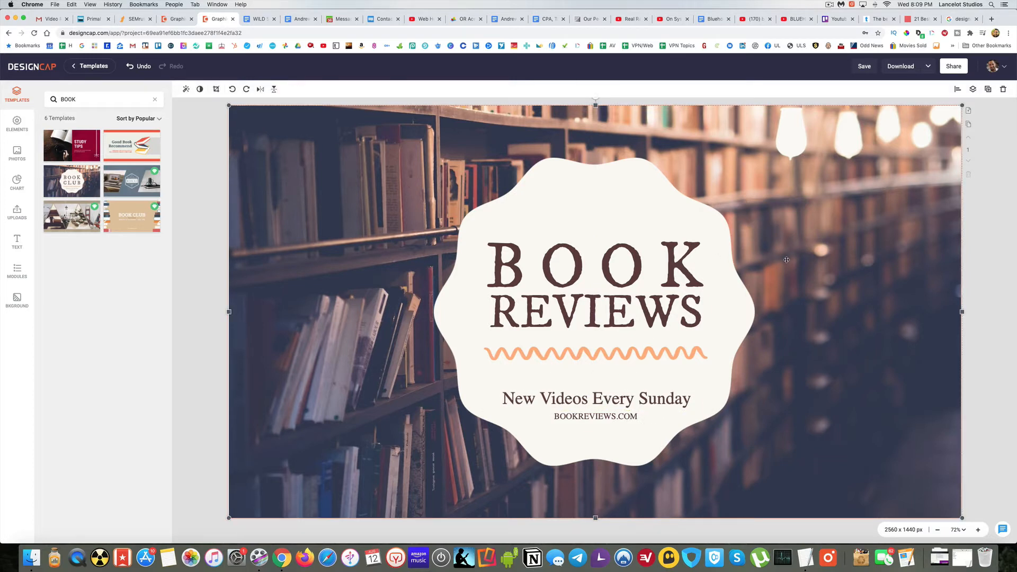
click(594, 398)
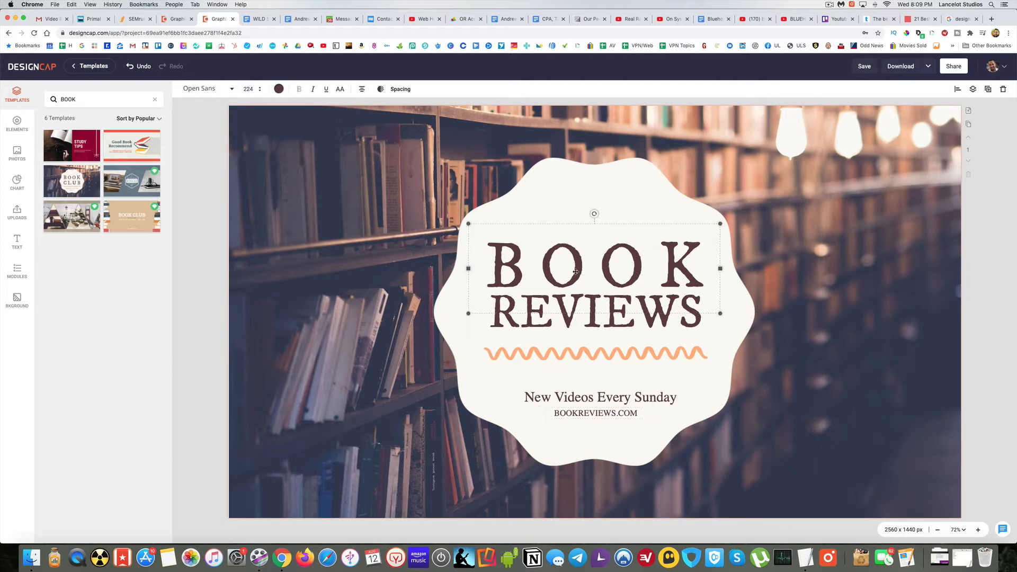
mouse_move(288, 97)
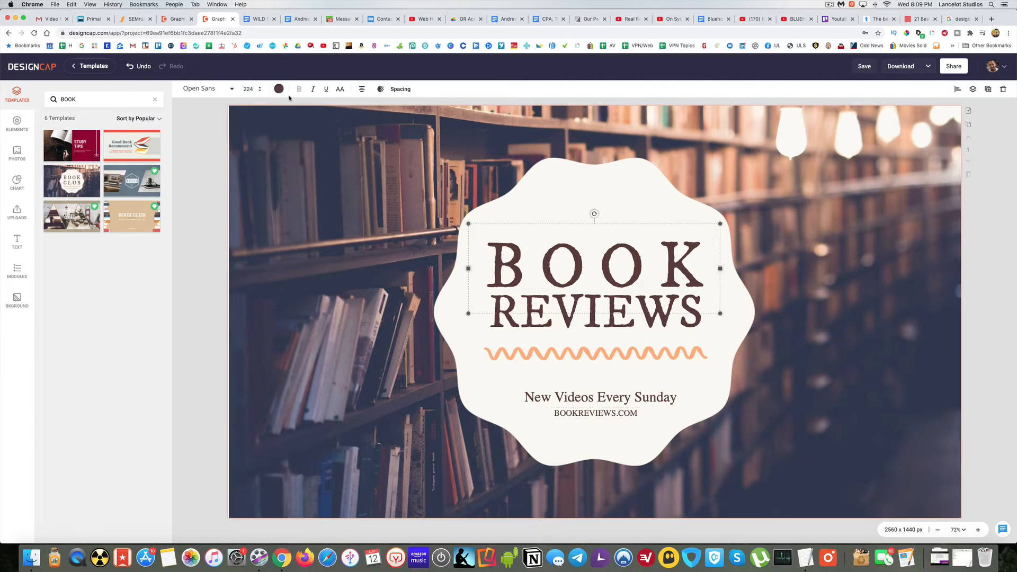
mouse_move(279, 89)
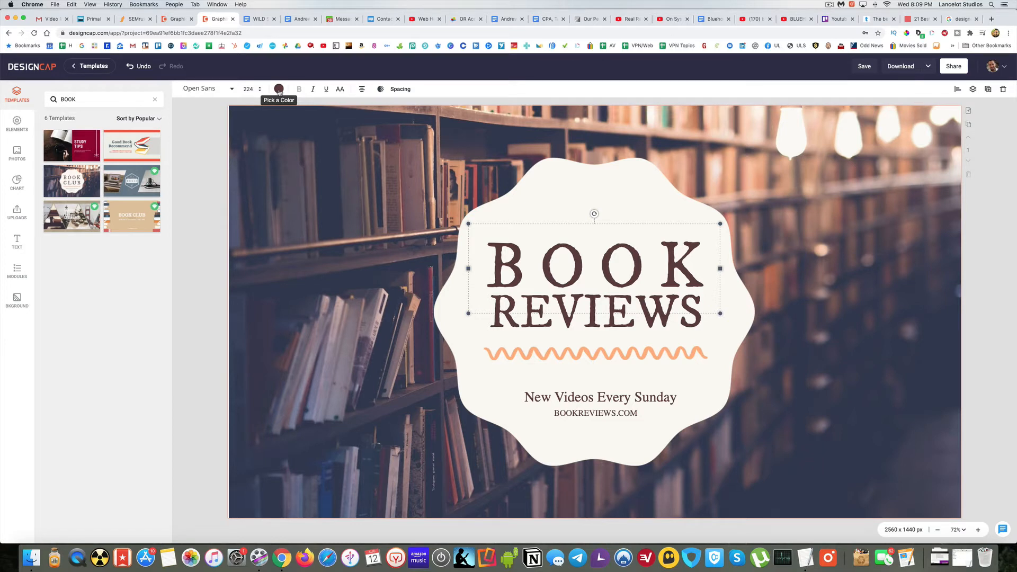
click(279, 89)
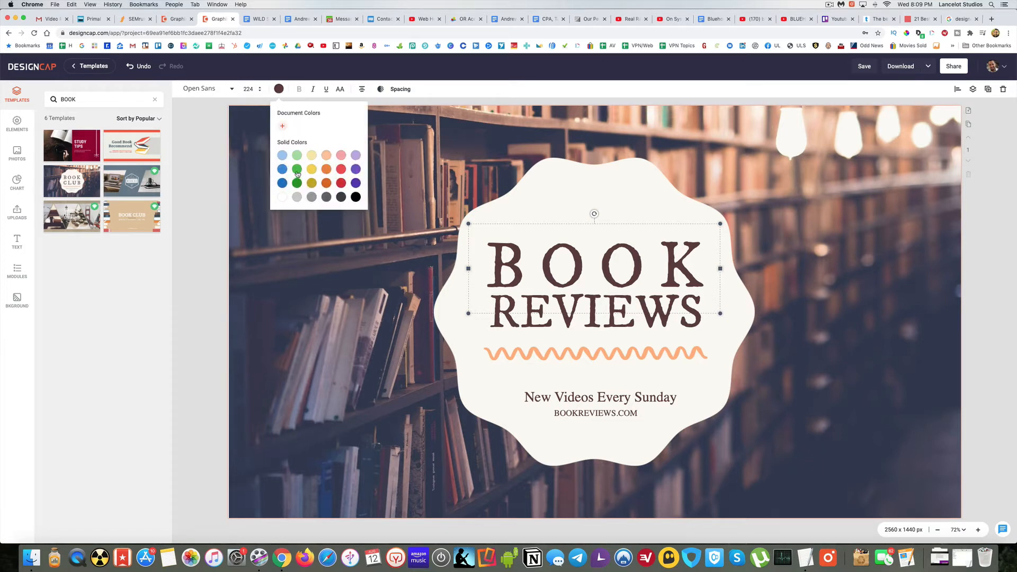
click(297, 169)
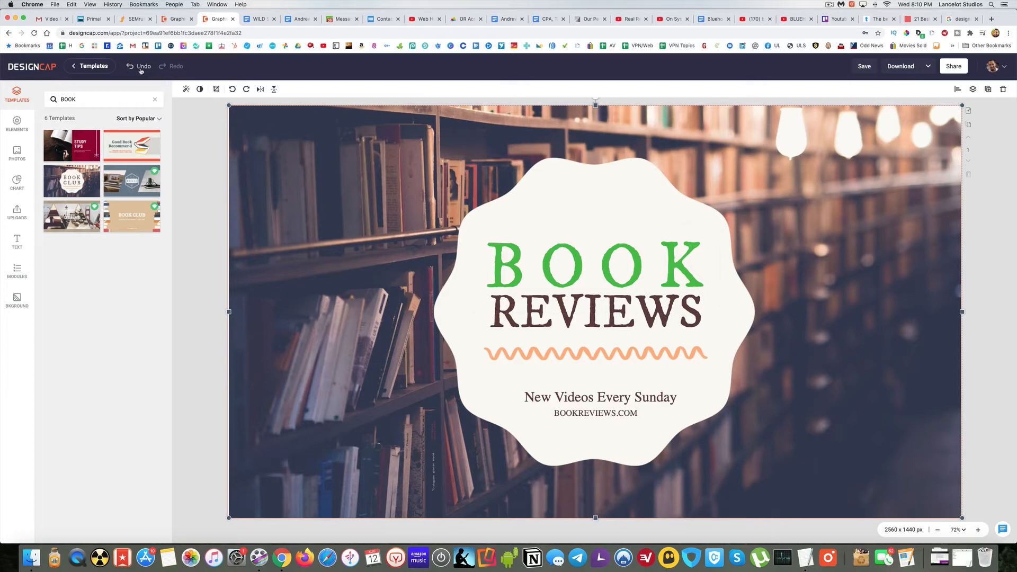
click(141, 66)
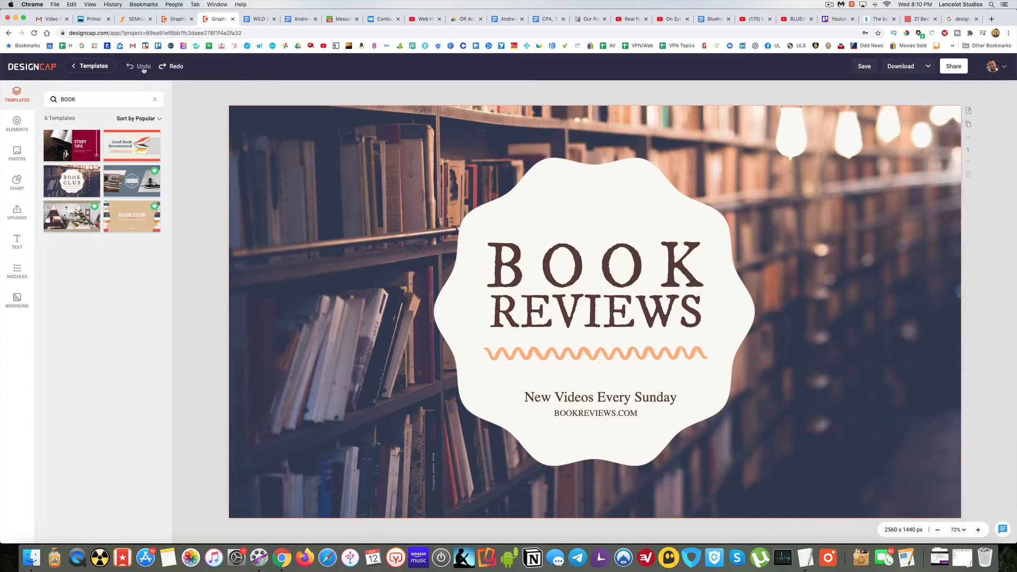
click(593, 269)
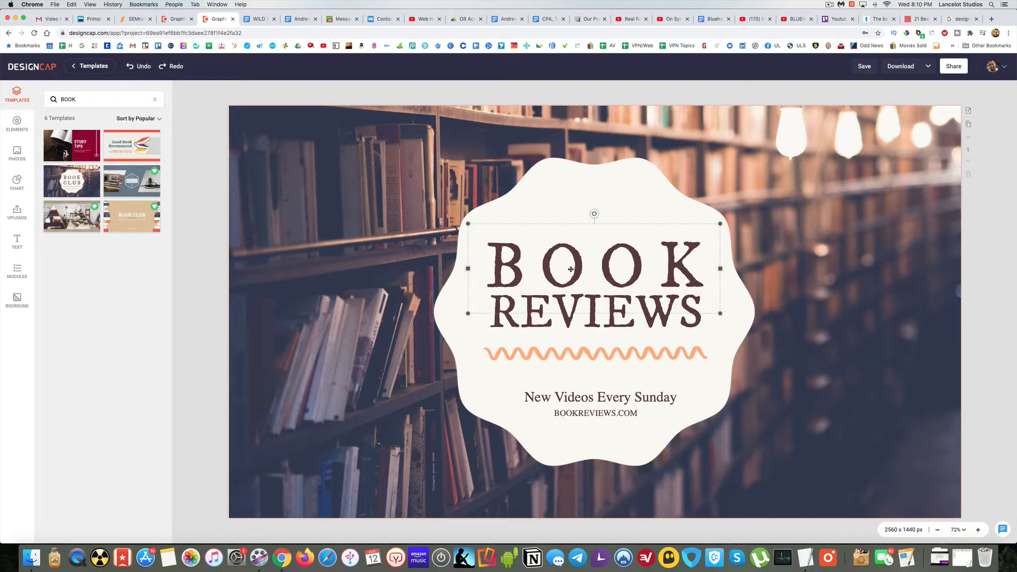
click(569, 269)
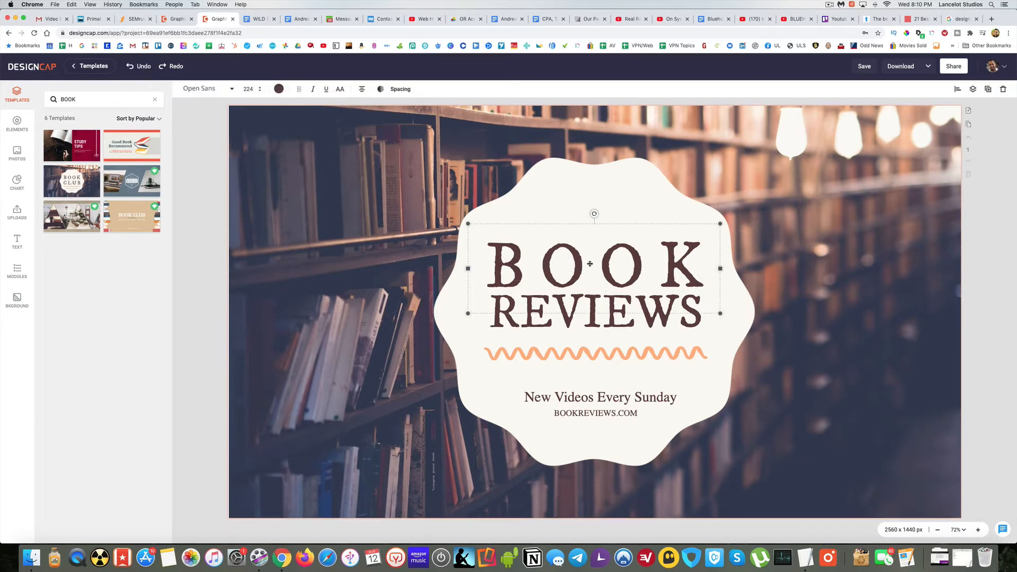
mouse_move(208, 89)
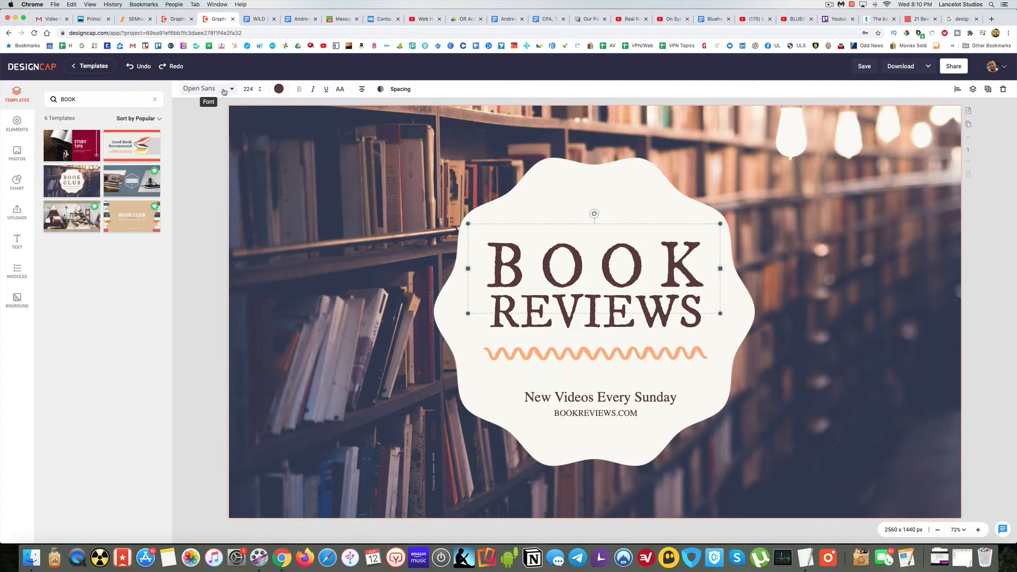
Open the heading's font dropdown showing Modern, Traditional, Display and Handwriting categories
click(208, 89)
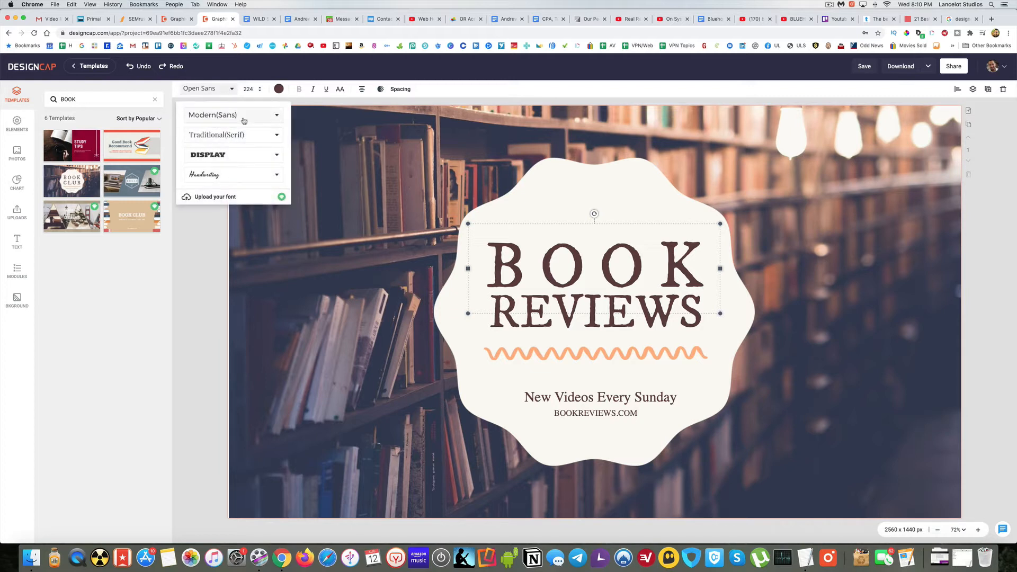
mouse_move(248, 137)
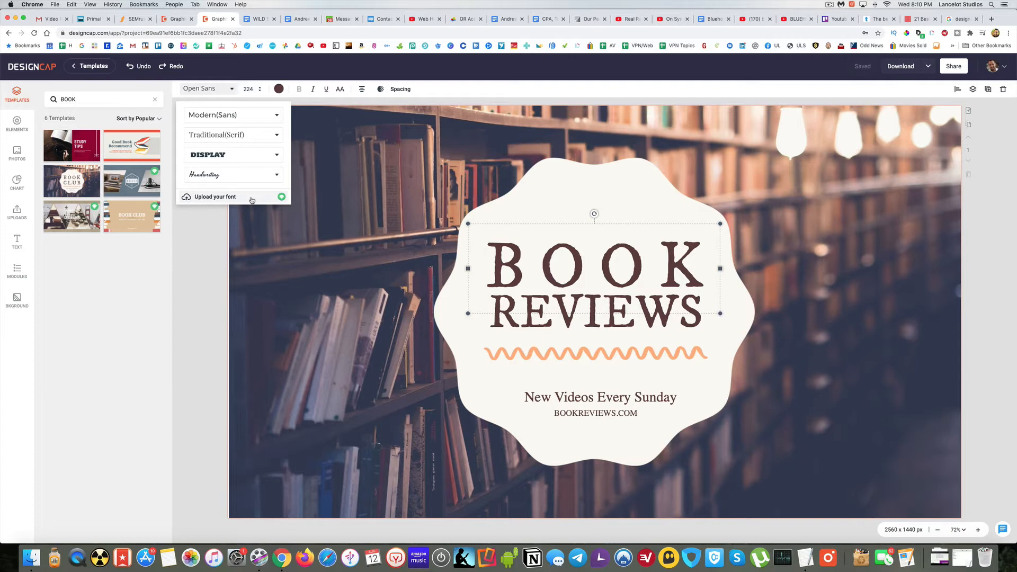
mouse_move(235, 123)
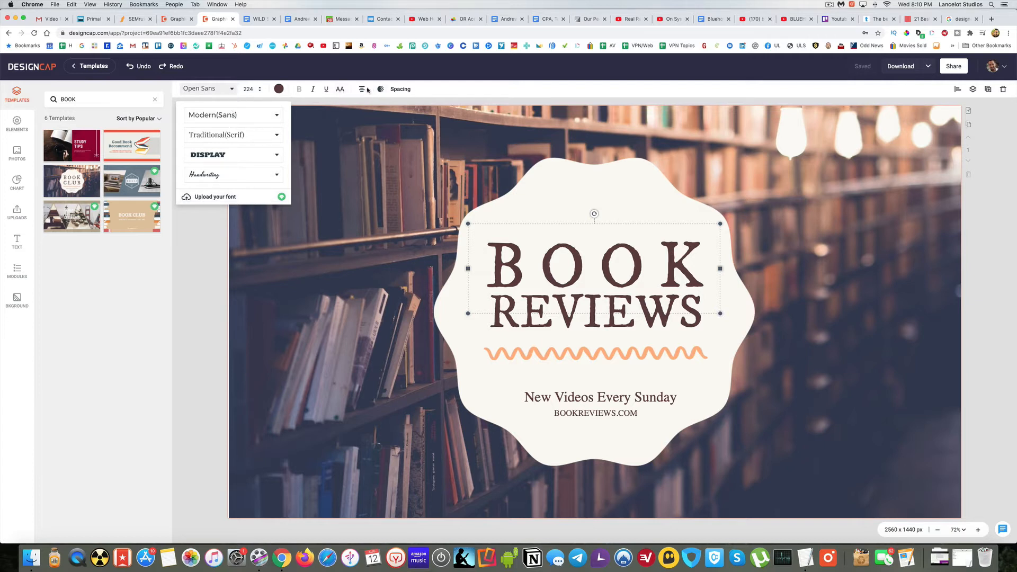
Try italic and underline on the BOOK heading, remove the italic, and check alignment
click(312, 88)
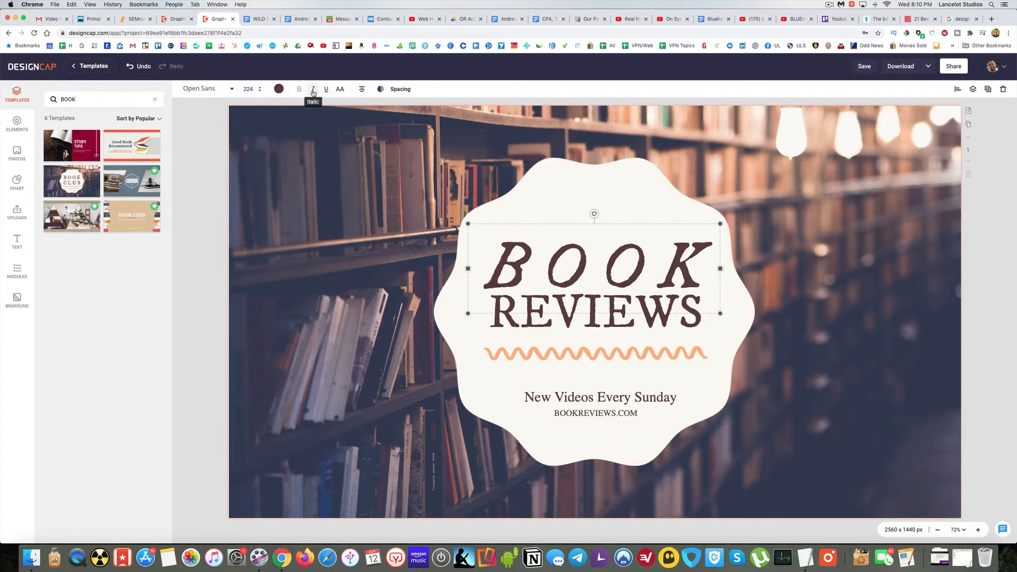
click(326, 89)
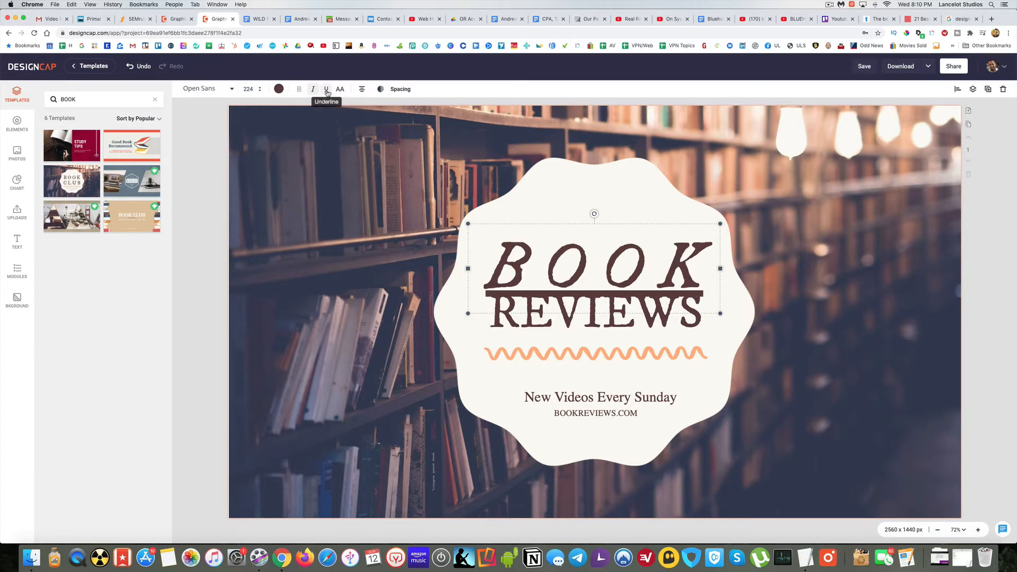
mouse_move(340, 89)
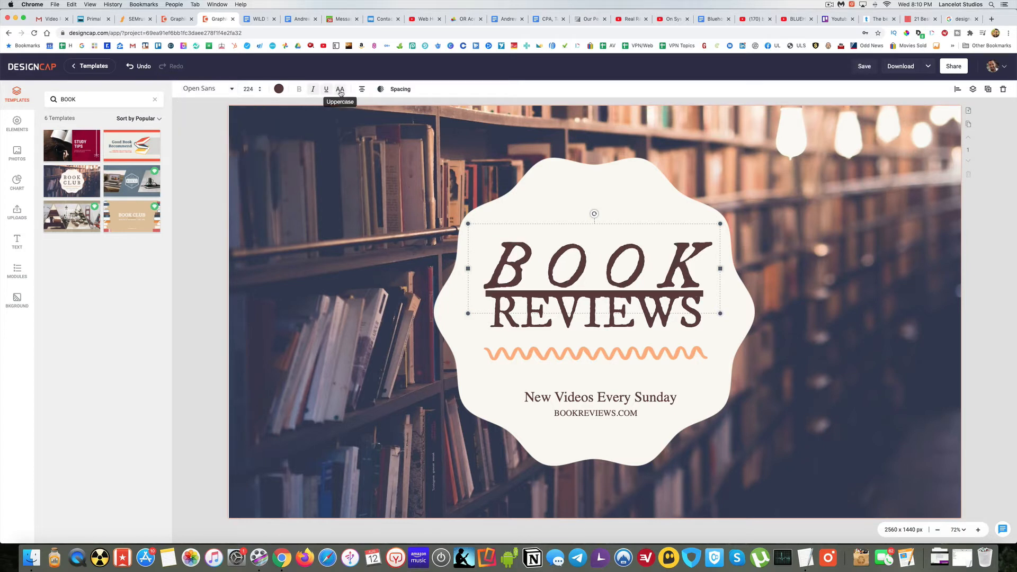
click(312, 88)
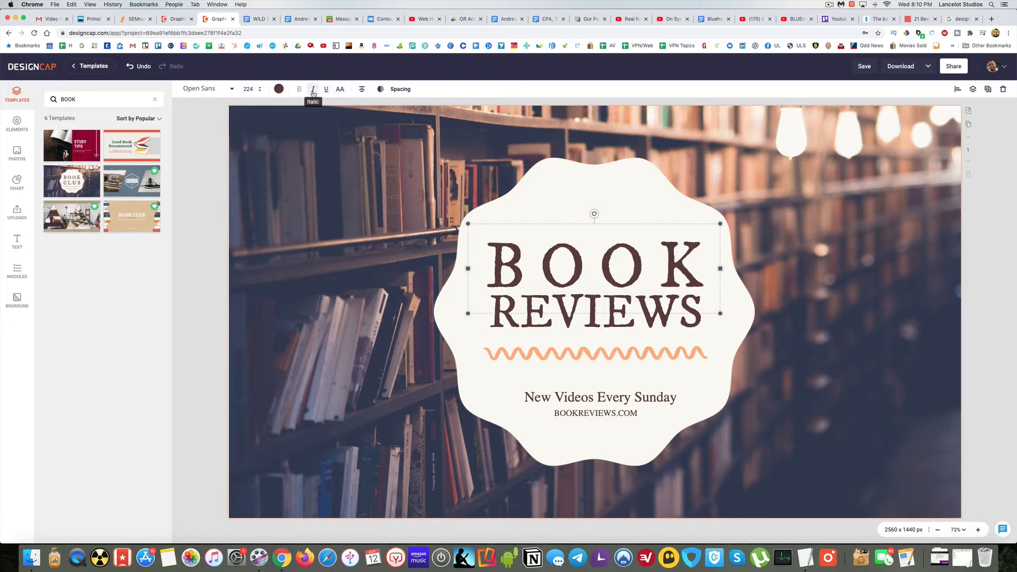
mouse_move(361, 89)
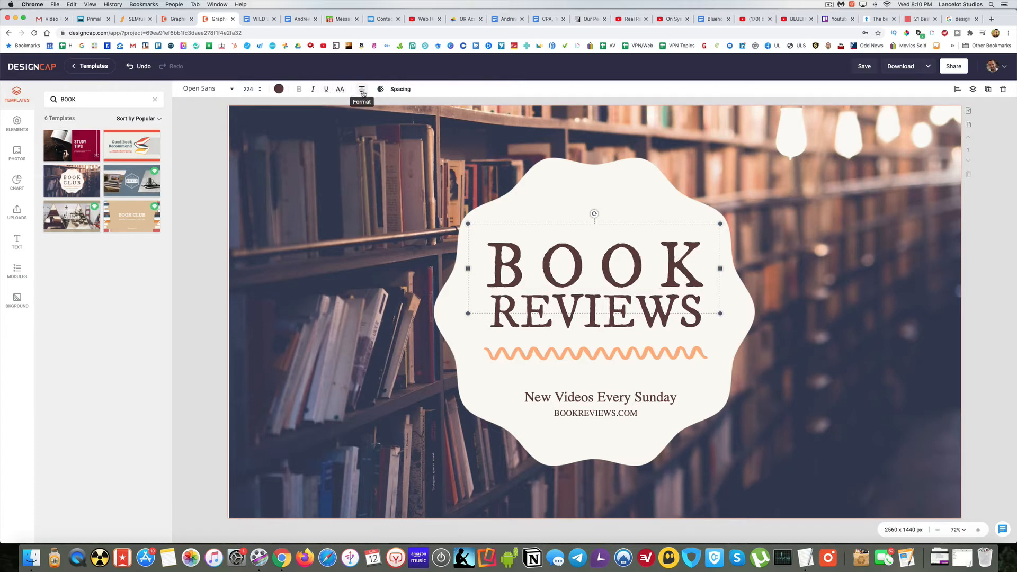
click(361, 89)
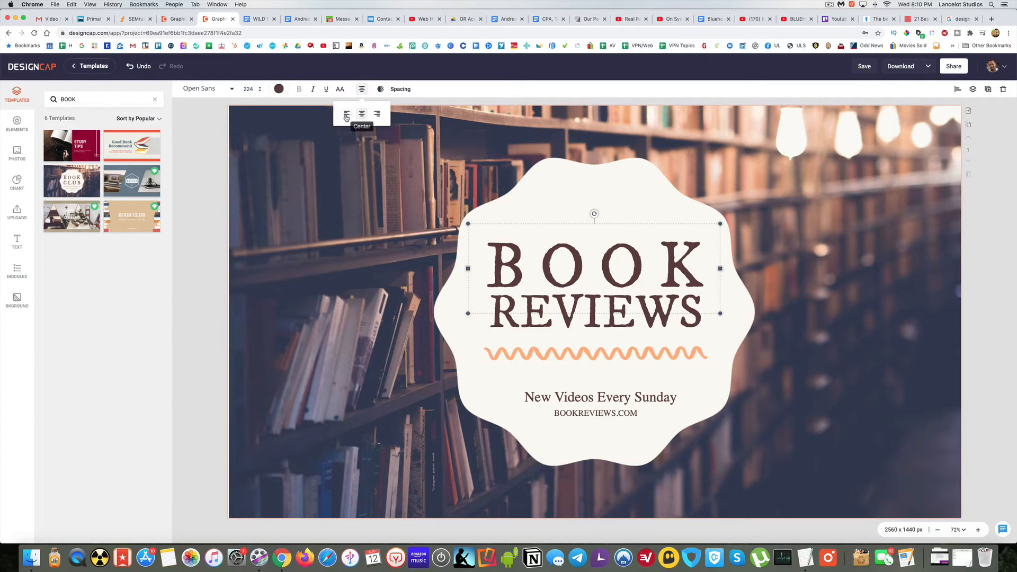
mouse_move(376, 114)
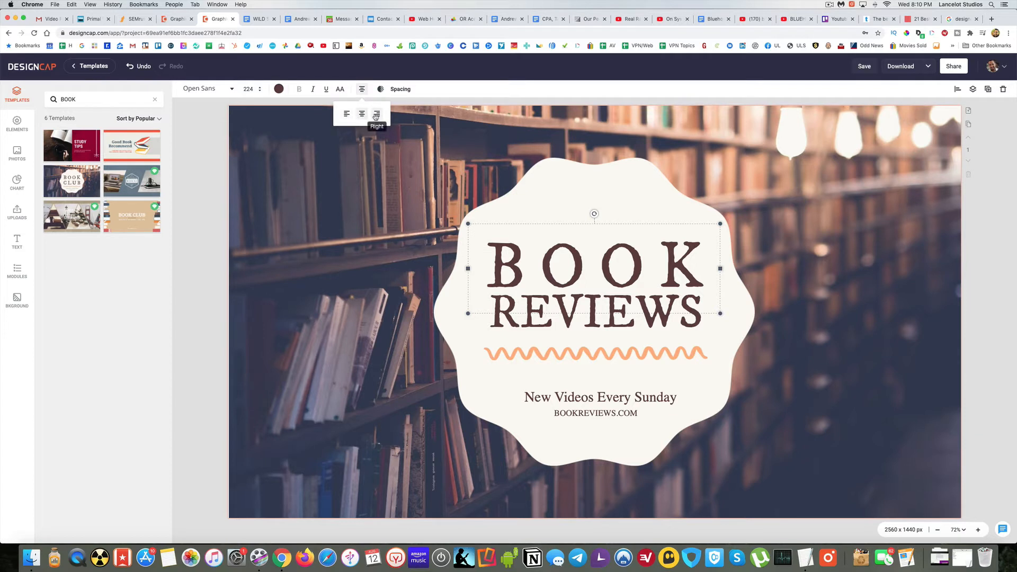
Fade the heading's opacity and restore it to 100, then nudge the wavy badge lower
click(380, 89)
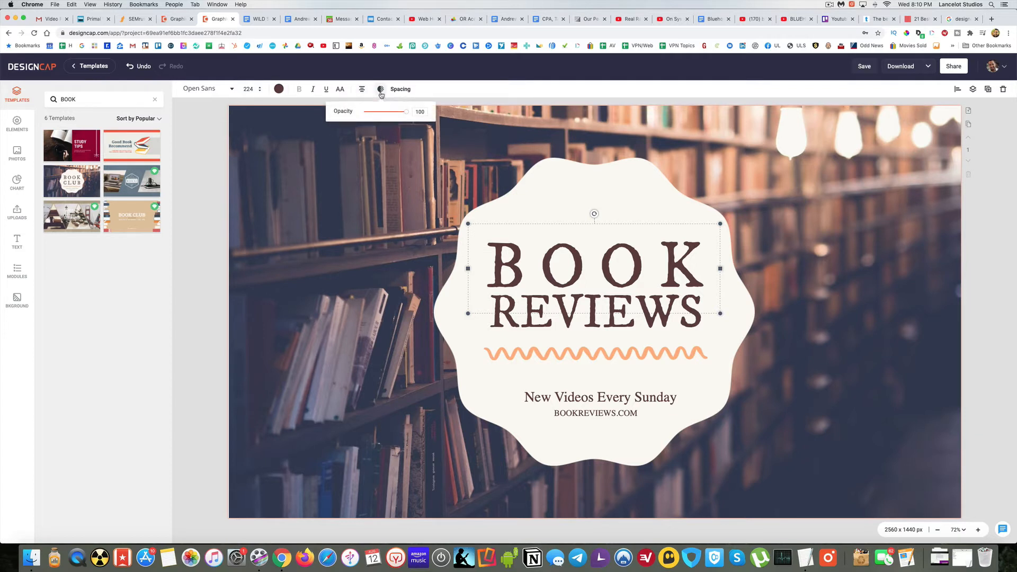
drag(407, 112, 379, 111)
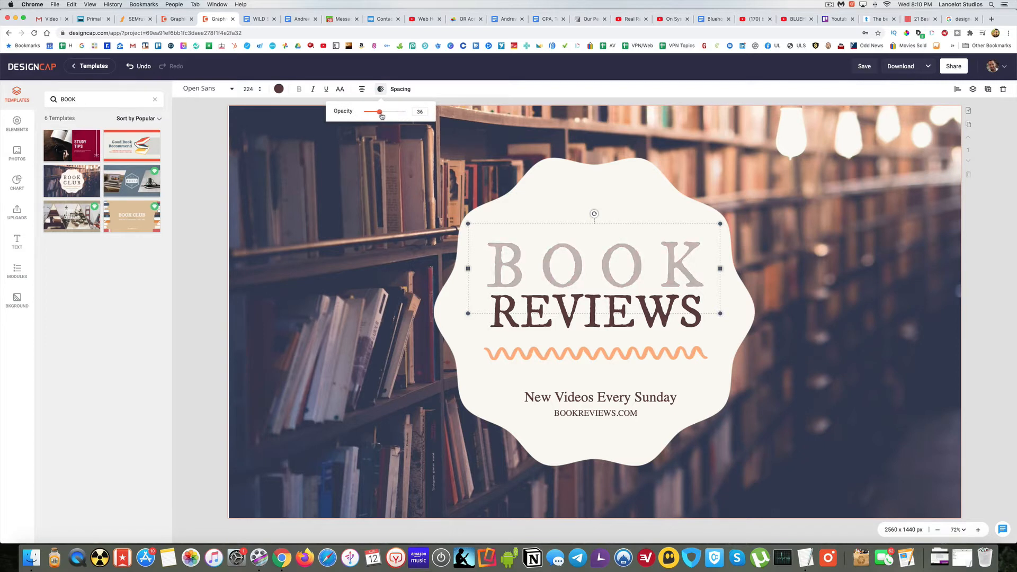
drag(380, 113, 404, 112)
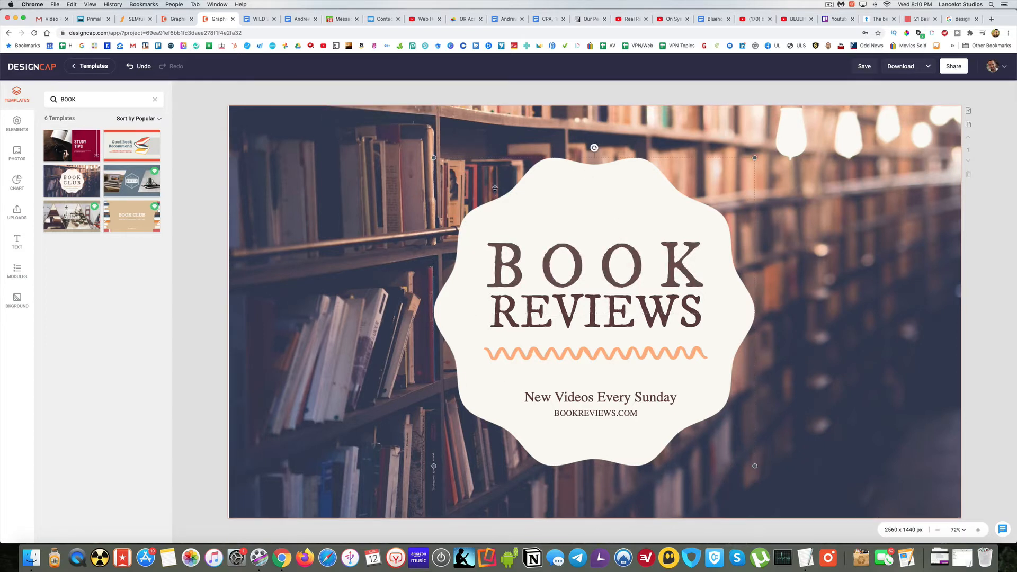
mouse_move(598, 205)
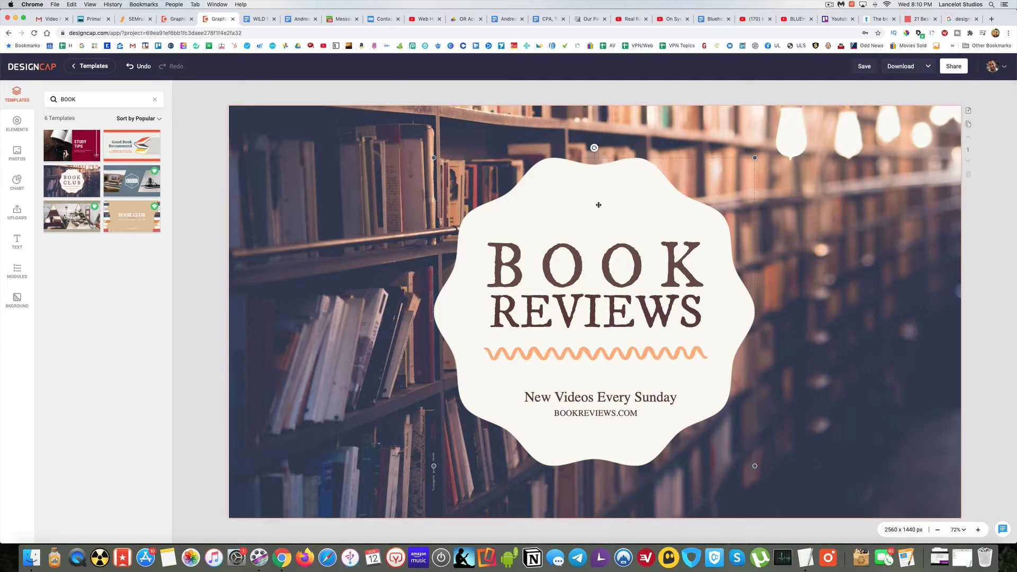
mouse_move(588, 195)
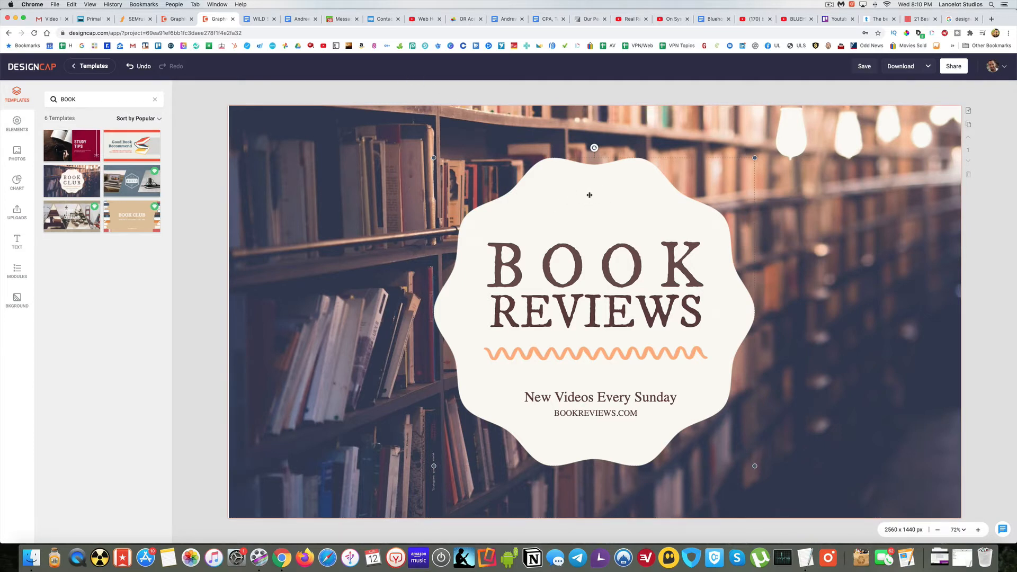
drag(589, 195, 329, 332)
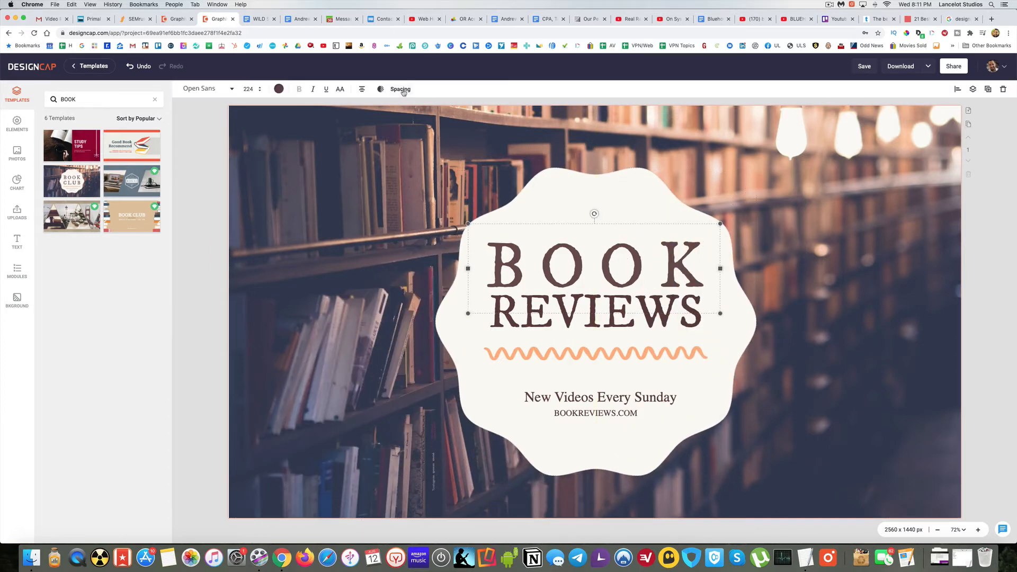
Try several BOOK letter spacing values, settling slightly wider at about 3
click(400, 89)
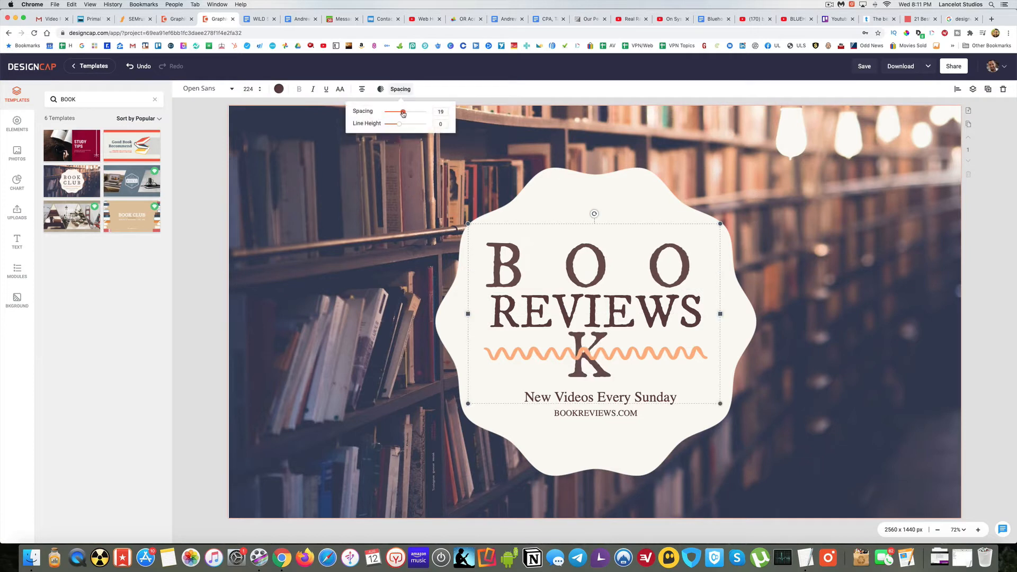
drag(402, 113, 394, 113)
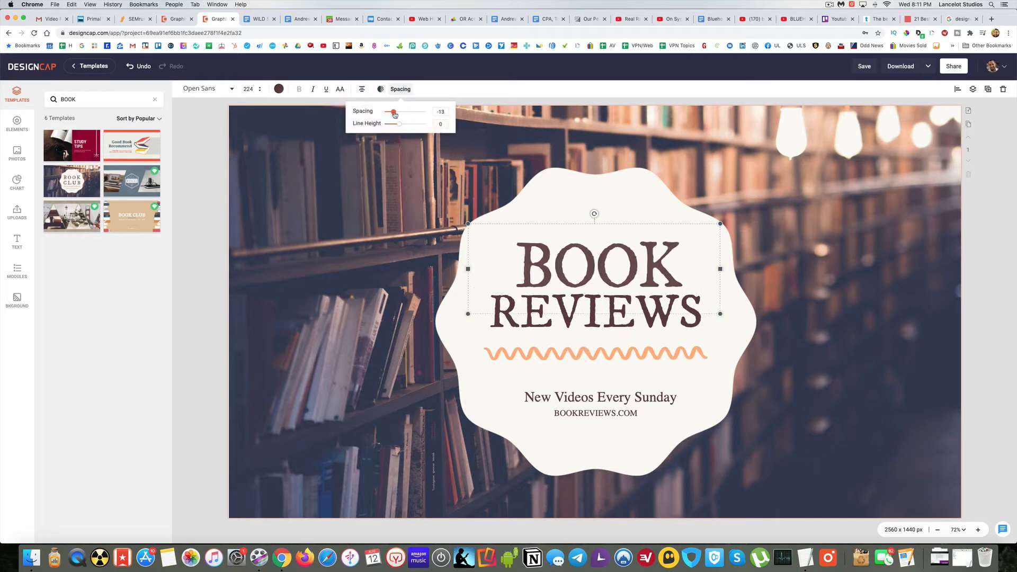
drag(393, 112, 398, 112)
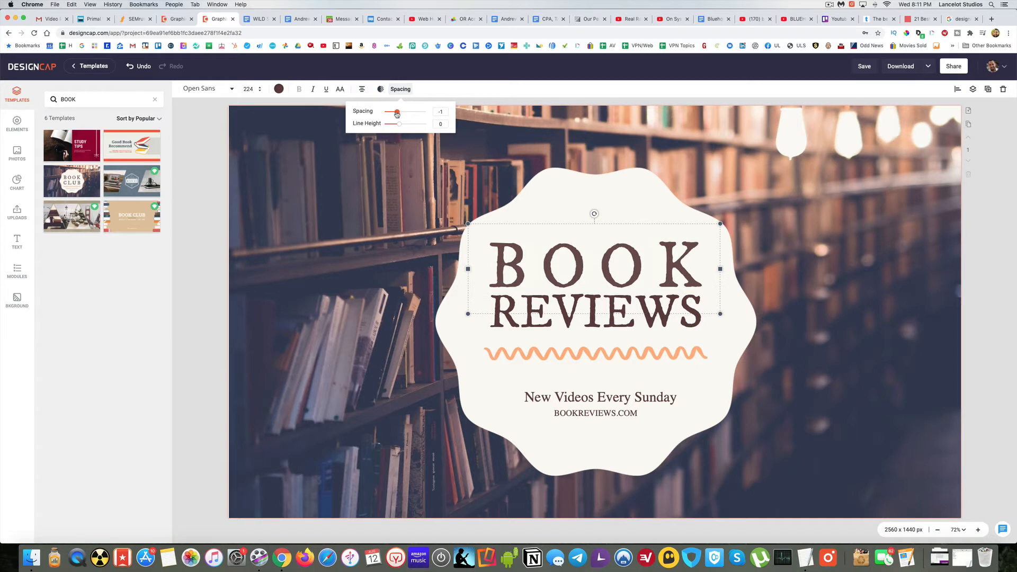
drag(393, 112, 399, 112)
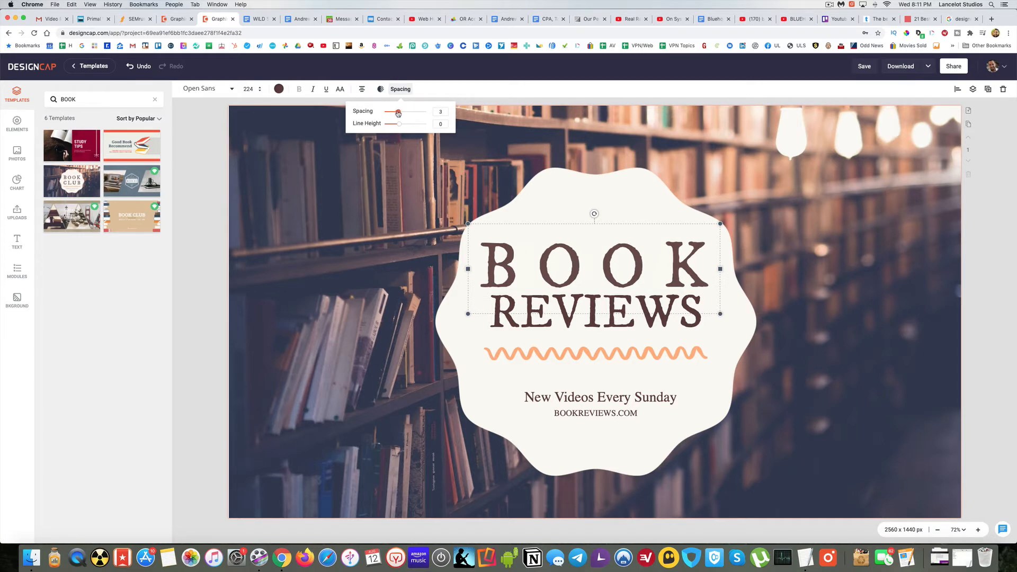
click(575, 263)
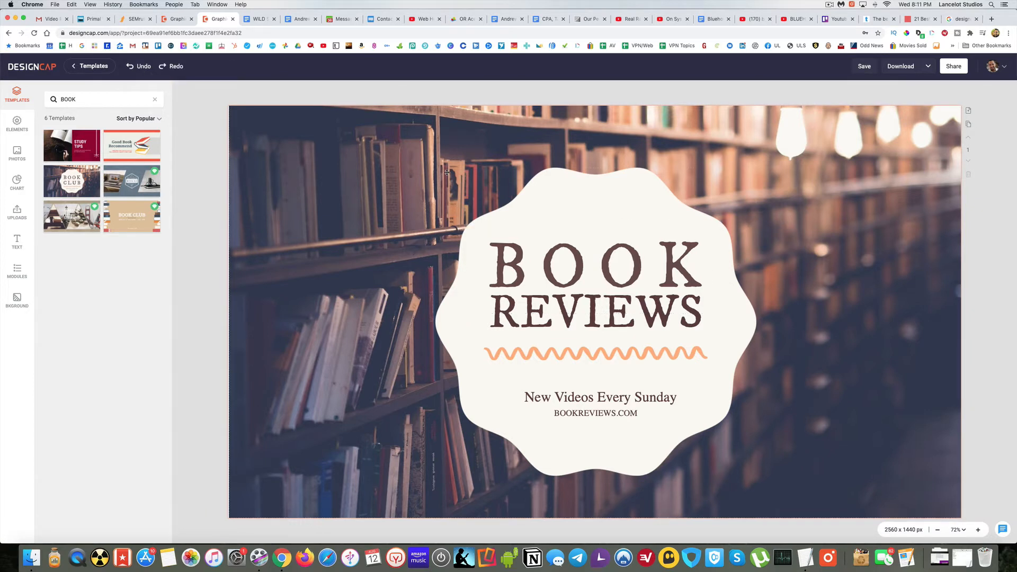
mouse_move(365, 338)
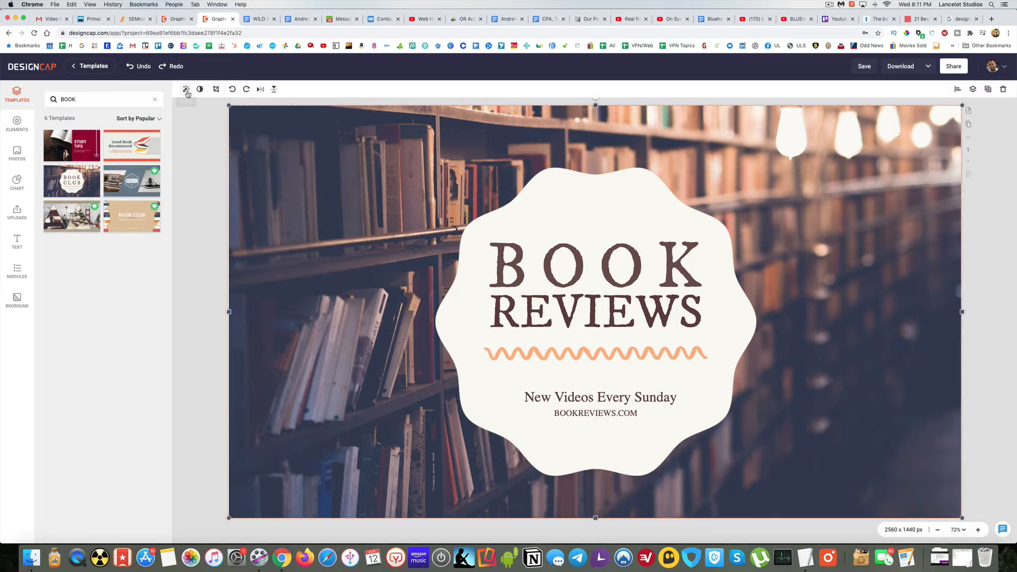
Set the bookshelf background photo's opacity to 84
click(186, 89)
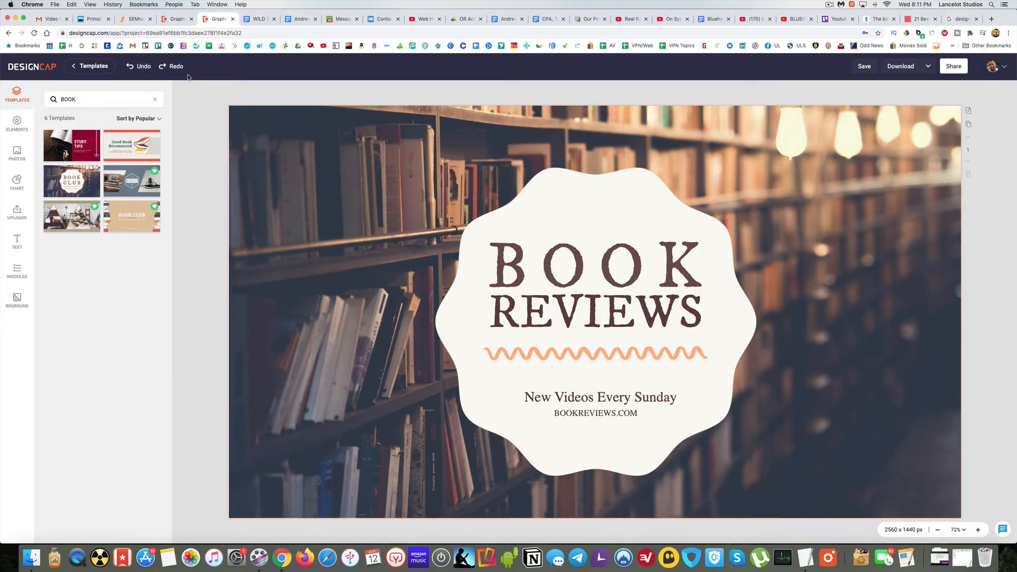
click(593, 311)
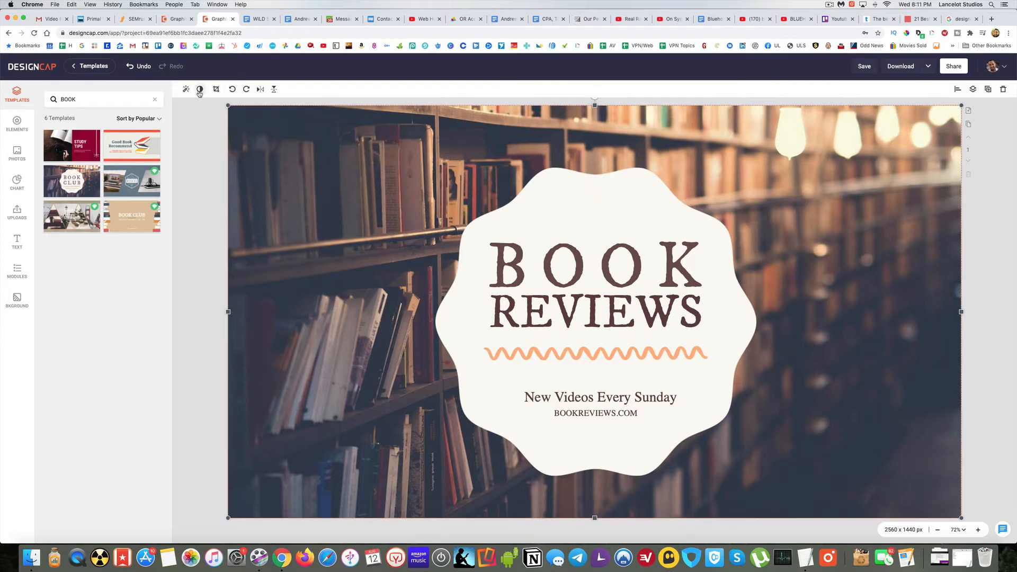
click(200, 89)
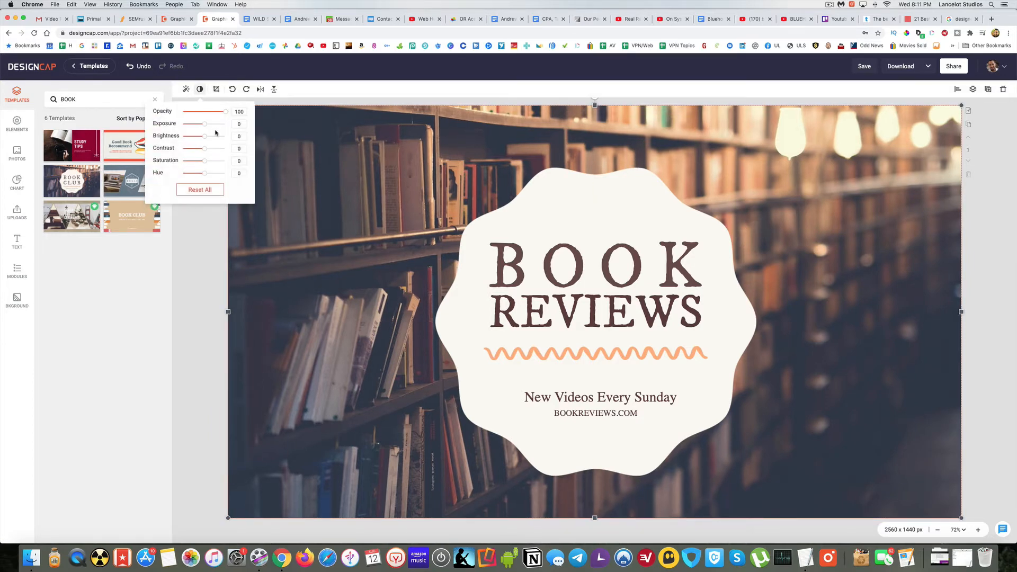
drag(225, 112, 206, 112)
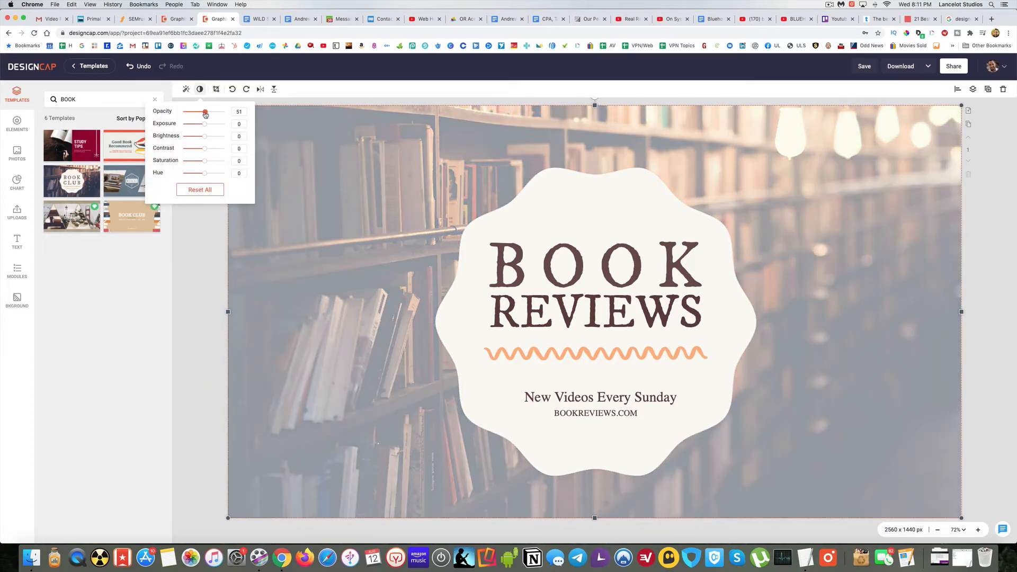
drag(206, 114, 196, 113)
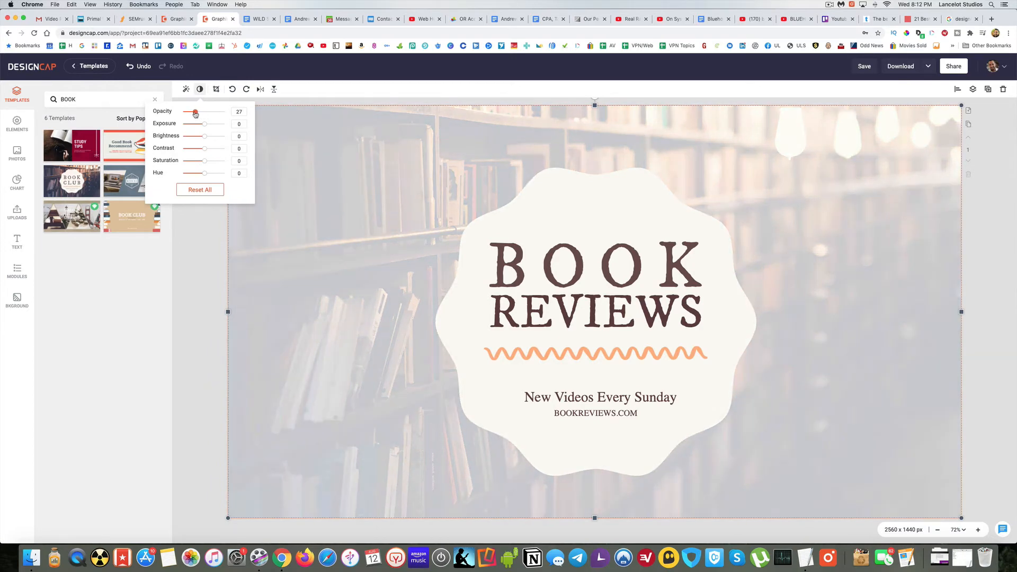
drag(196, 114, 211, 113)
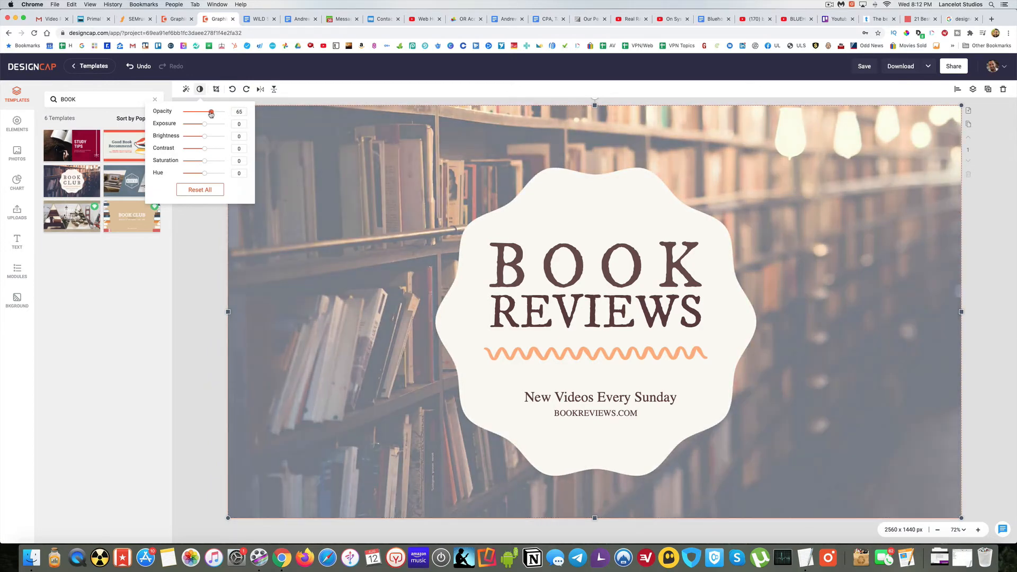
drag(211, 113, 219, 112)
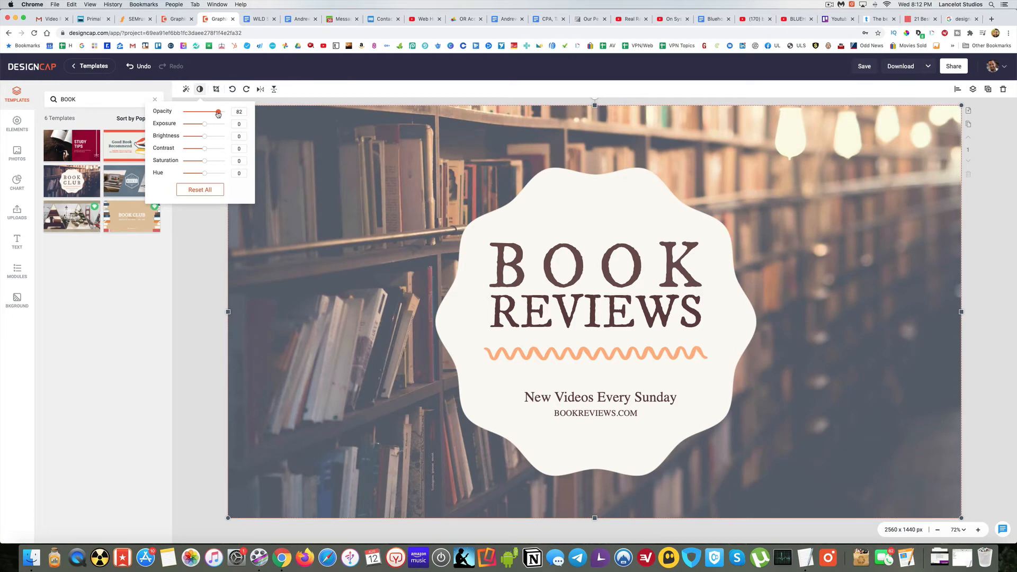
drag(218, 113, 220, 113)
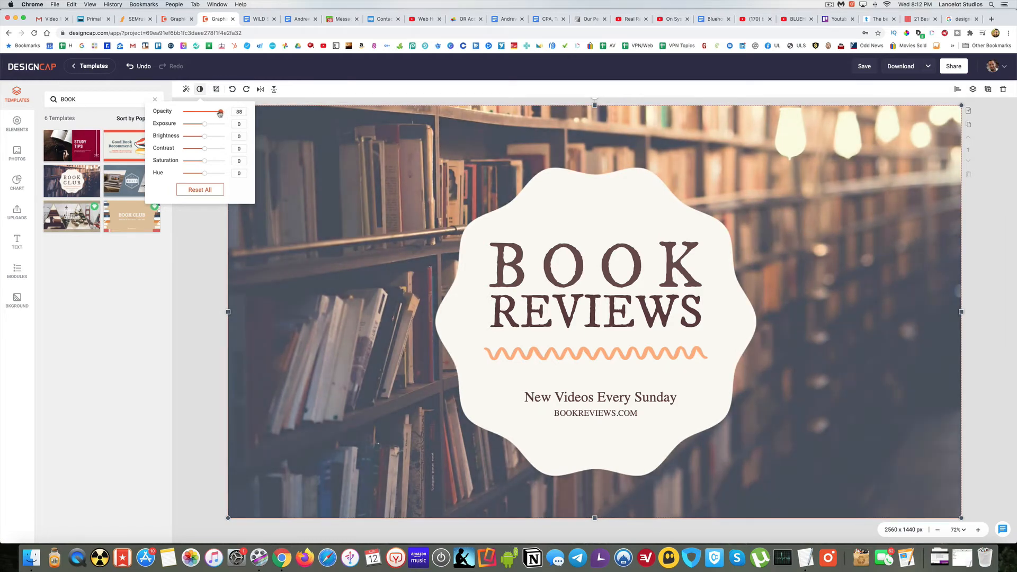
drag(220, 112, 213, 111)
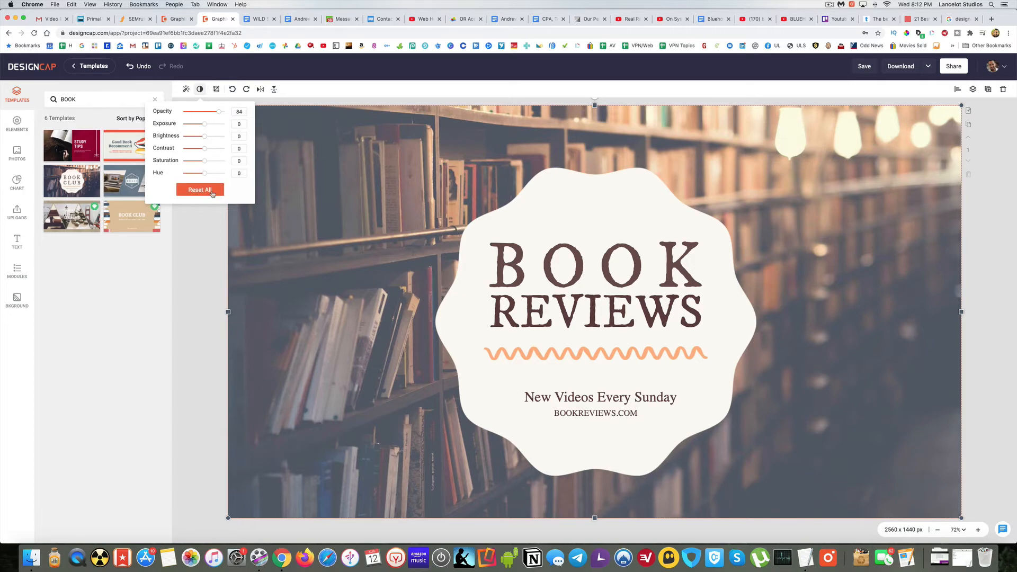
Try the photo's saturation from maximum to low, settling at a moderate level
drag(206, 161, 226, 161)
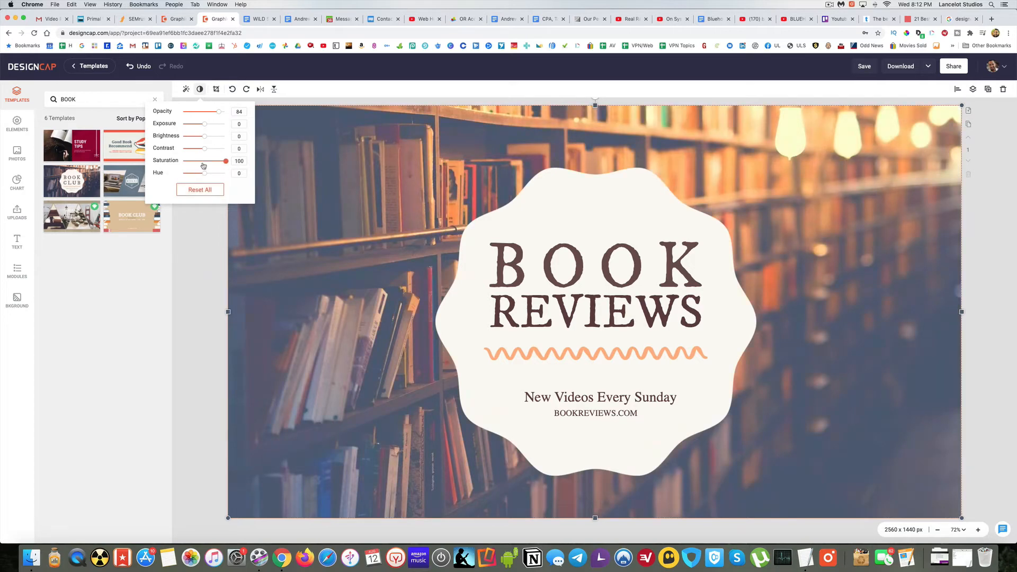
drag(225, 161, 196, 161)
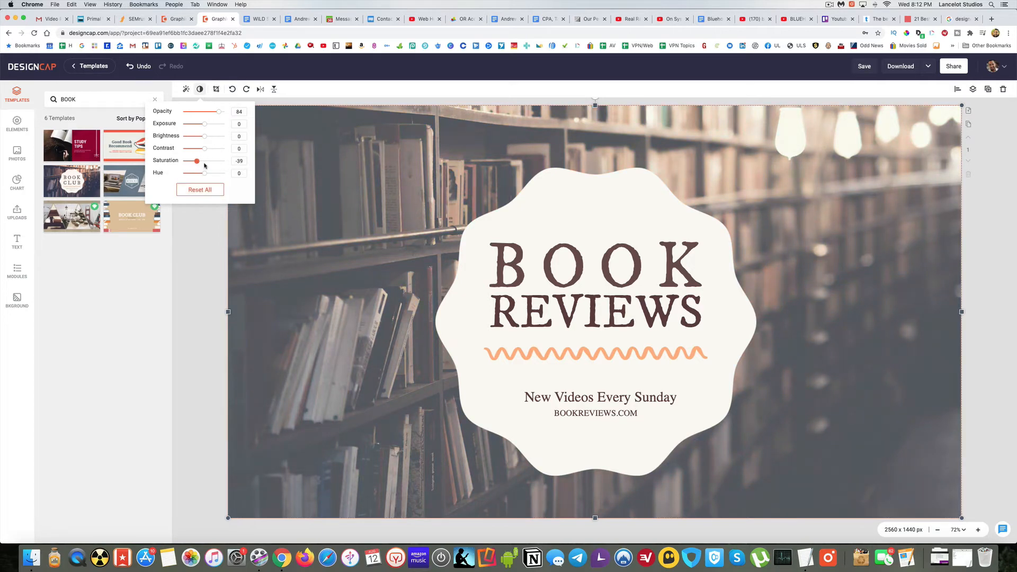
drag(195, 159, 209, 160)
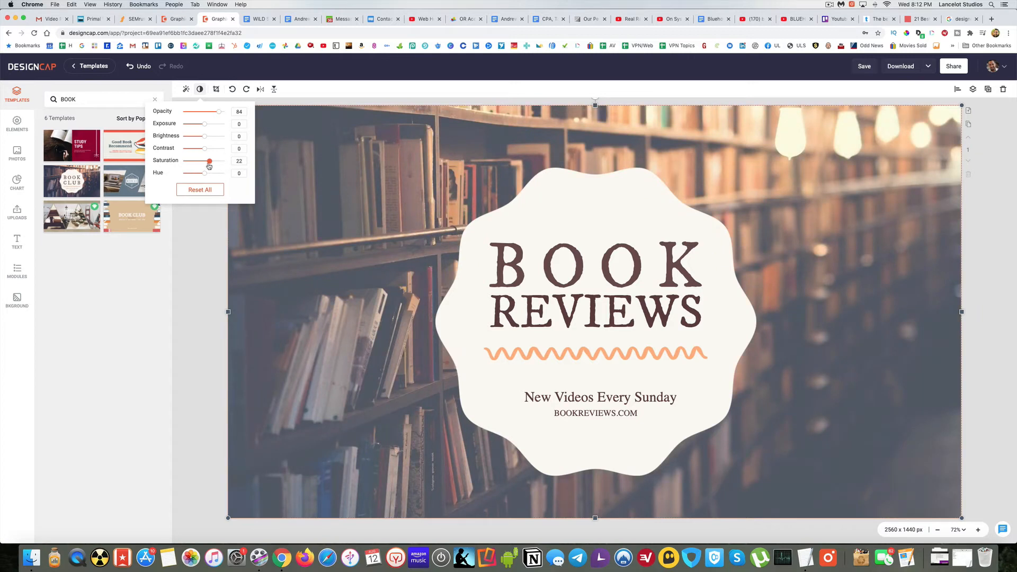
drag(208, 160, 202, 160)
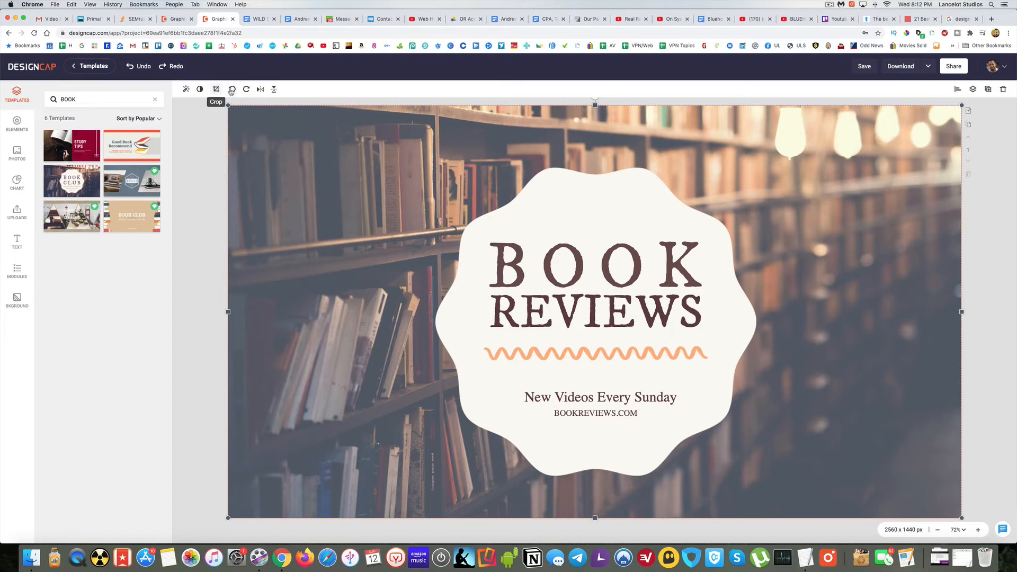
mouse_move(246, 89)
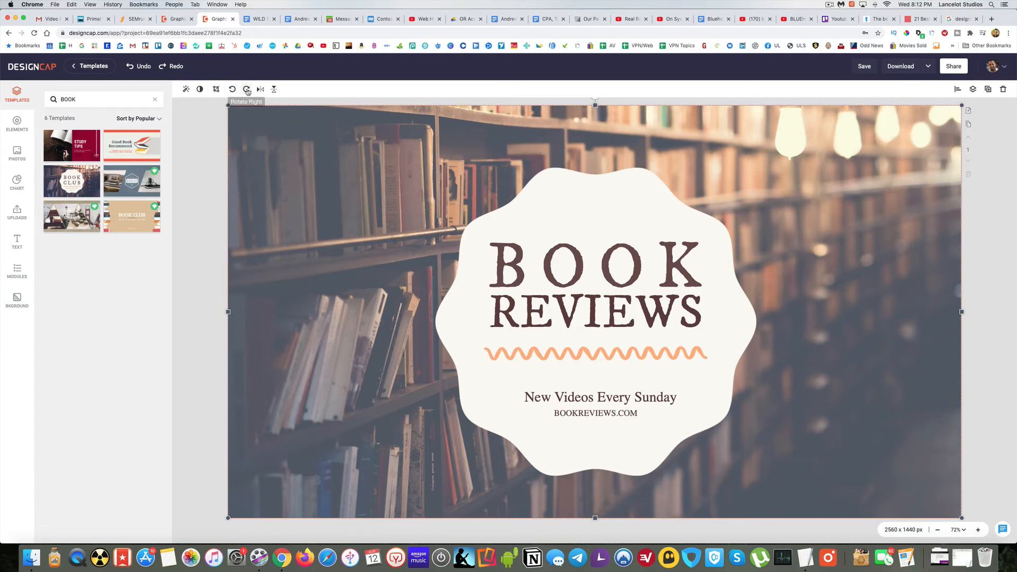
mouse_move(260, 89)
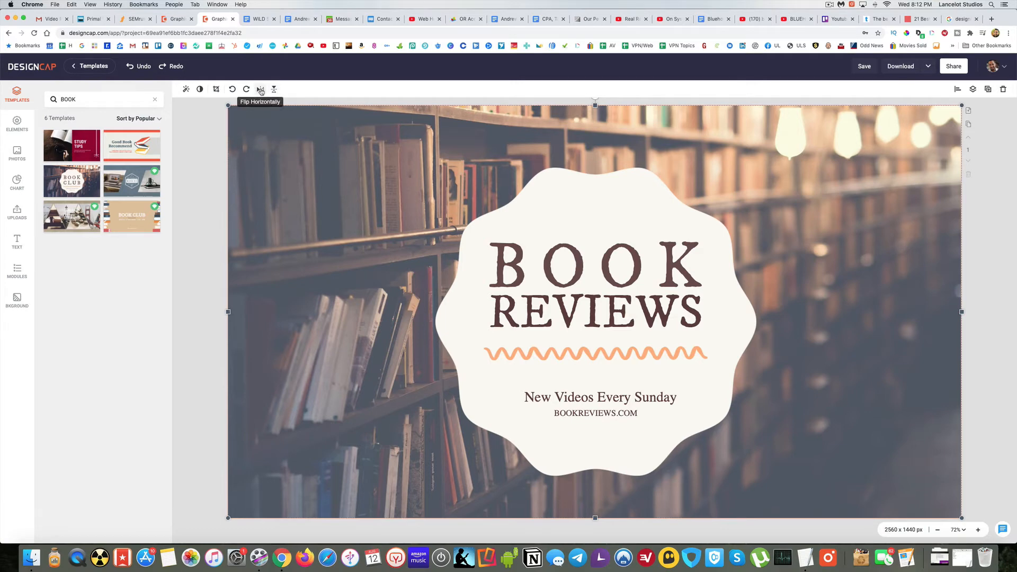
click(260, 90)
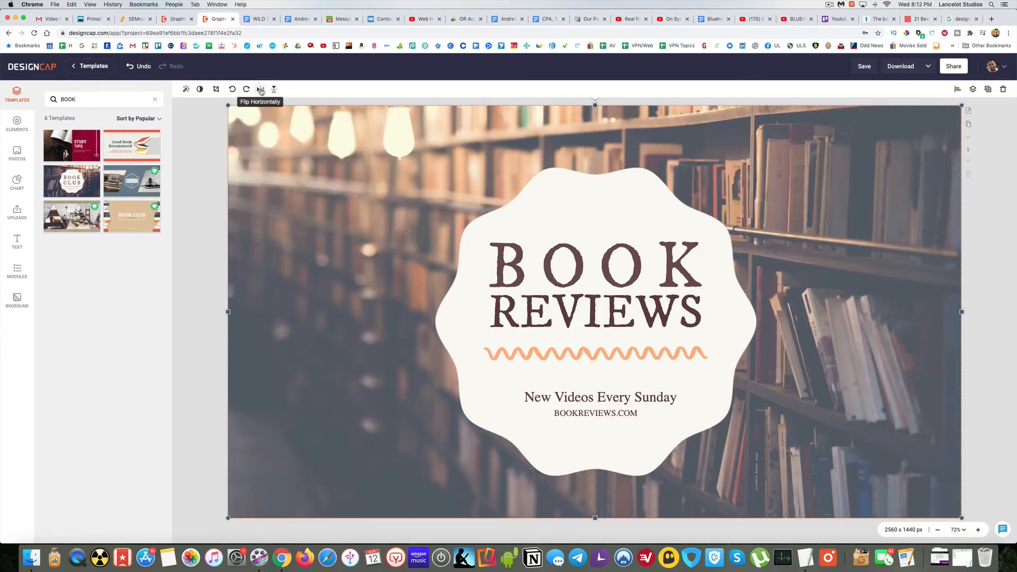
click(260, 89)
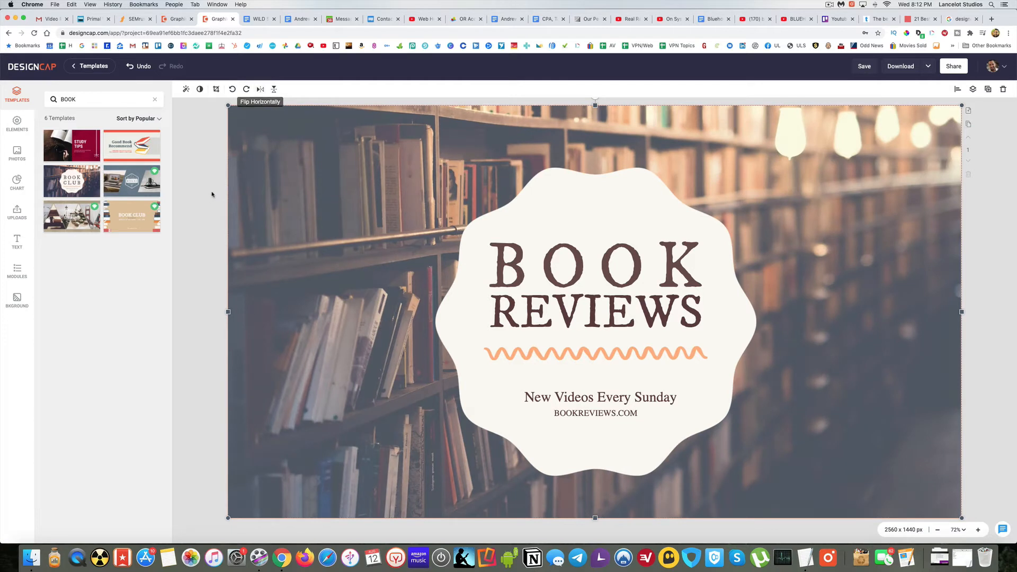
click(16, 124)
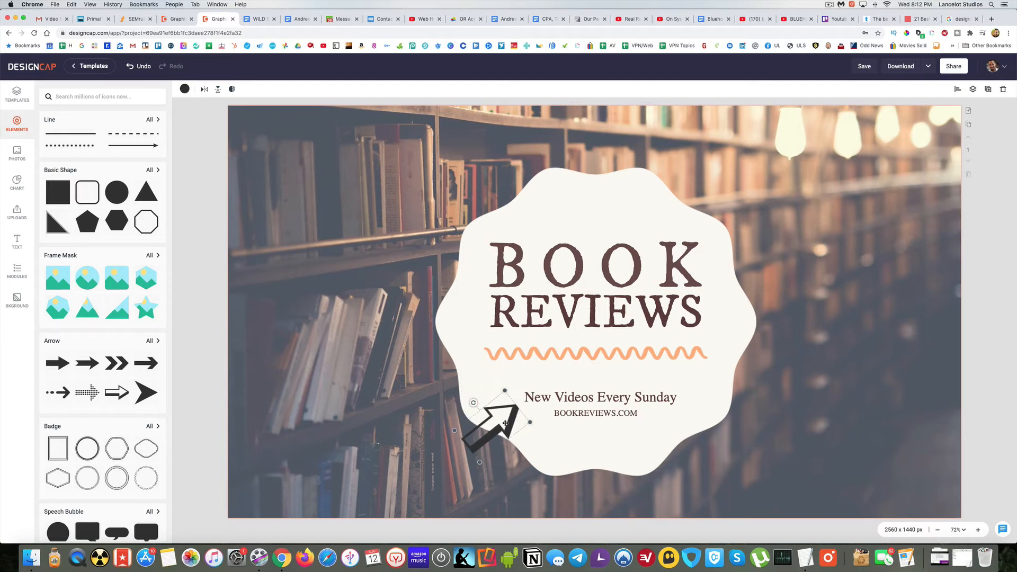
Add a solid arrow to the design and color it red
click(185, 89)
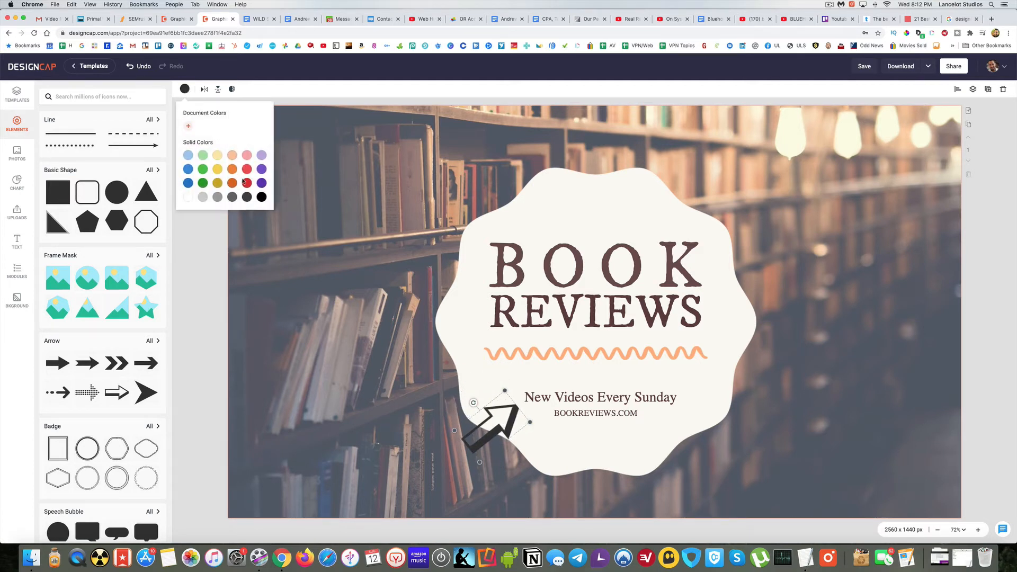
click(246, 183)
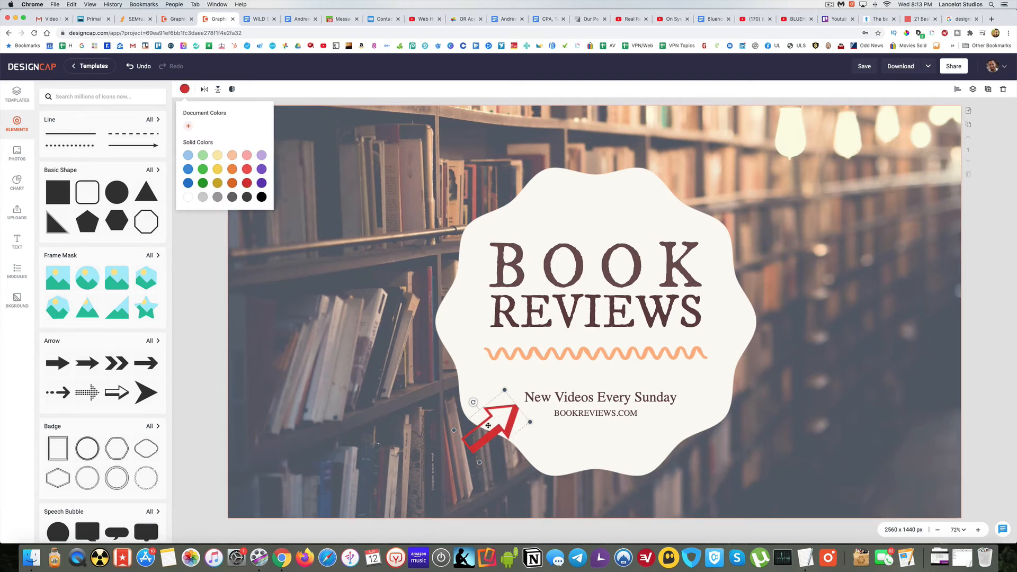
mouse_move(1003, 89)
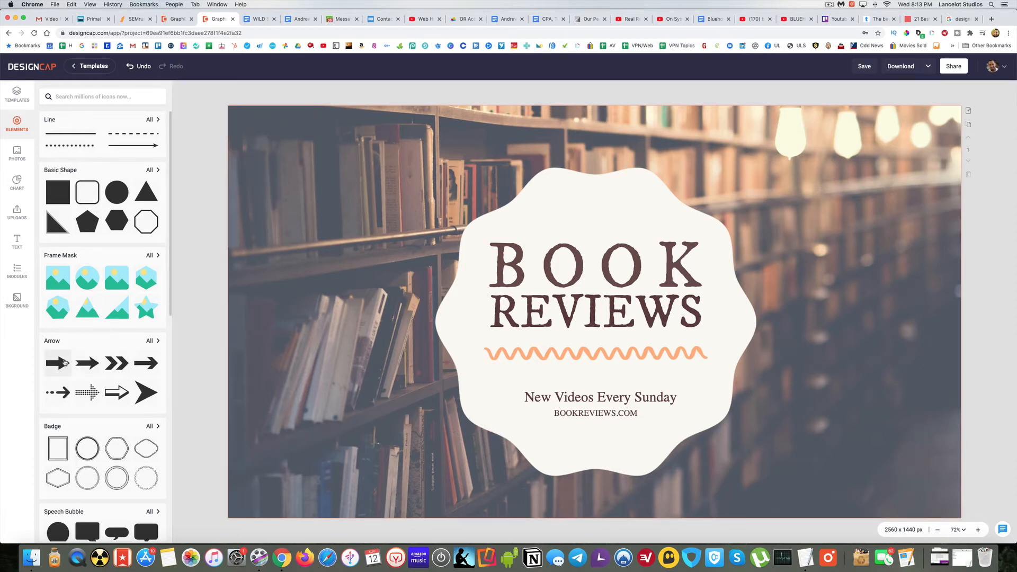
mouse_move(58, 363)
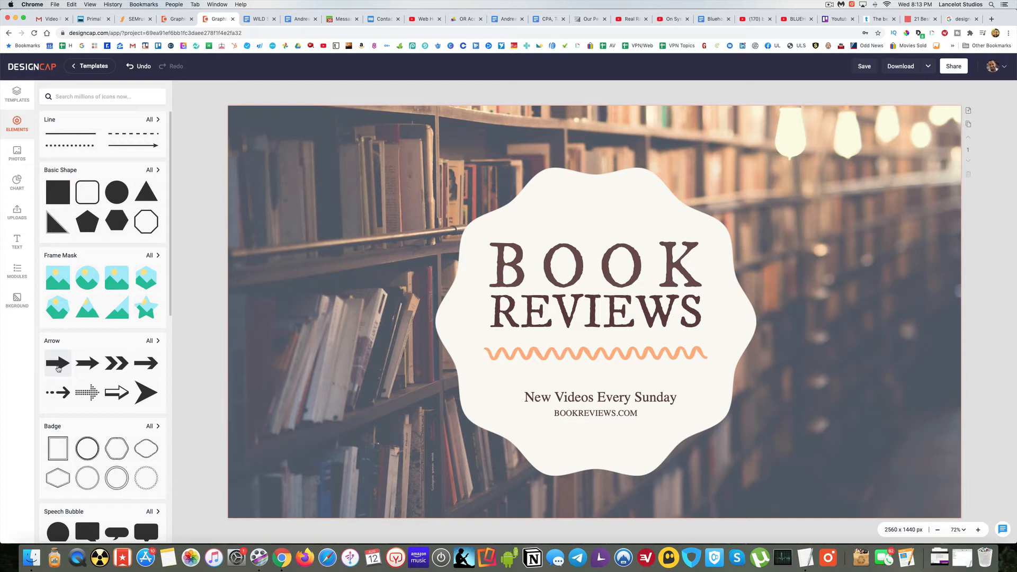
click(57, 362)
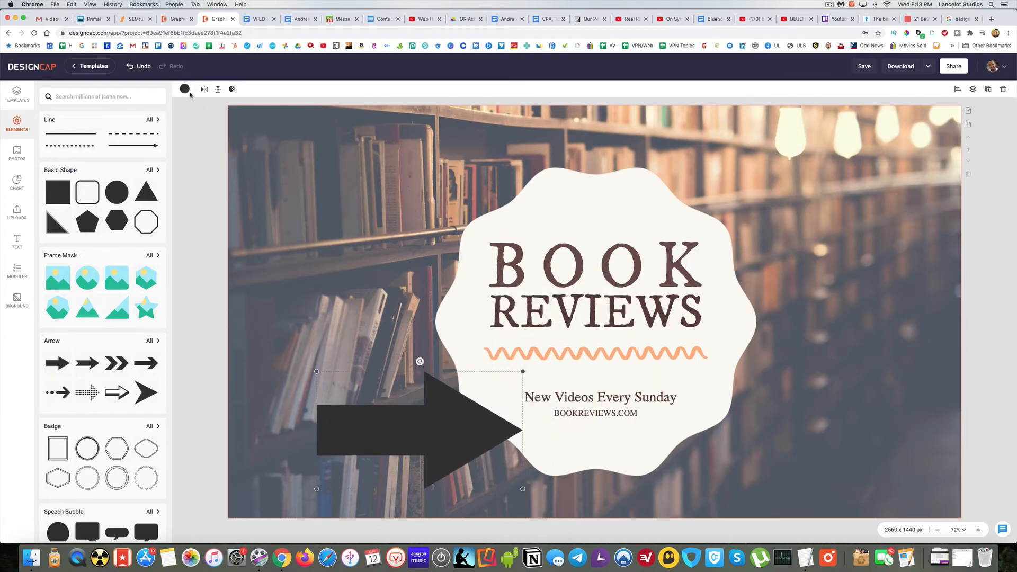
click(184, 89)
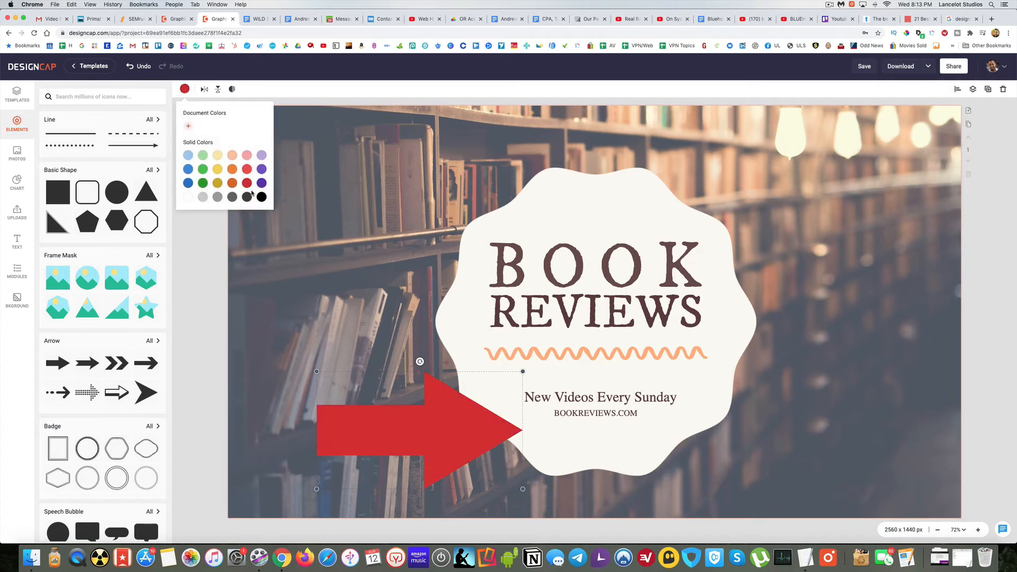
click(499, 483)
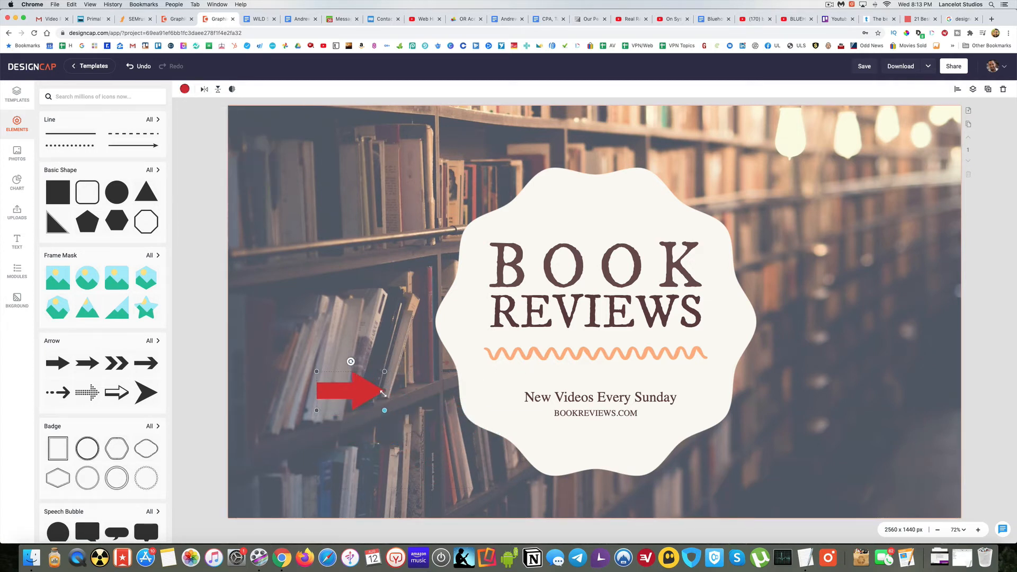
Shrink the red arrow, place it beside the tagline and tilt it upward
drag(356, 393, 499, 428)
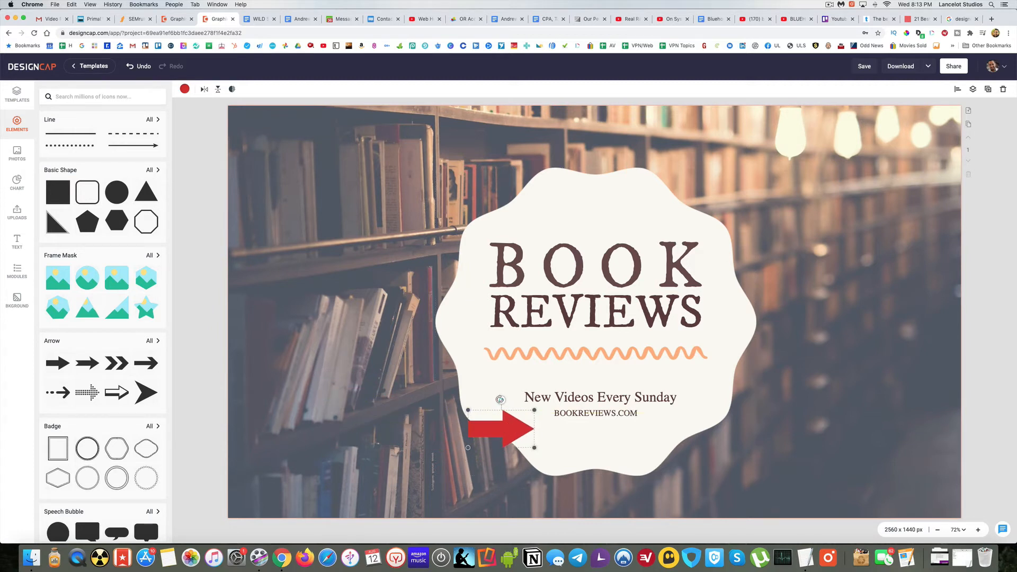
drag(500, 398, 493, 432)
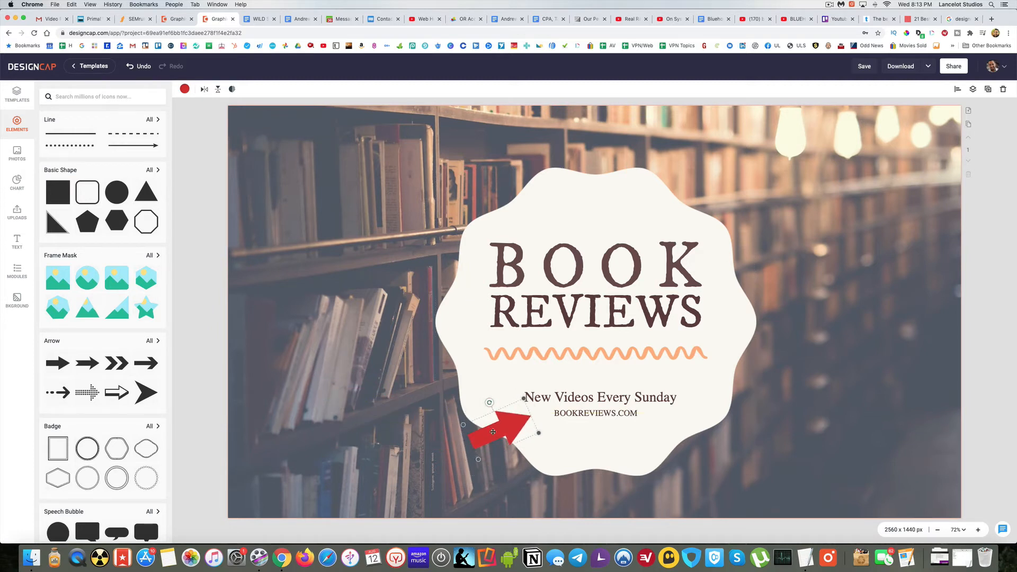
drag(509, 431, 493, 415)
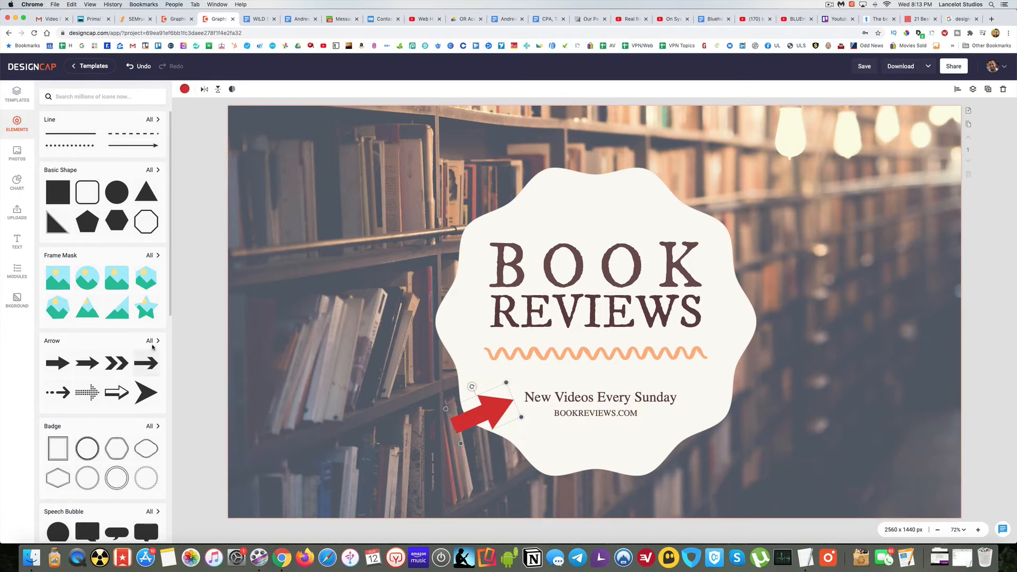
Add a red hand-drawn diagonal arrow to the left of the badge
click(151, 341)
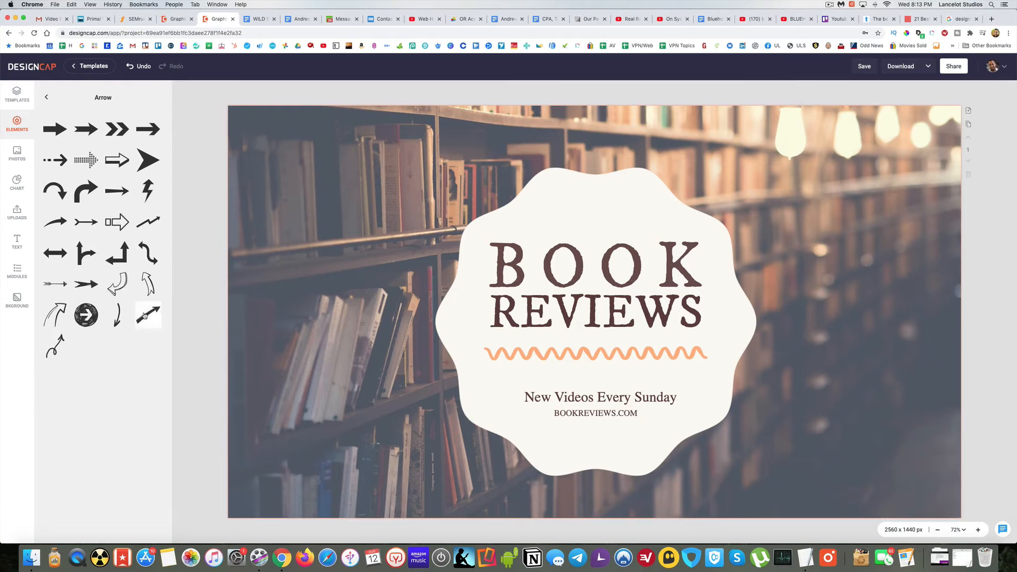
click(147, 315)
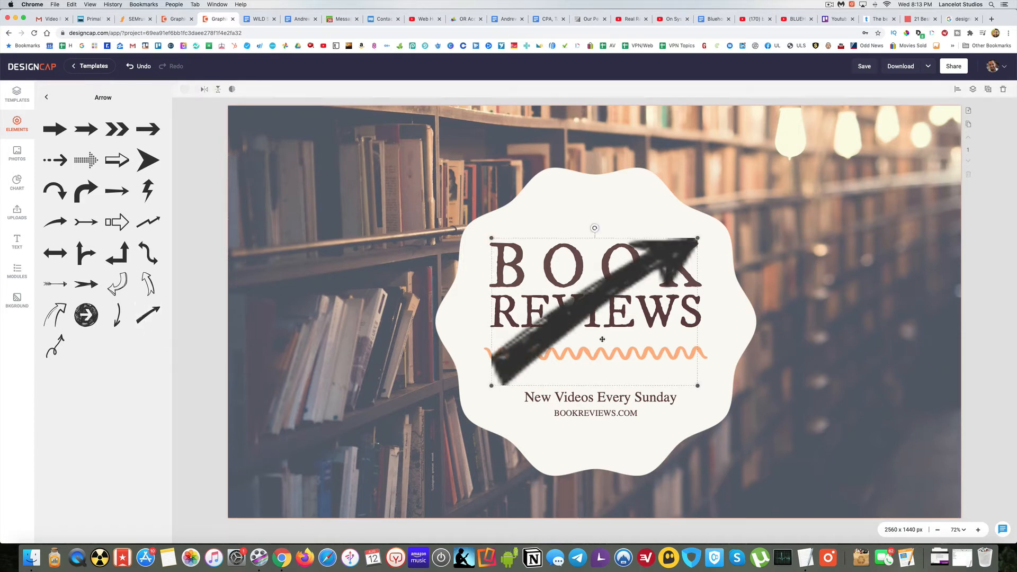
drag(594, 311, 395, 447)
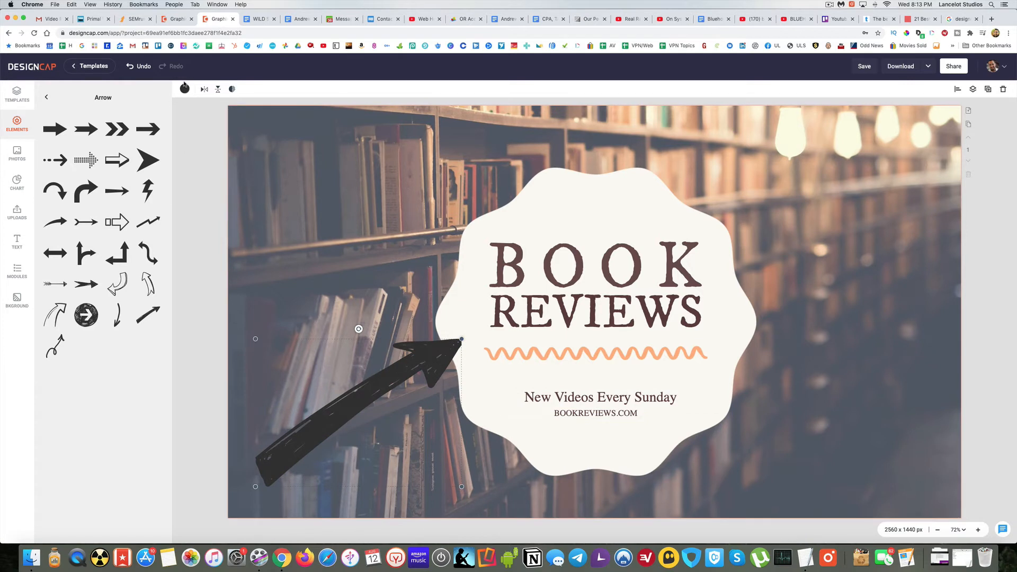
click(185, 89)
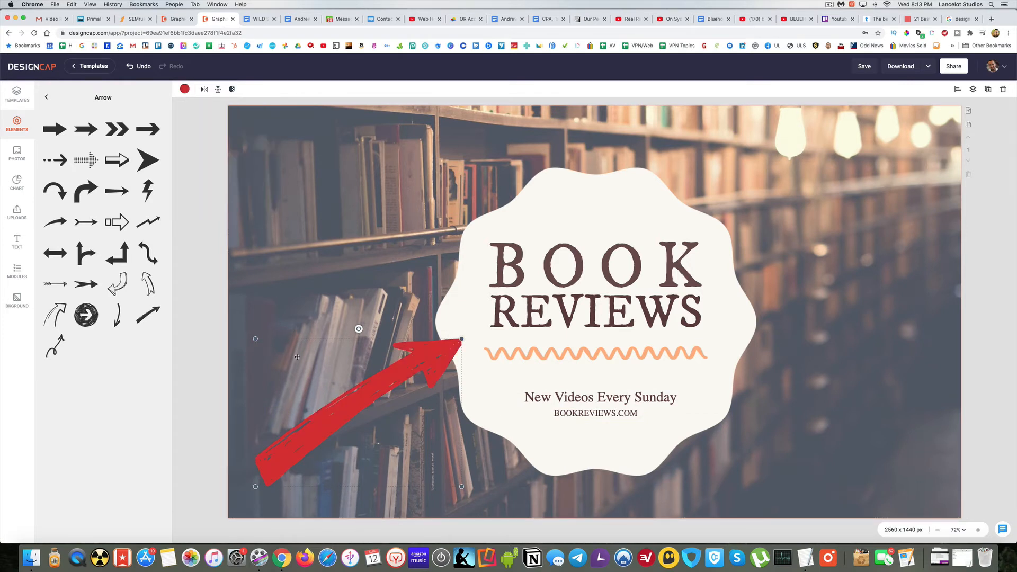
Resize and re-angle the arrow until it points at the 'New Videos Every Sunday' tagline
drag(460, 339, 404, 378)
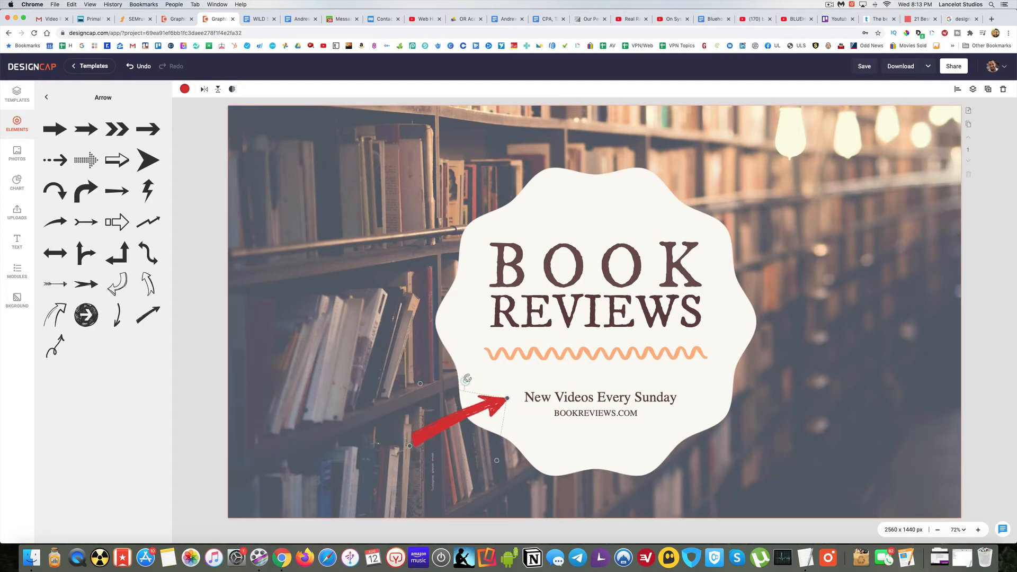
drag(457, 415, 425, 318)
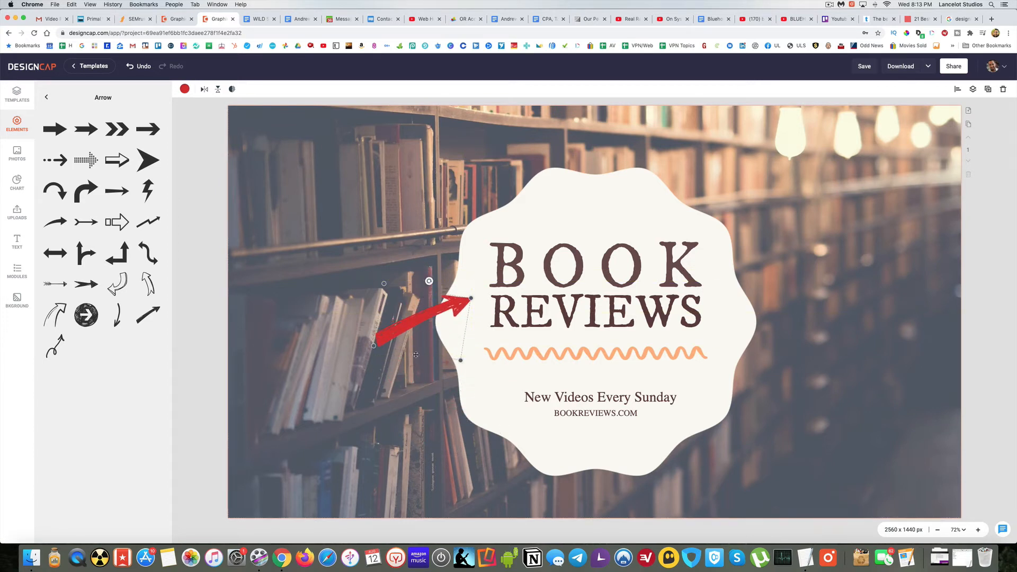
drag(372, 344, 295, 384)
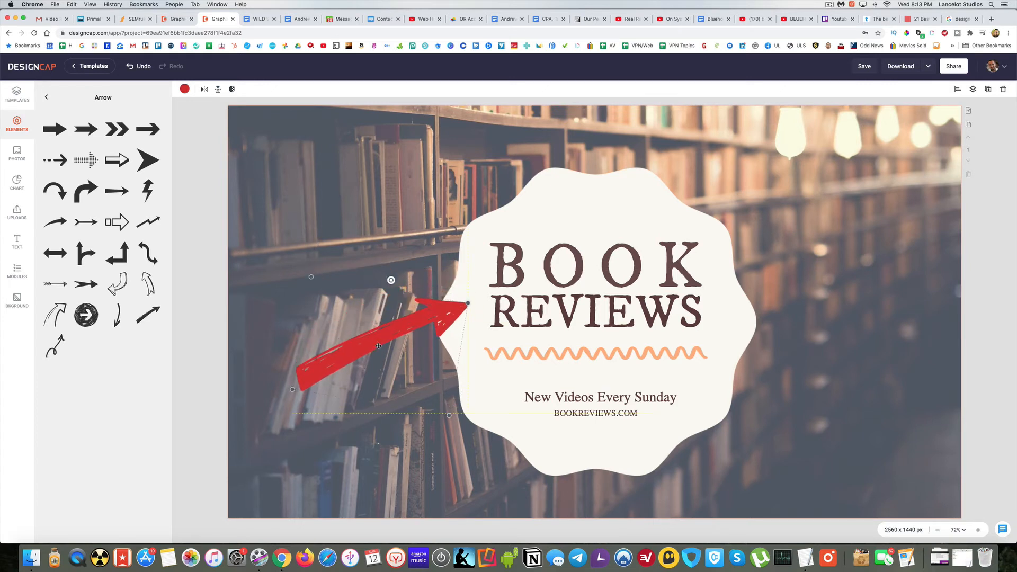
drag(378, 346, 416, 454)
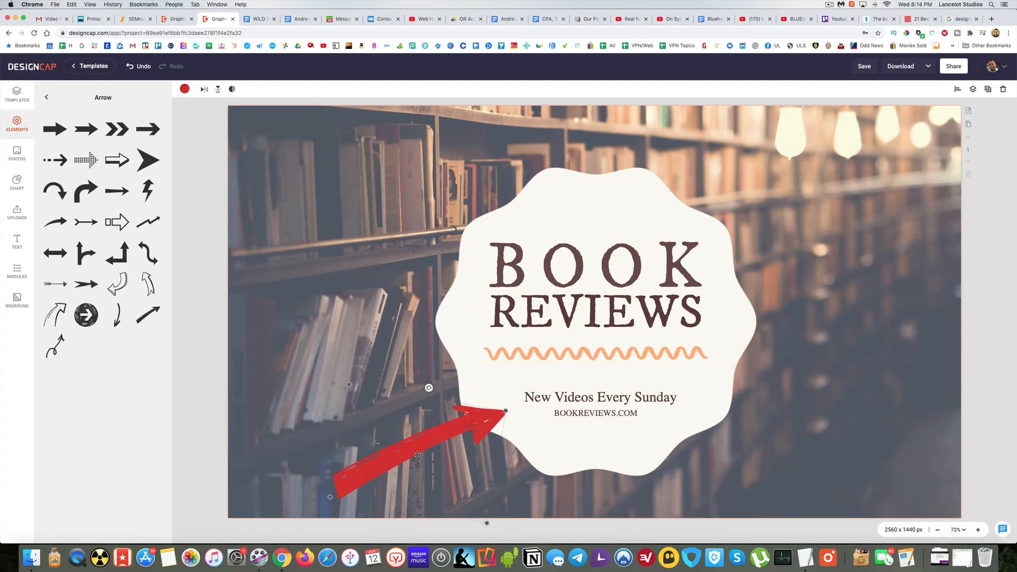
drag(415, 453, 406, 450)
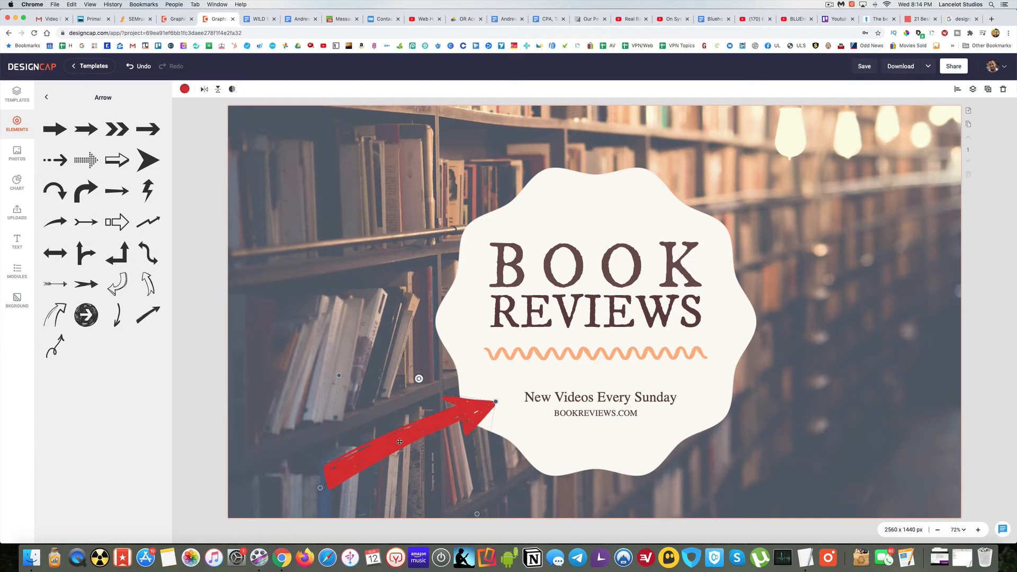
drag(399, 442, 394, 434)
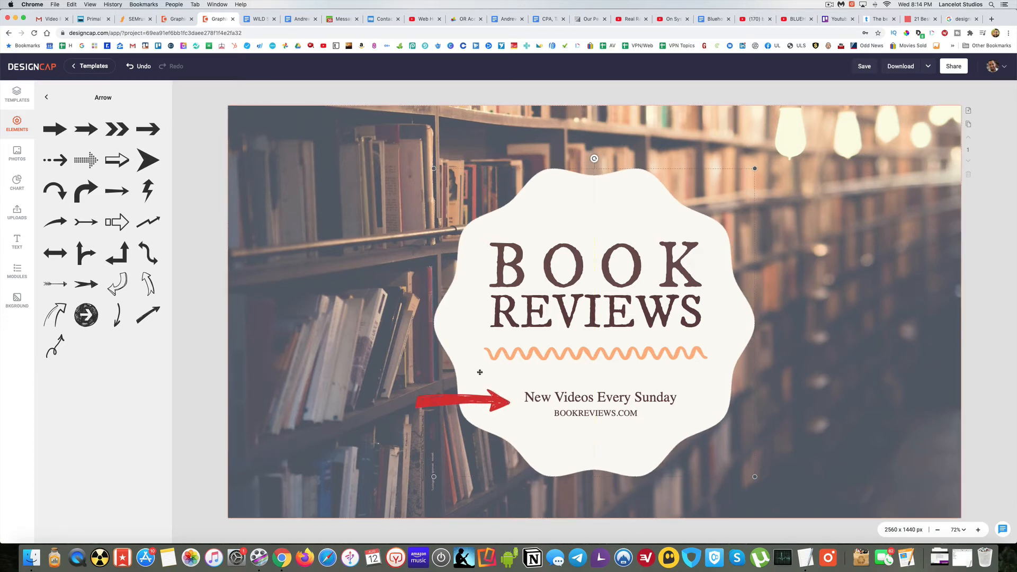
click(467, 402)
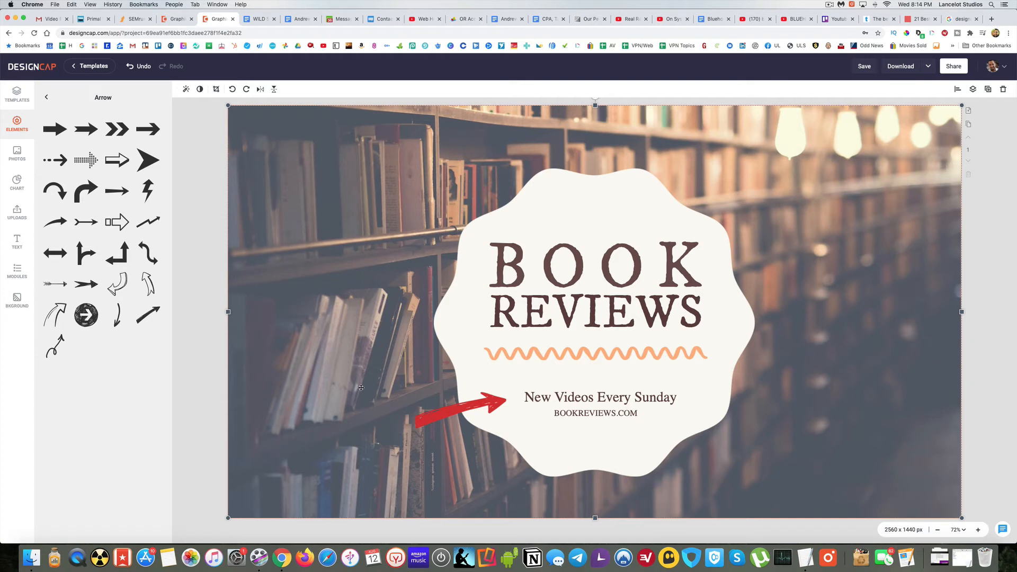
mouse_move(324, 314)
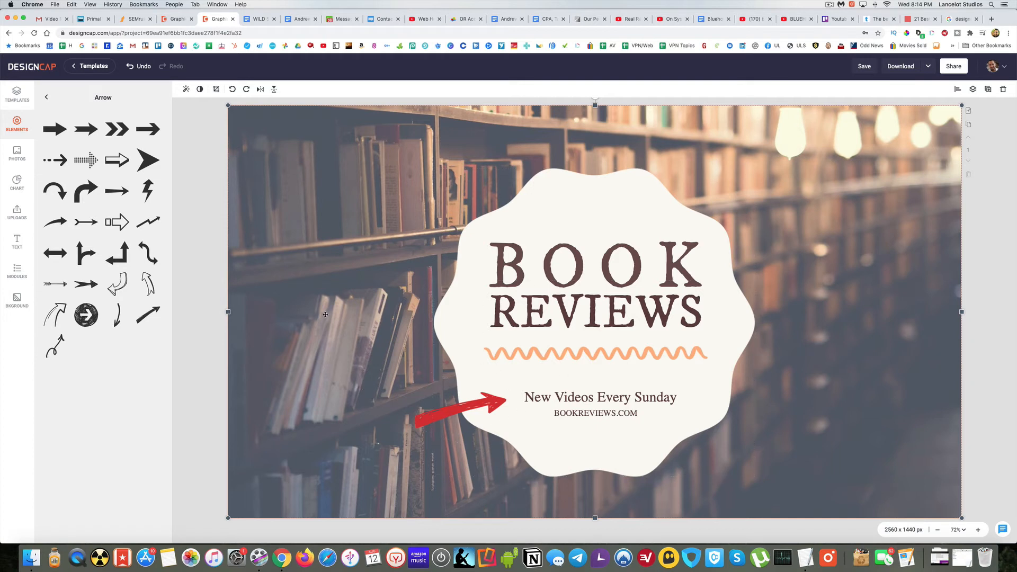
Search stock photos for 'book', scroll the results, then view the Chart and Uploads panels
click(17, 154)
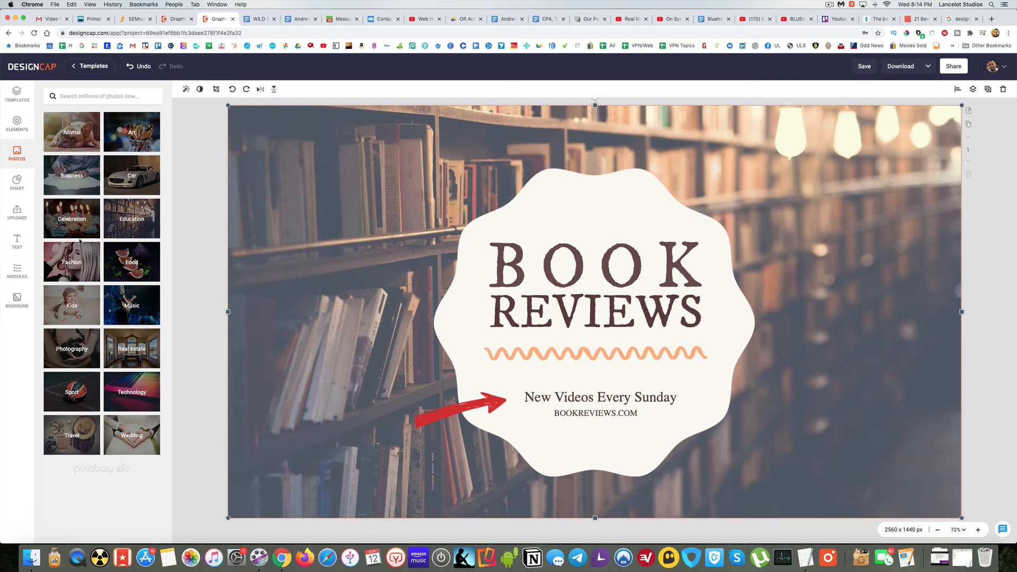
click(102, 96)
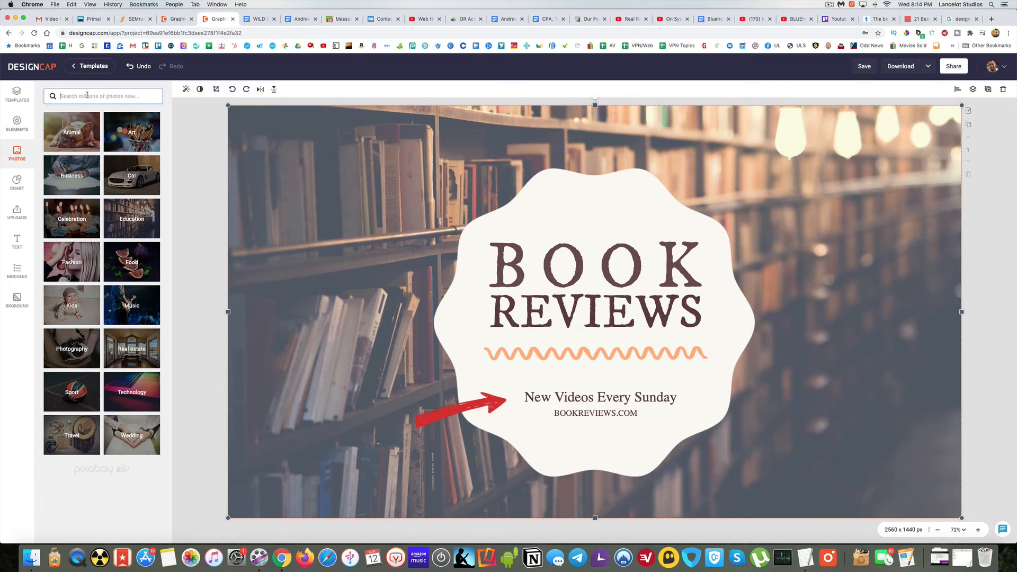
text(book)
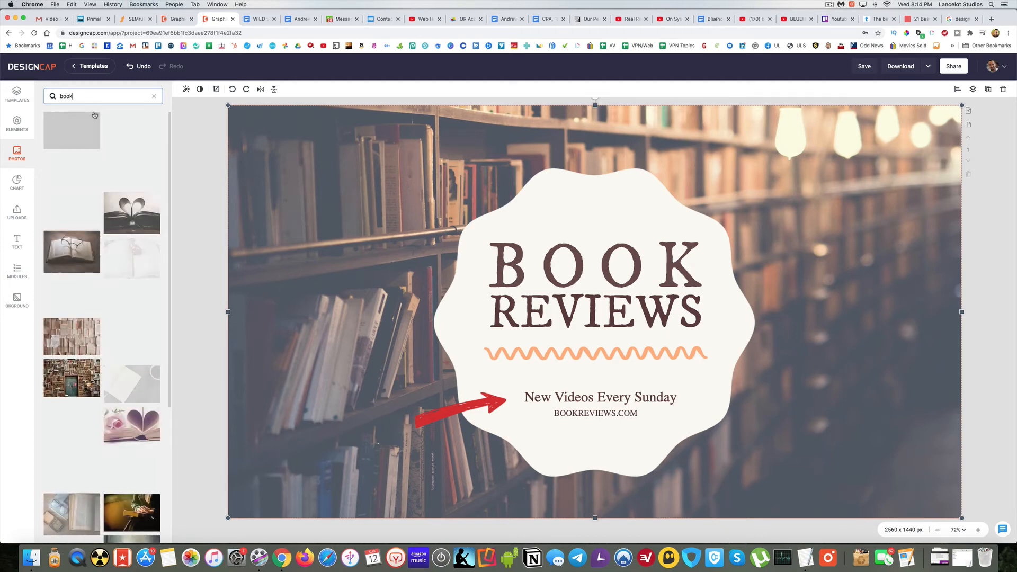
scroll(down, 3)
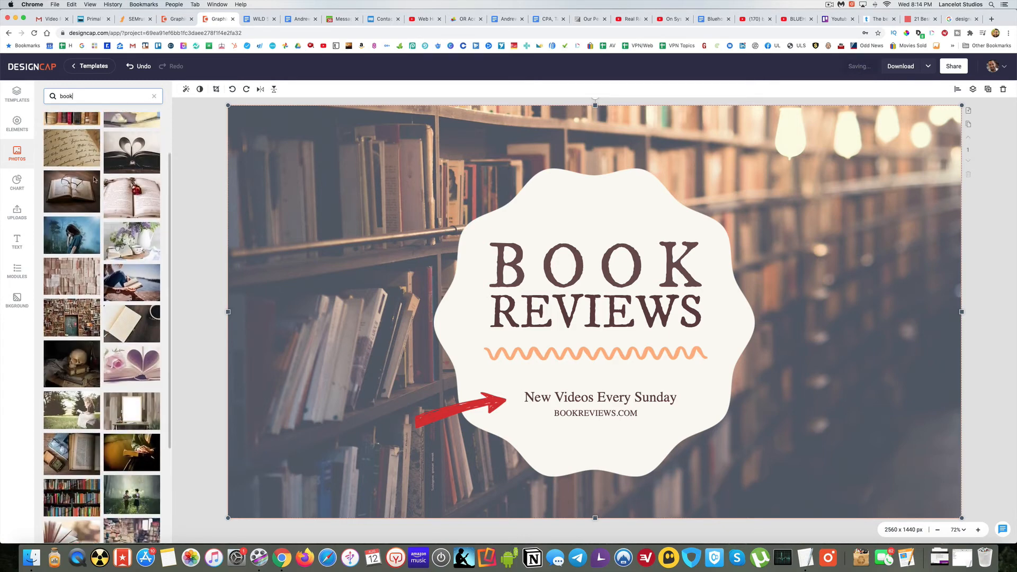
scroll(down, 3)
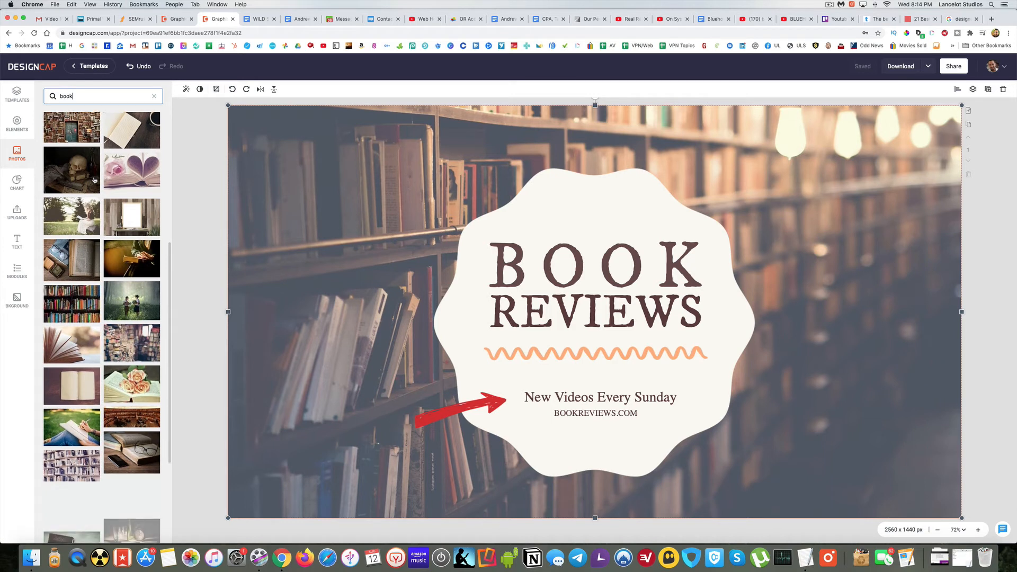
scroll(down, 3)
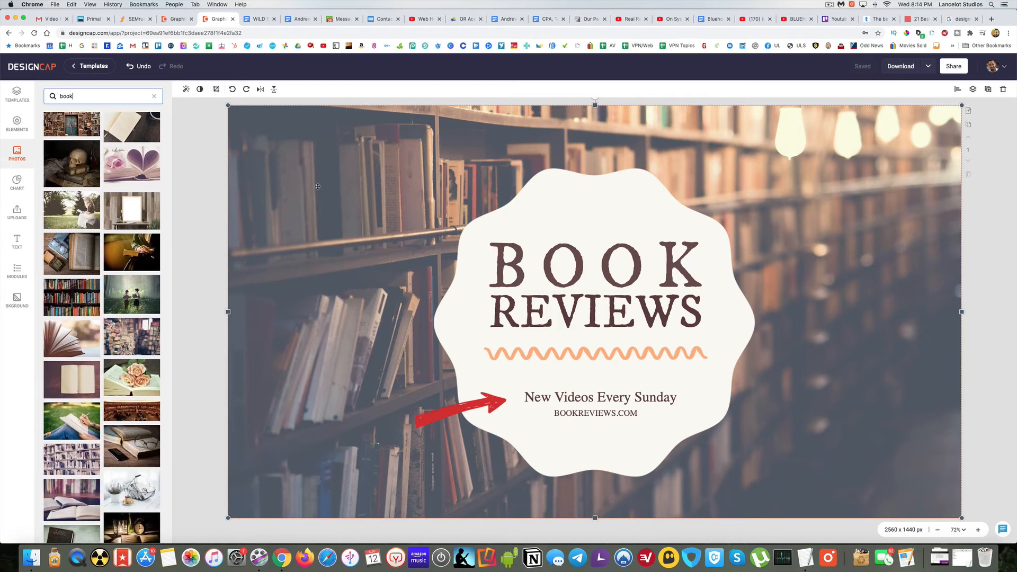
mouse_move(16, 182)
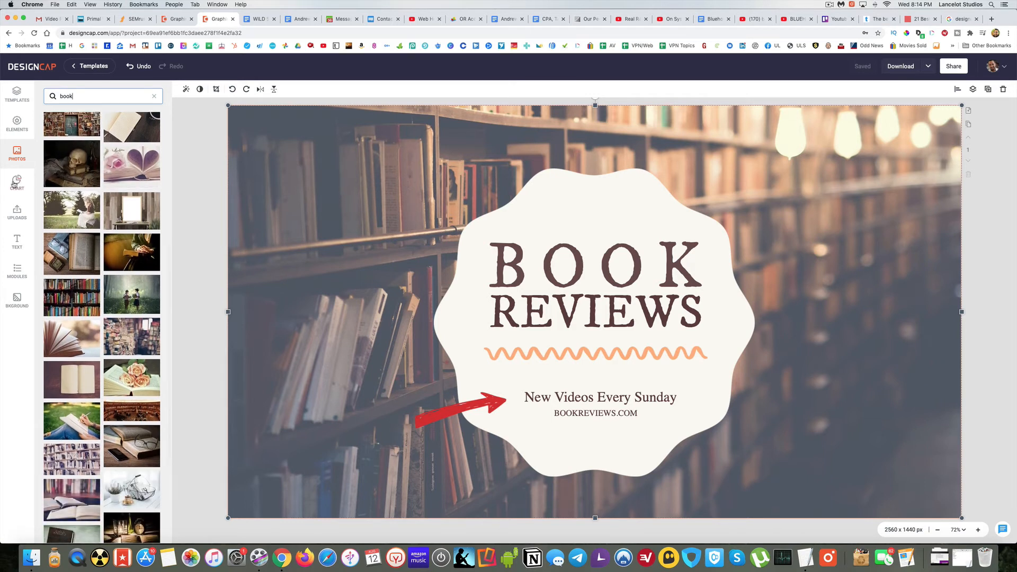
click(16, 184)
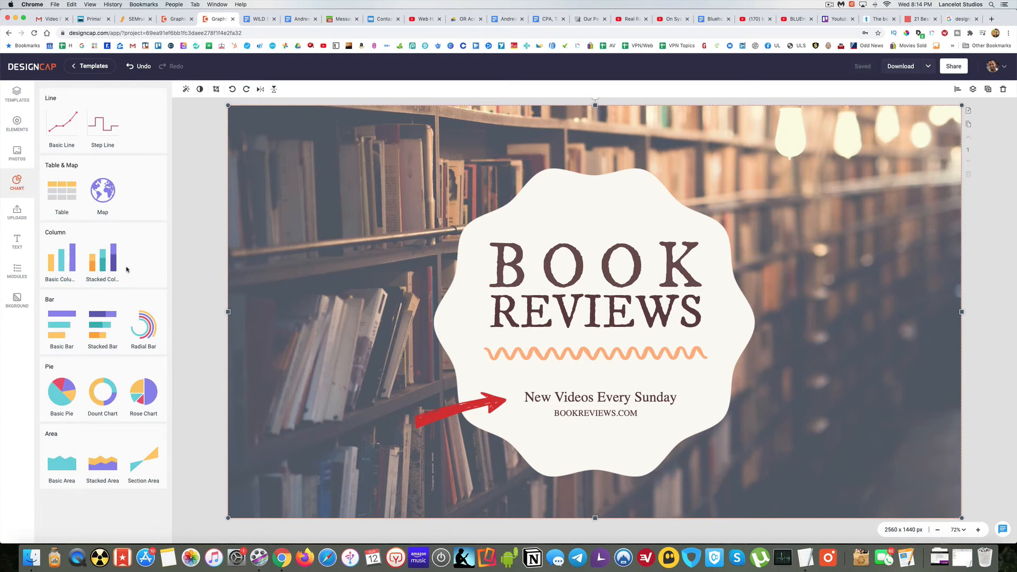
mouse_move(113, 298)
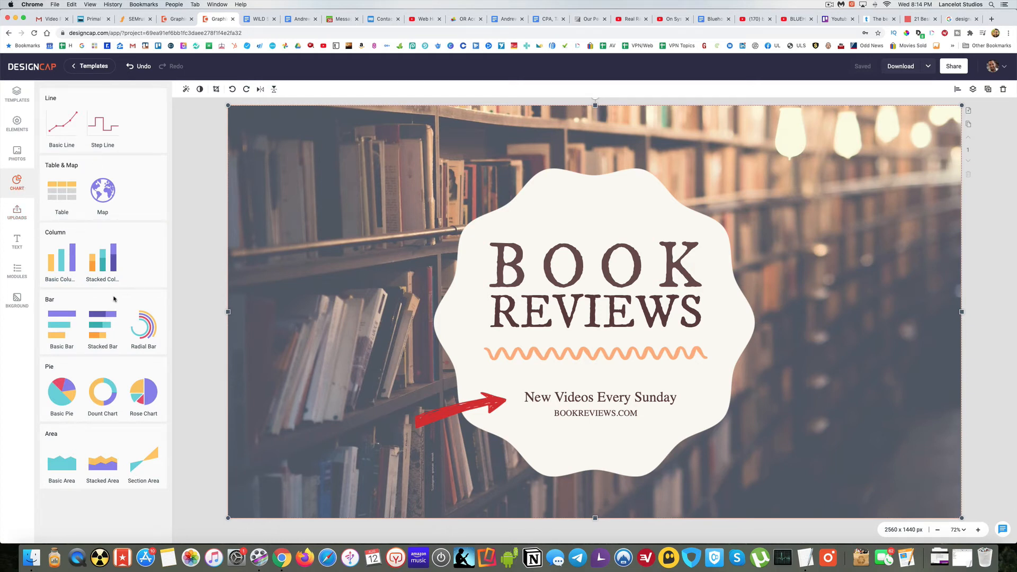
click(17, 211)
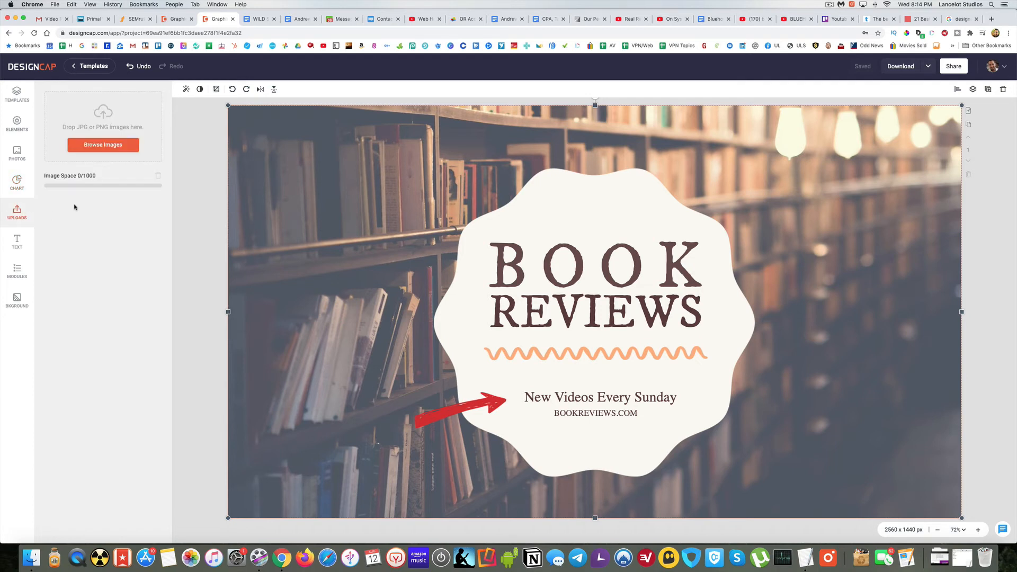
mouse_move(106, 239)
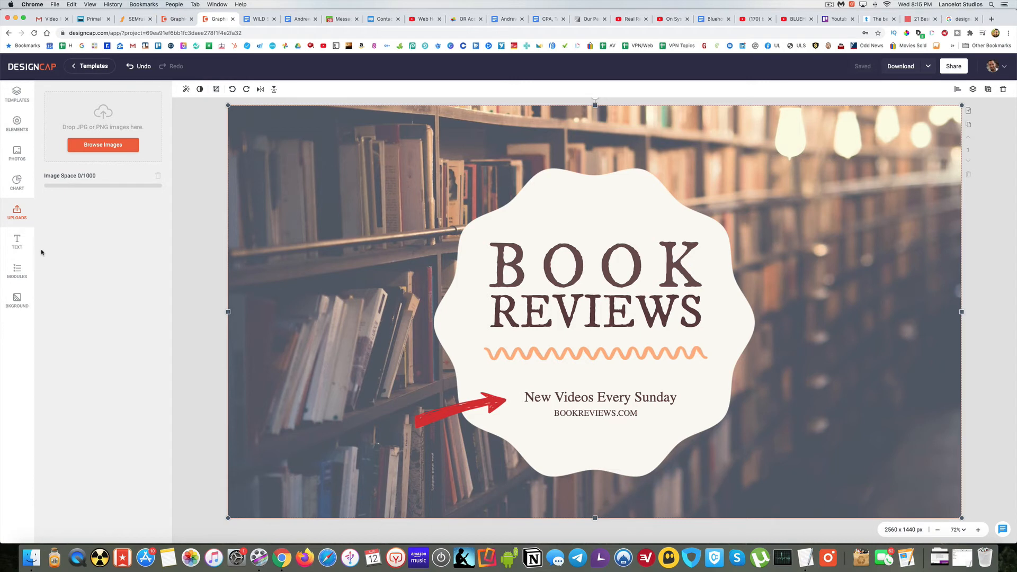
Add a heading text box at the banner's top left
click(17, 242)
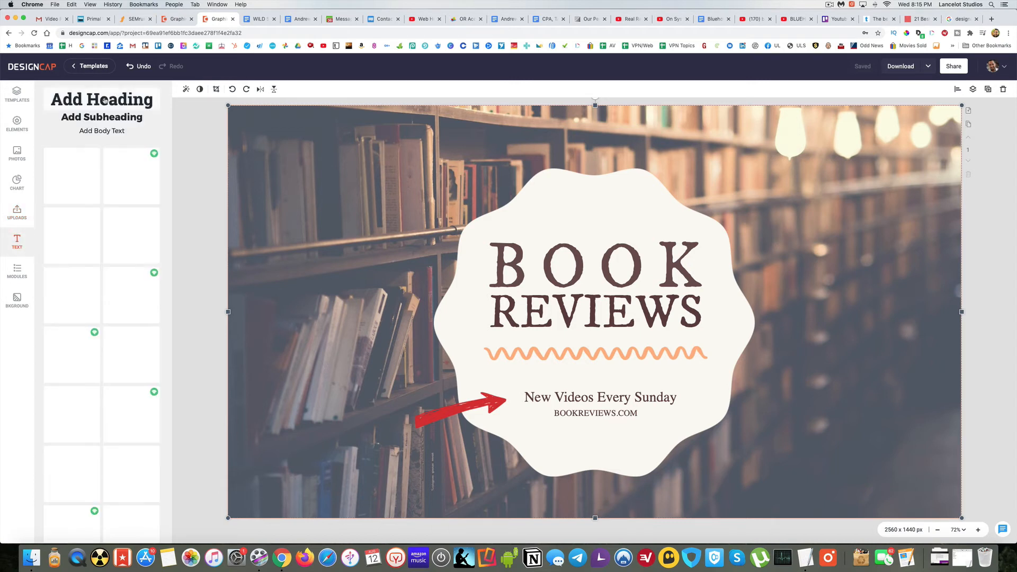
click(16, 242)
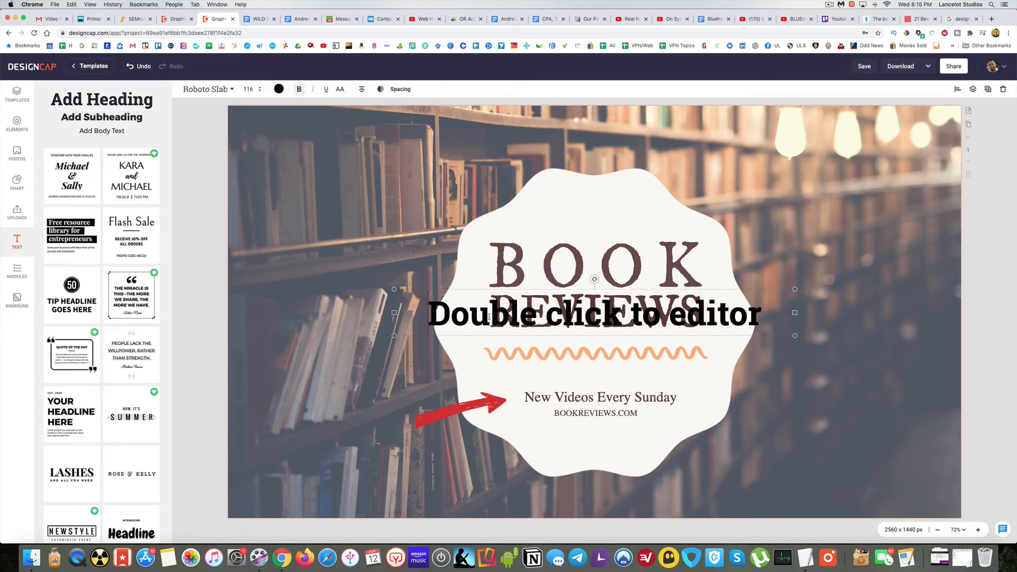
mouse_move(817, 294)
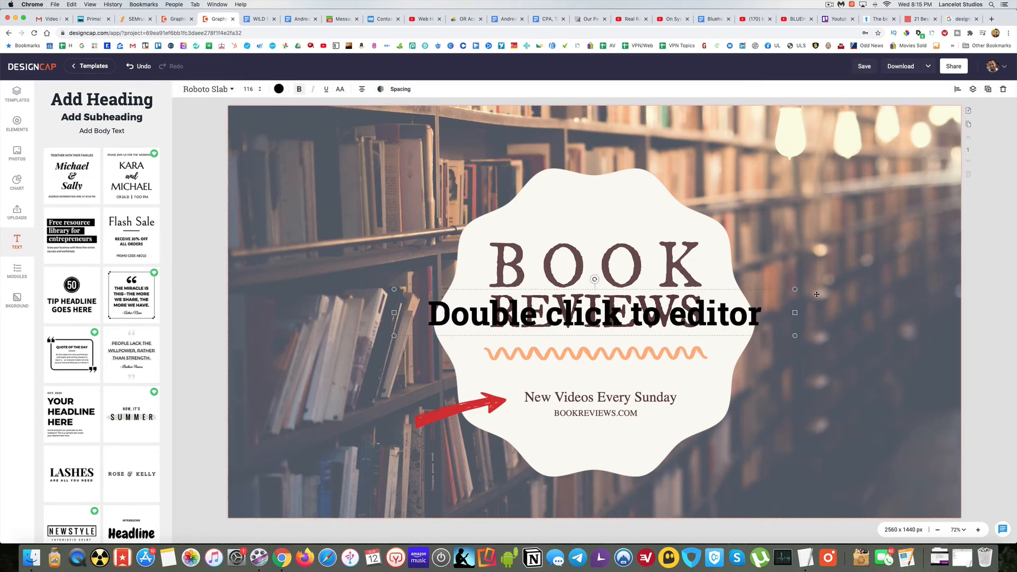
drag(593, 311, 433, 141)
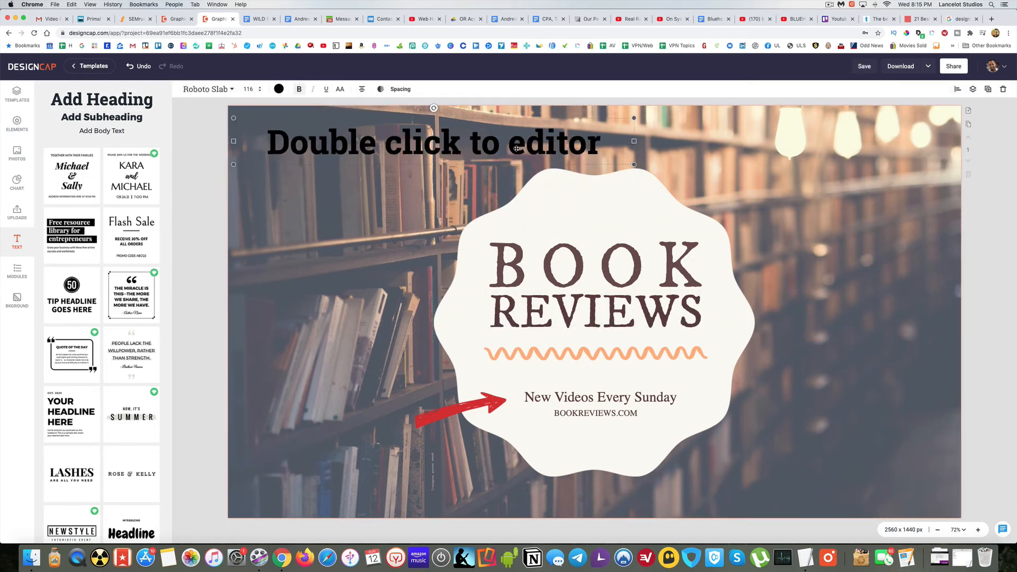
Make the heading white and set its font to Oranienbaum
click(279, 89)
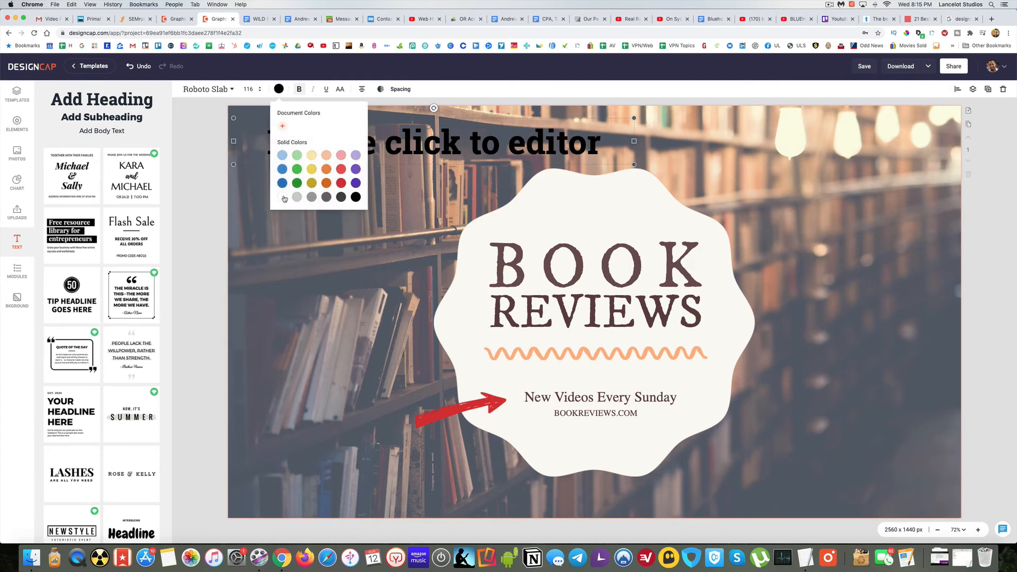
click(206, 89)
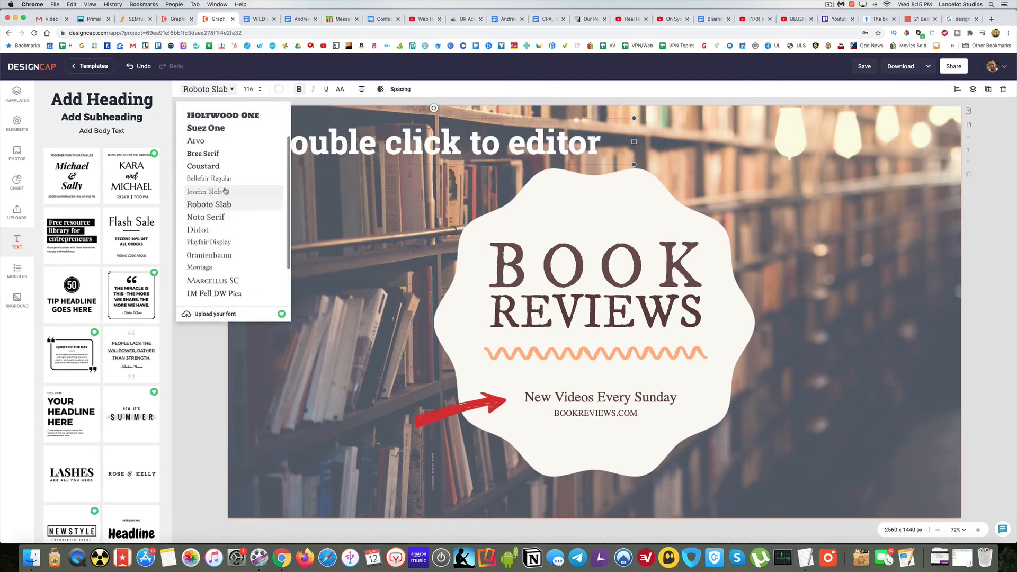
scroll(down, 3)
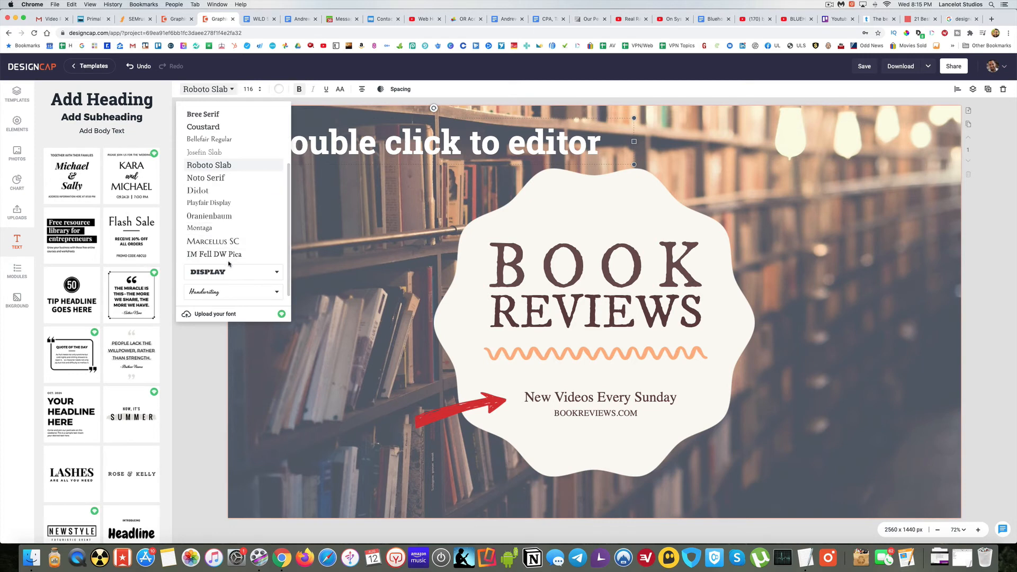
click(208, 216)
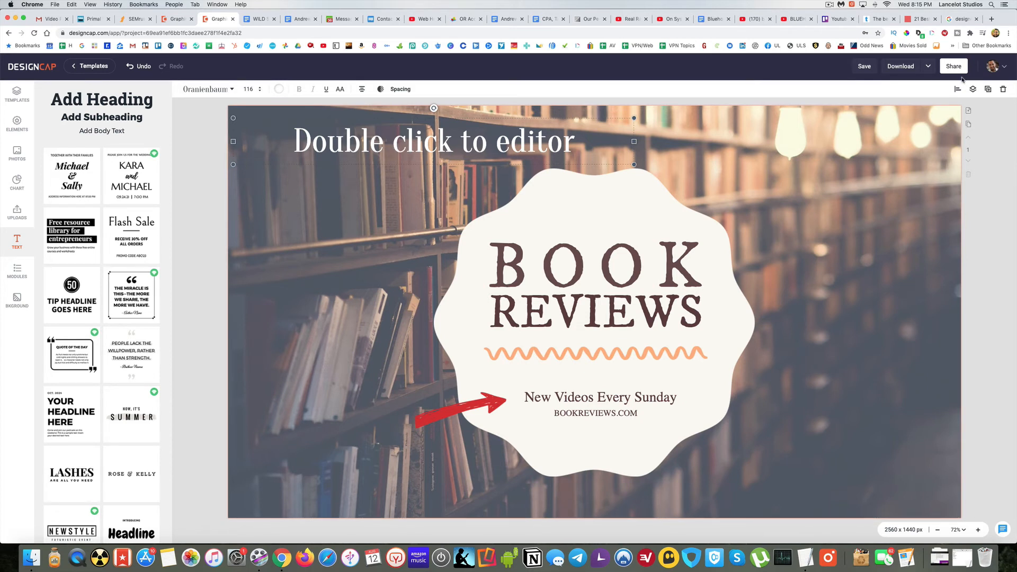
click(17, 269)
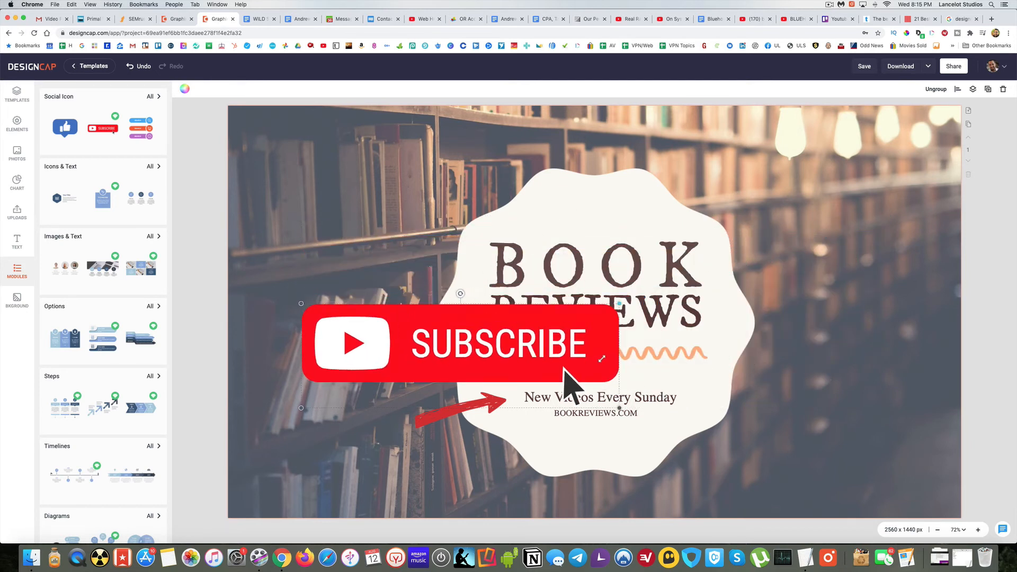
Shrink the Subscribe button and move it to the banner's bottom-right corner
drag(461, 344, 720, 438)
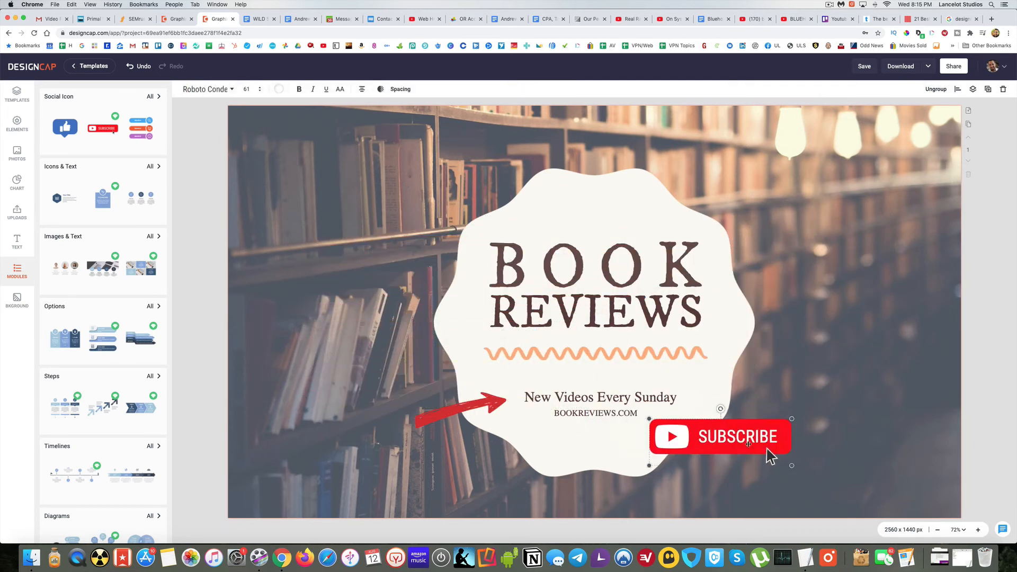
drag(720, 436, 872, 485)
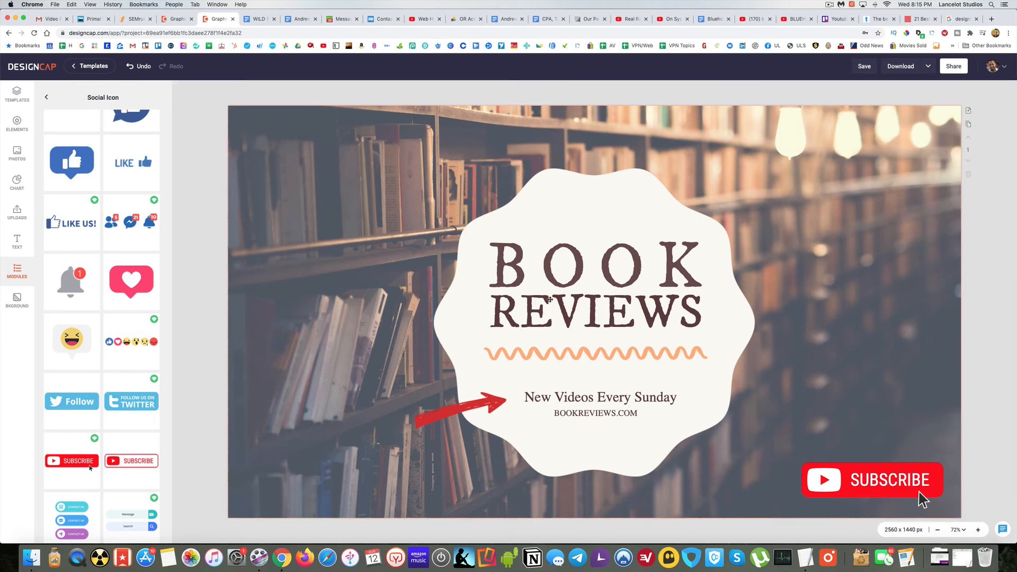
scroll(down, 3)
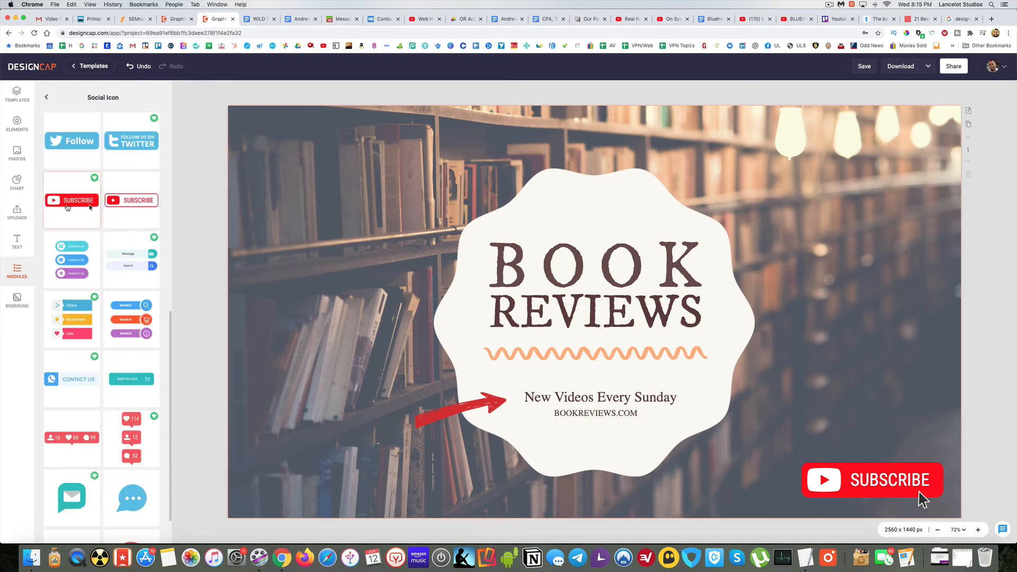
scroll(down, 3)
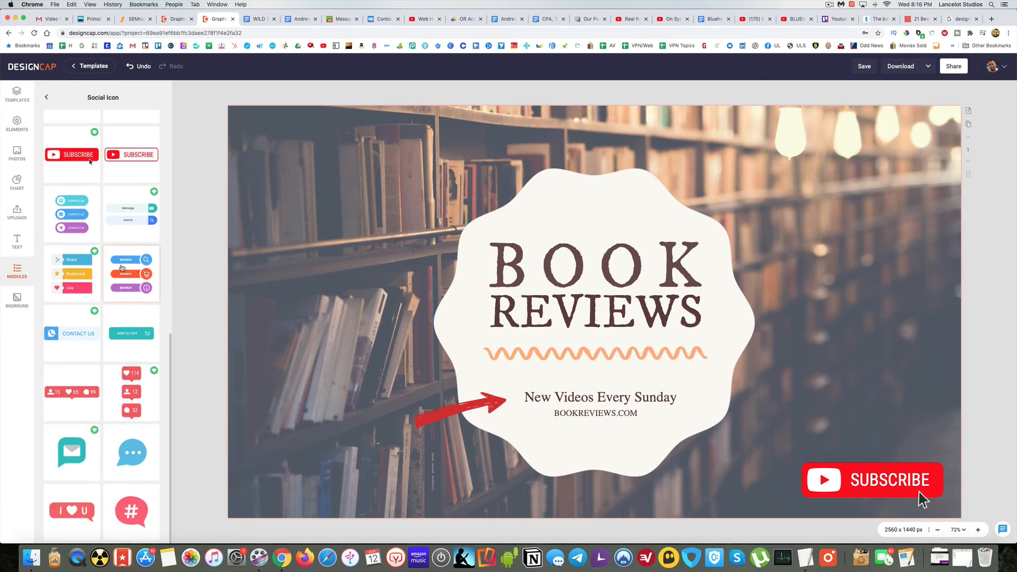
scroll(down, 3)
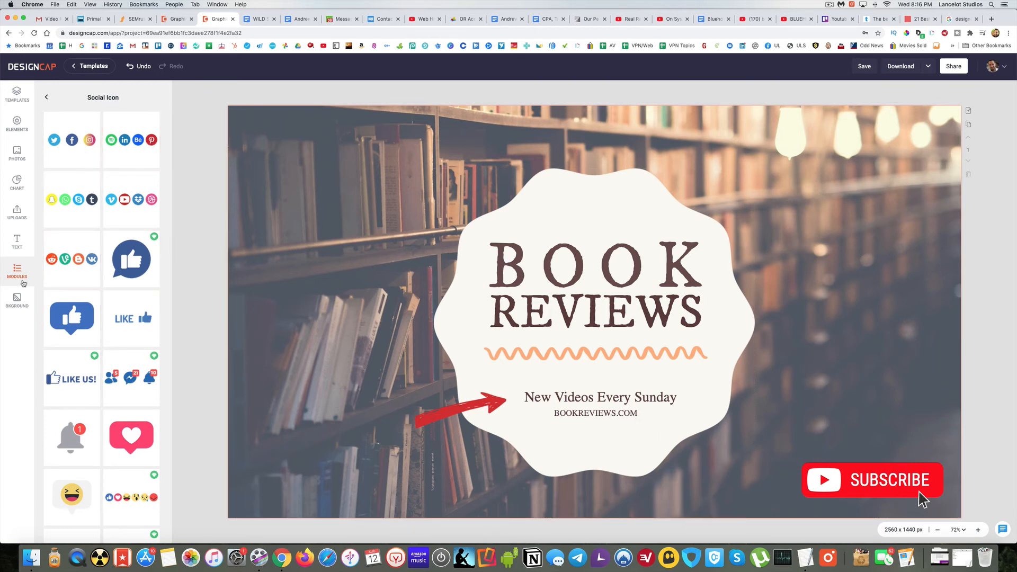
Open the Background panel and scroll through its textures and photos
click(17, 299)
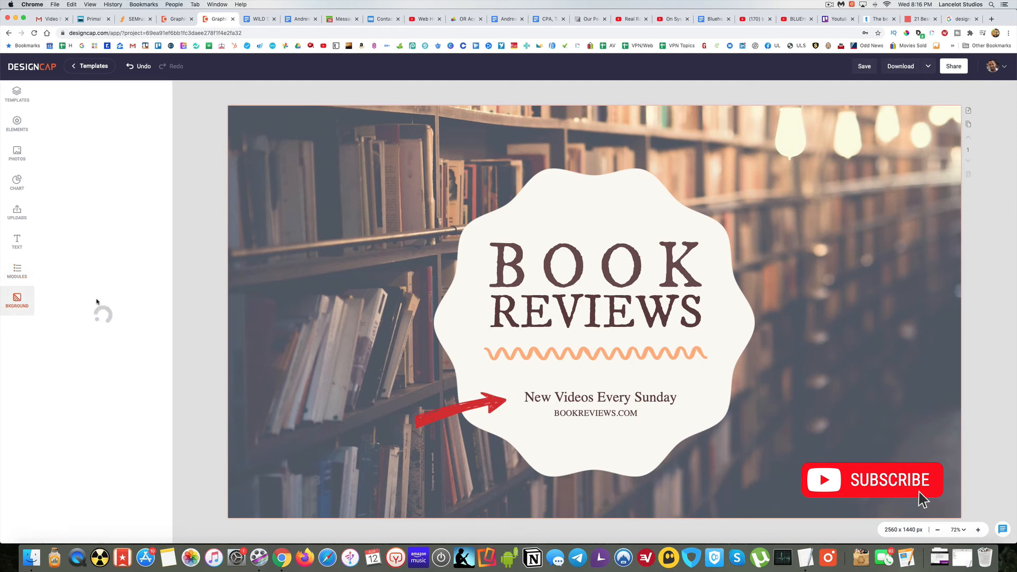
click(17, 301)
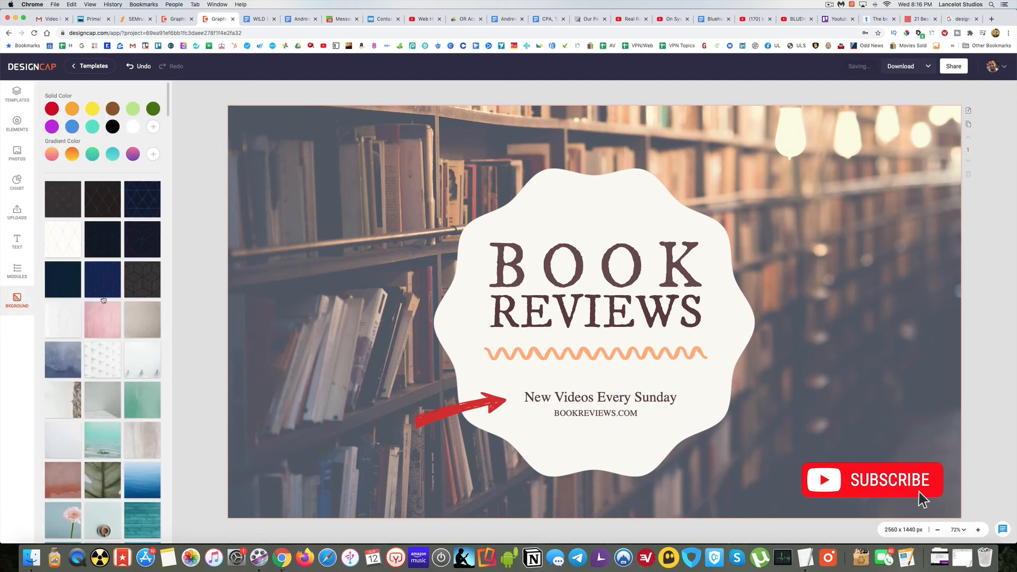
scroll(down, 3)
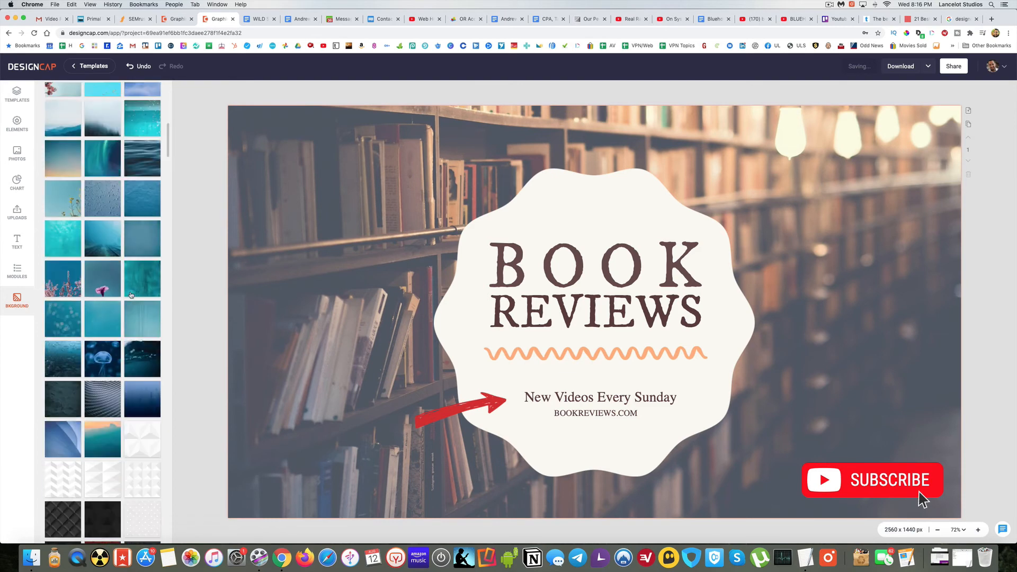
scroll(down, 3)
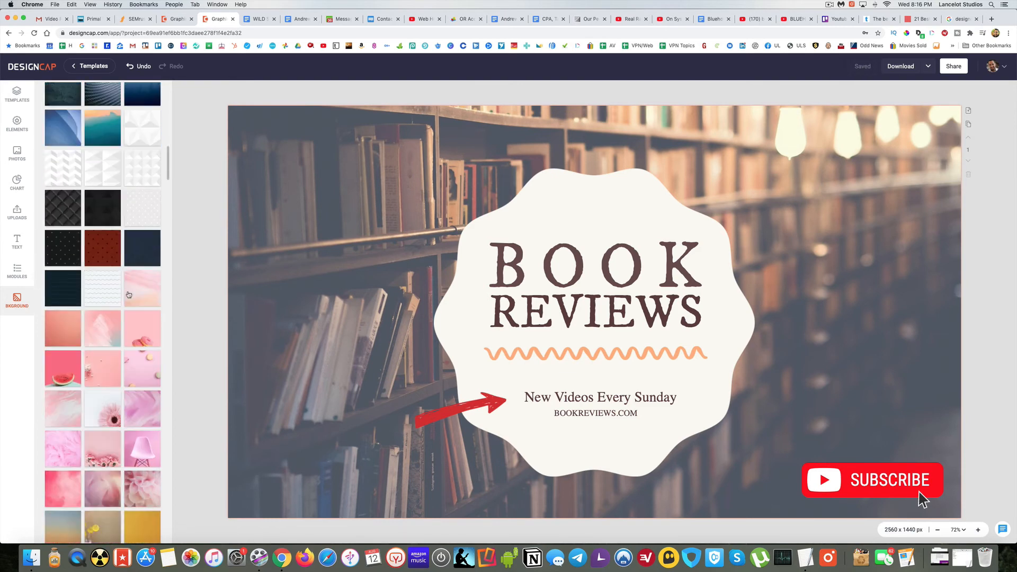
scroll(down, 3)
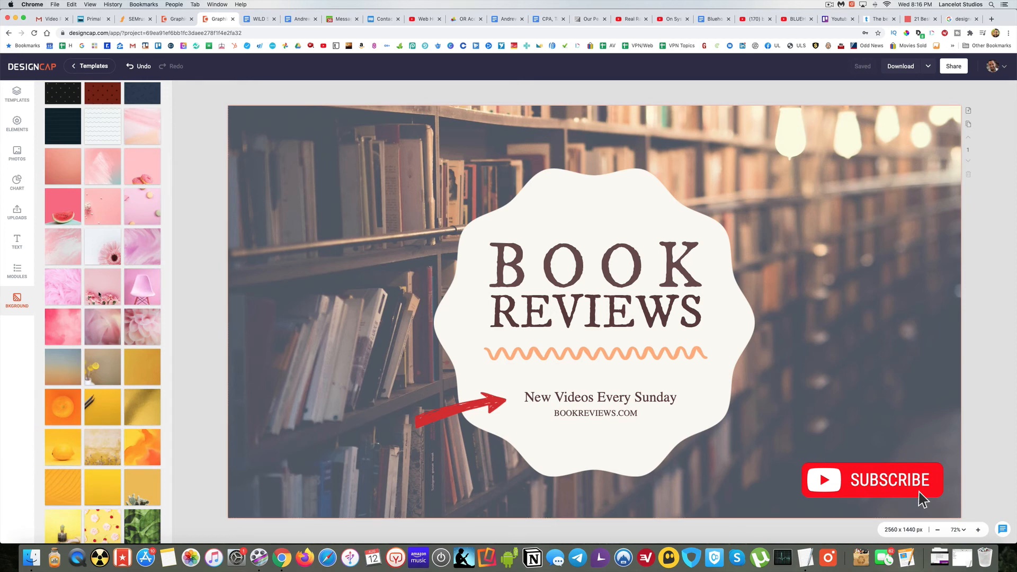
scroll(down, 3)
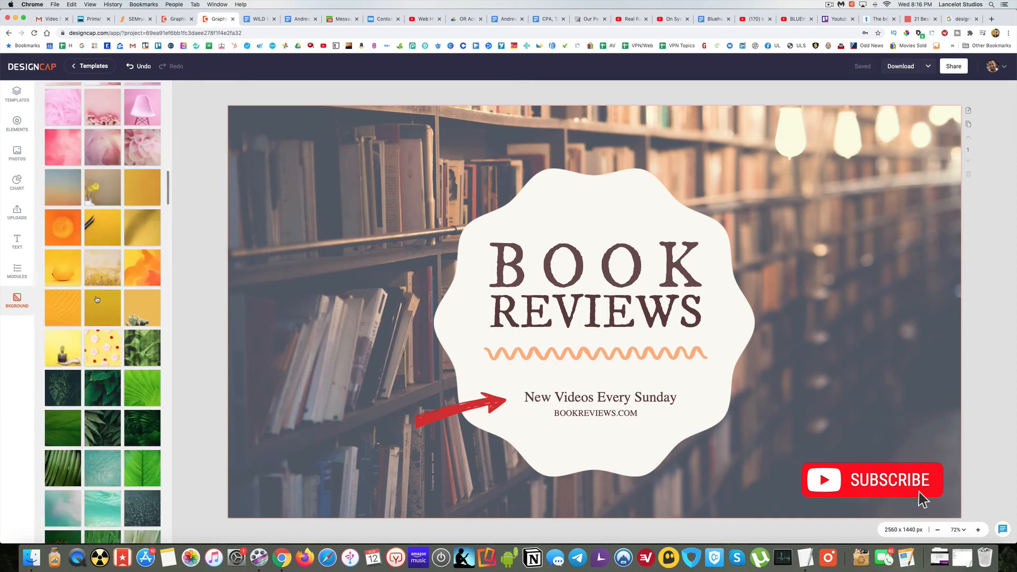
scroll(down, 3)
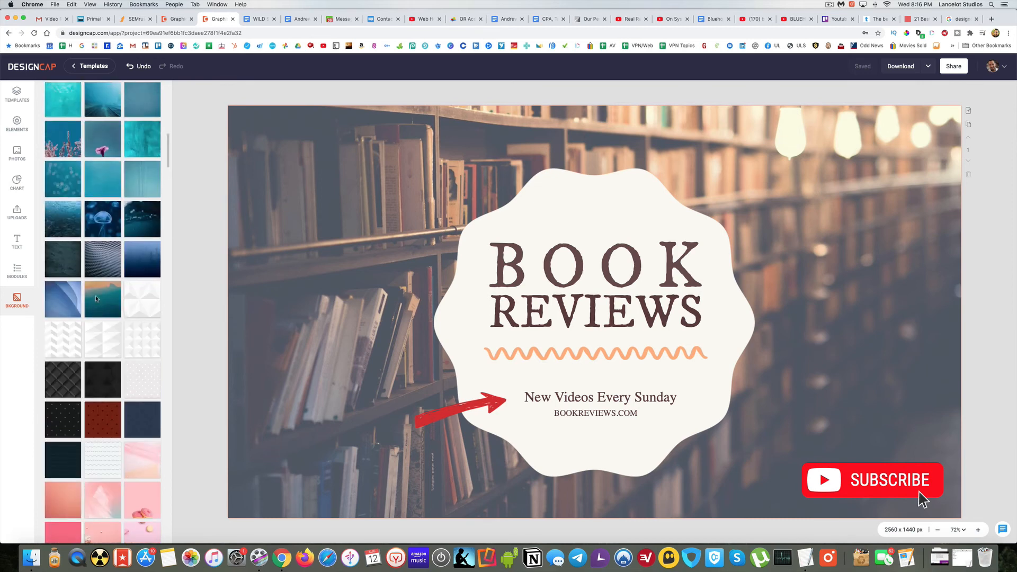
scroll(down, 3)
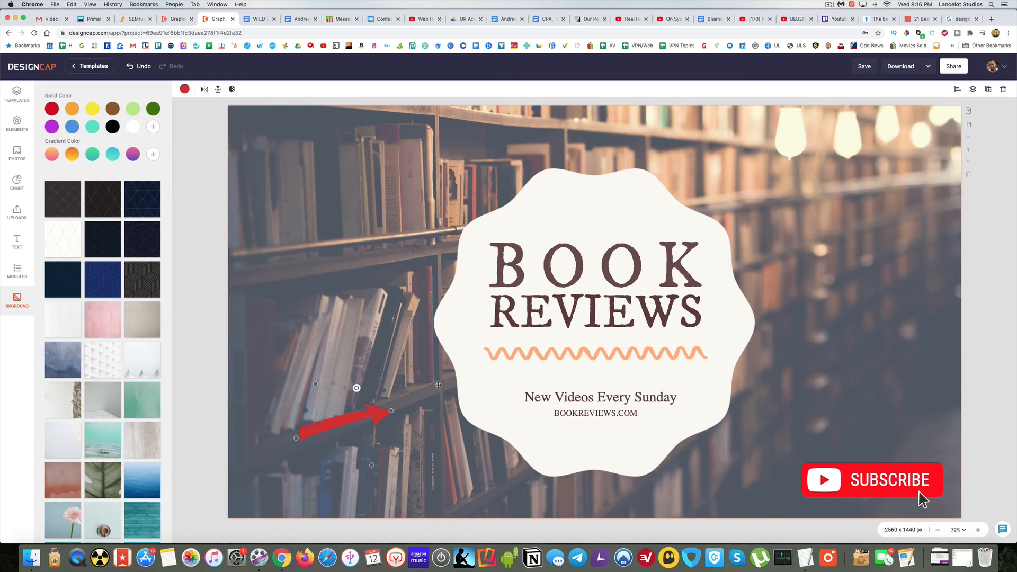
Test arrow positions, return it beside the tagline, then select the Subscribe button
drag(342, 423, 446, 407)
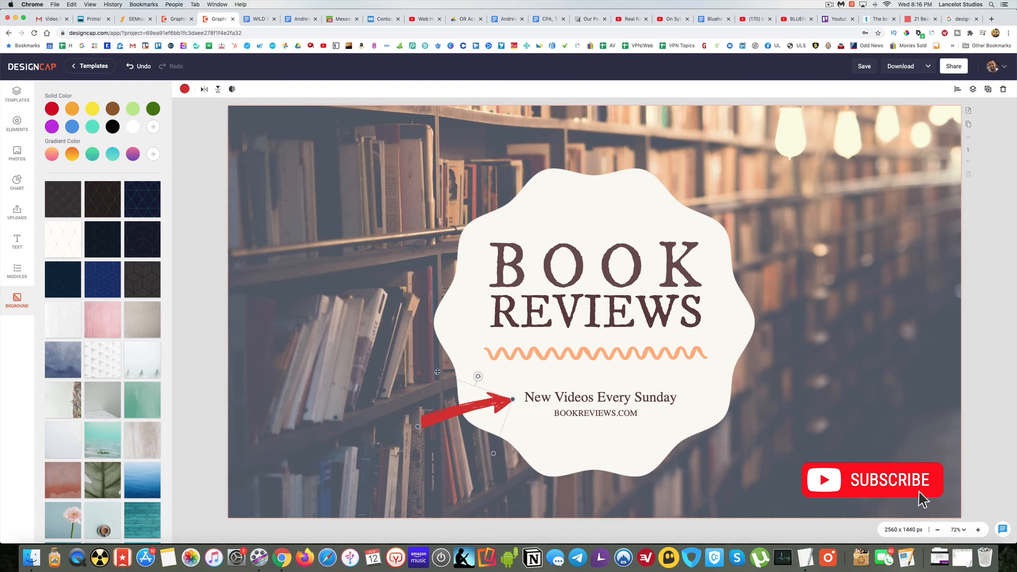
drag(418, 426, 269, 465)
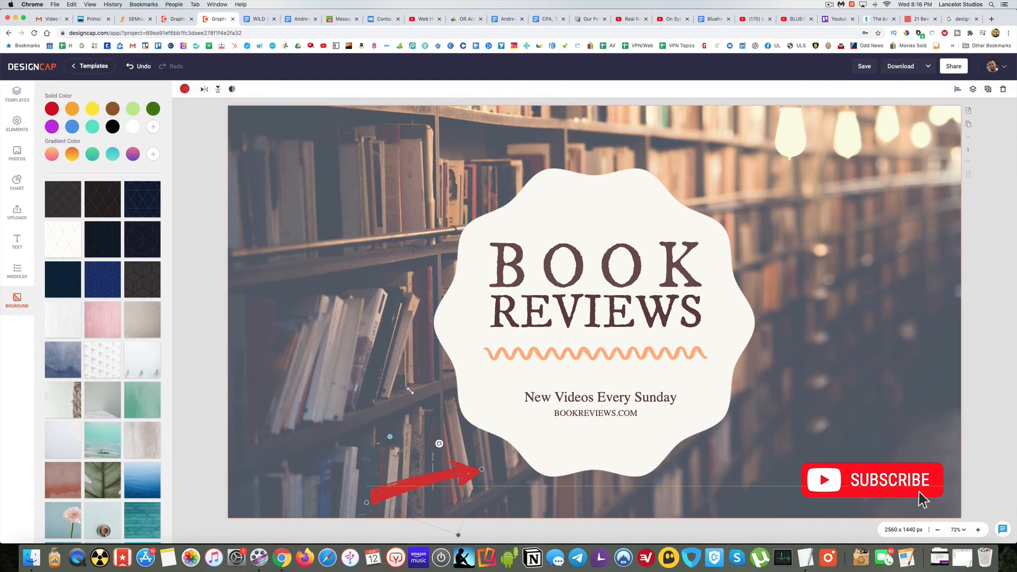
drag(428, 480, 461, 409)
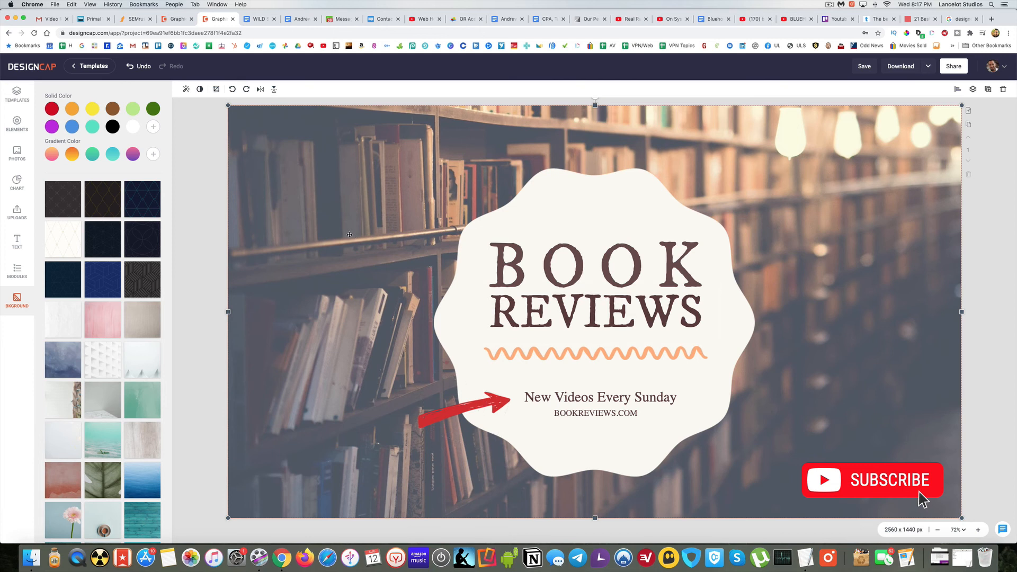
click(871, 479)
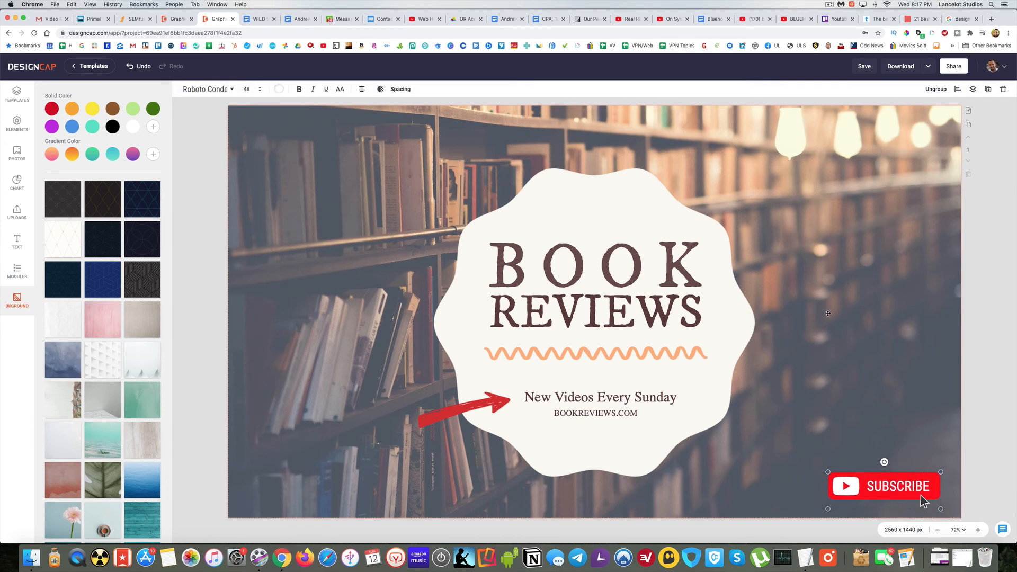
mouse_move(589, 263)
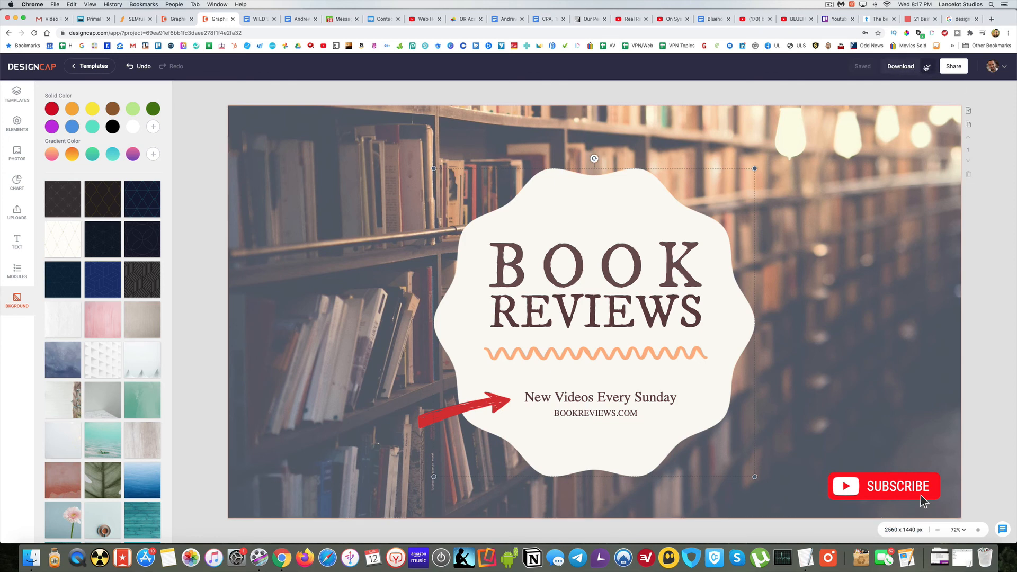
Name the download 'Book Review YouTube Channel Art'
click(899, 67)
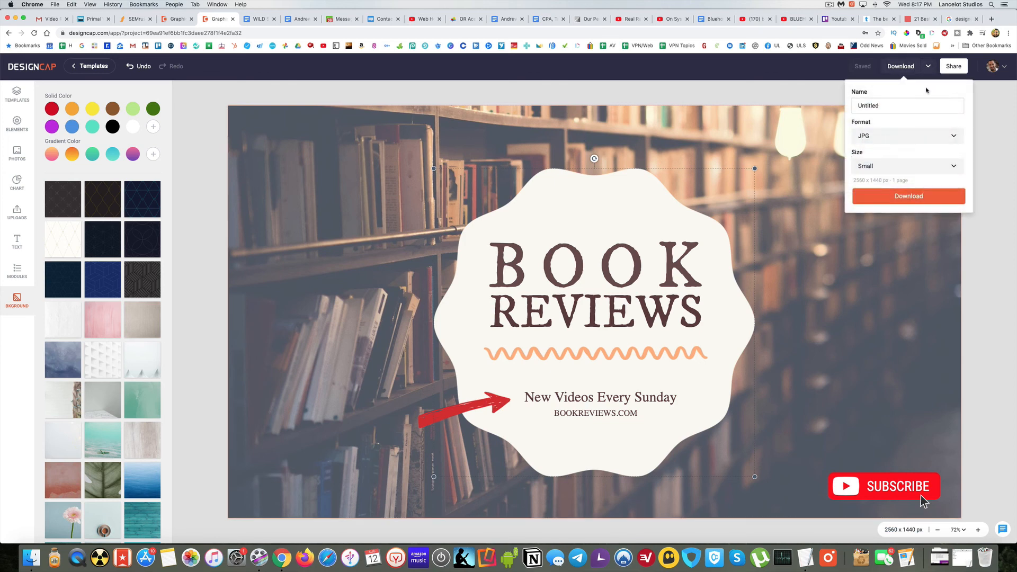
click(907, 105)
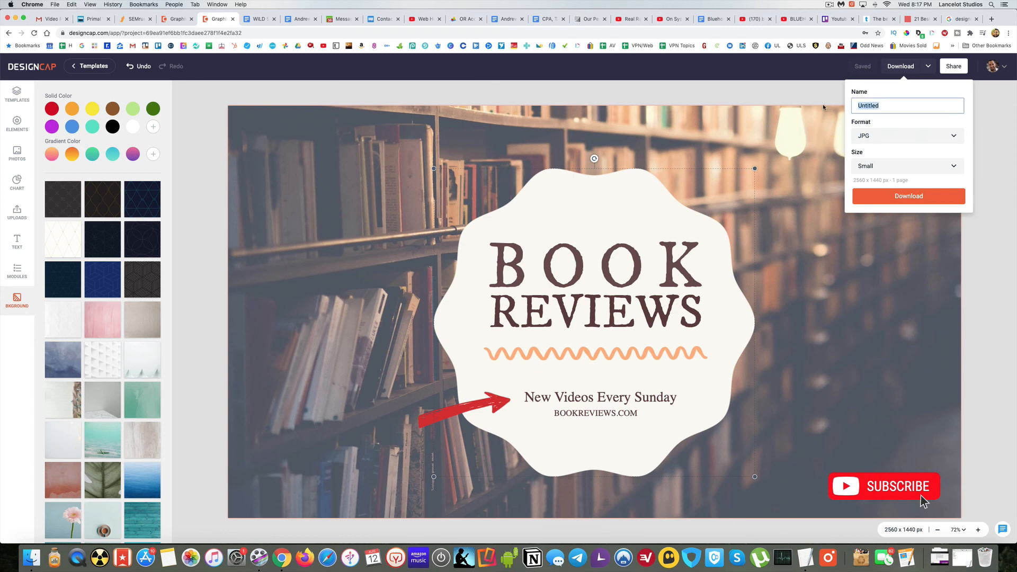
text(Book Review YouTube C)
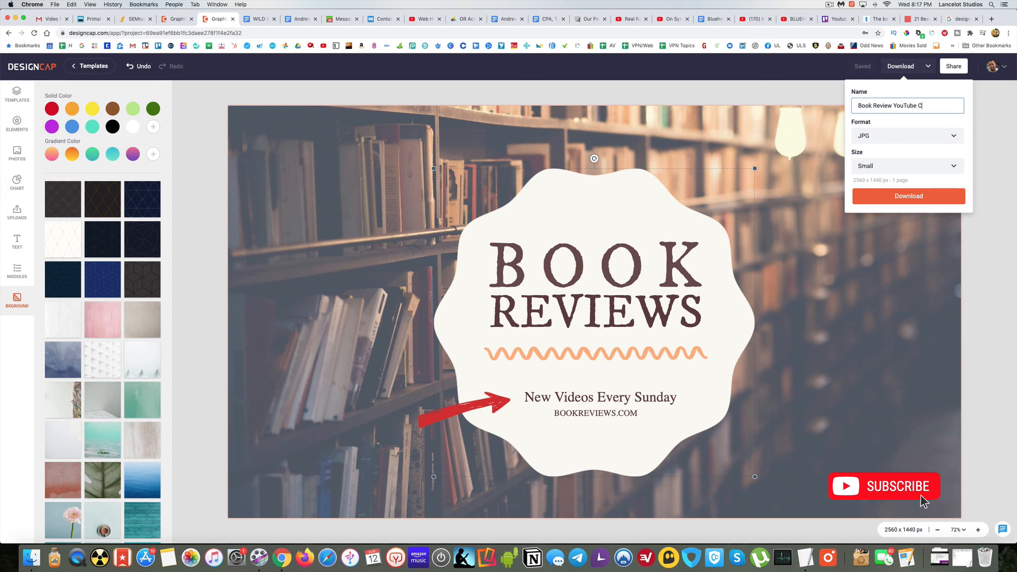
text(hannel Art)
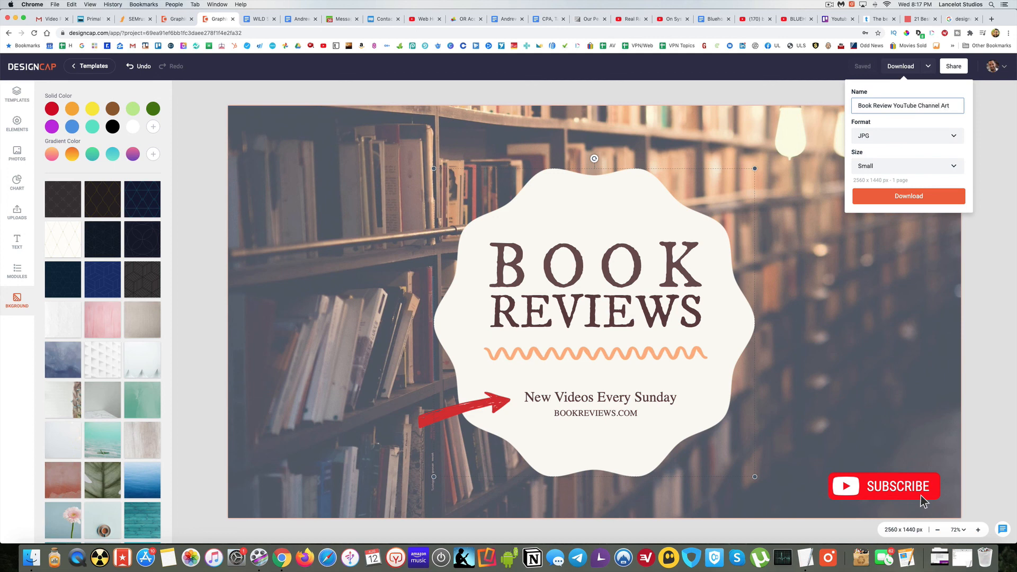
Choose XLarge JPG size and start the download
click(906, 165)
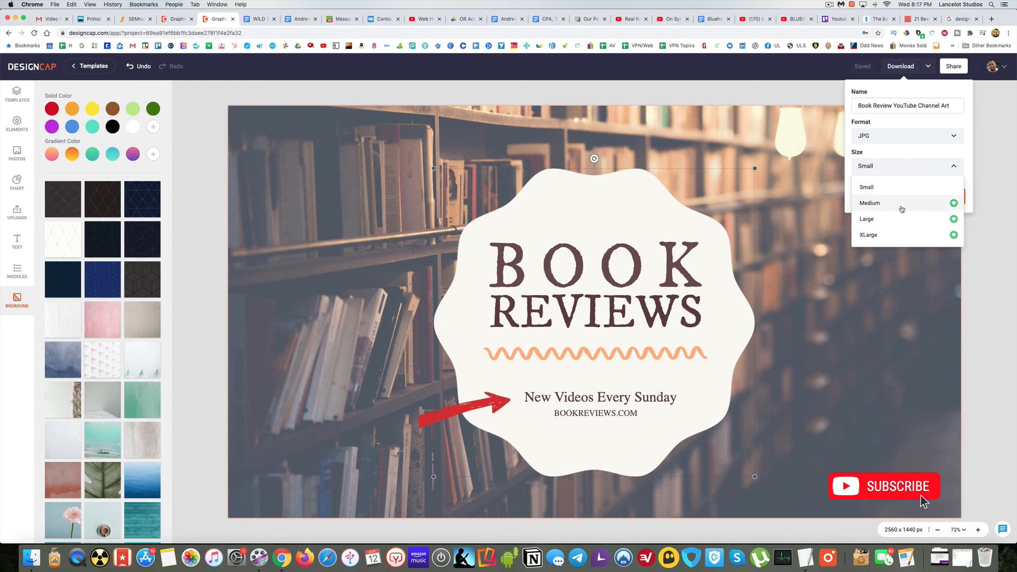
mouse_move(900, 238)
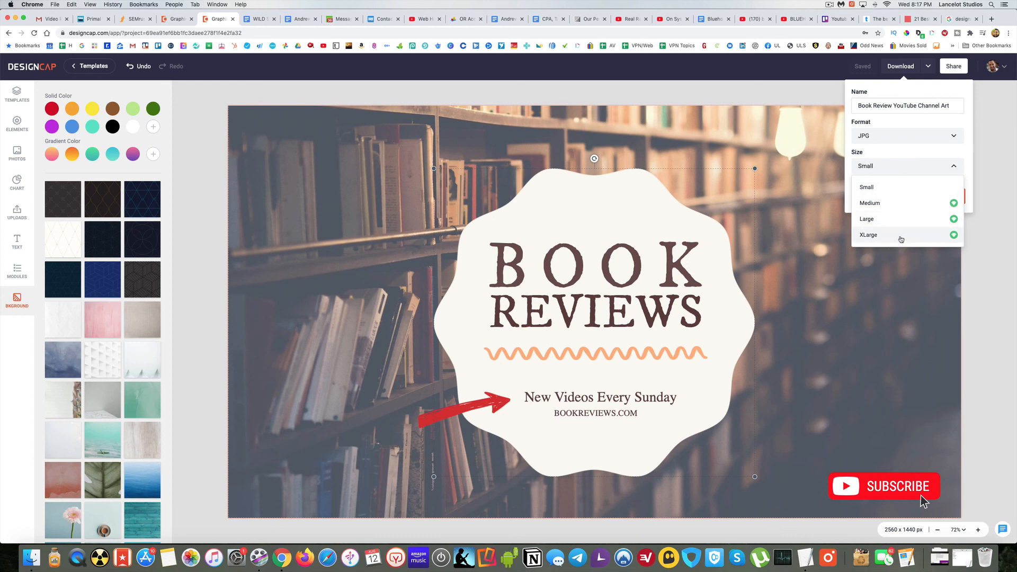
click(867, 234)
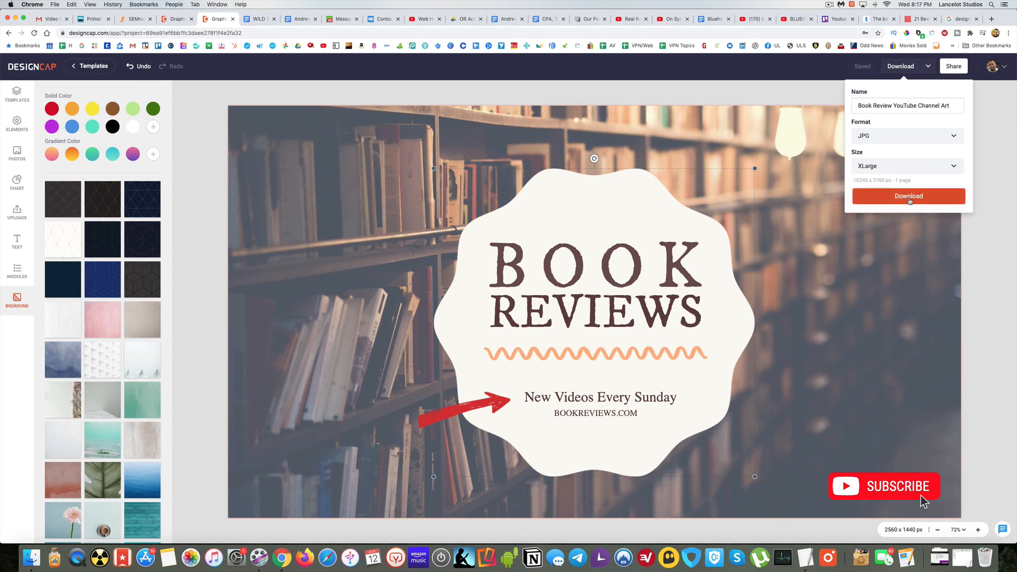
click(908, 196)
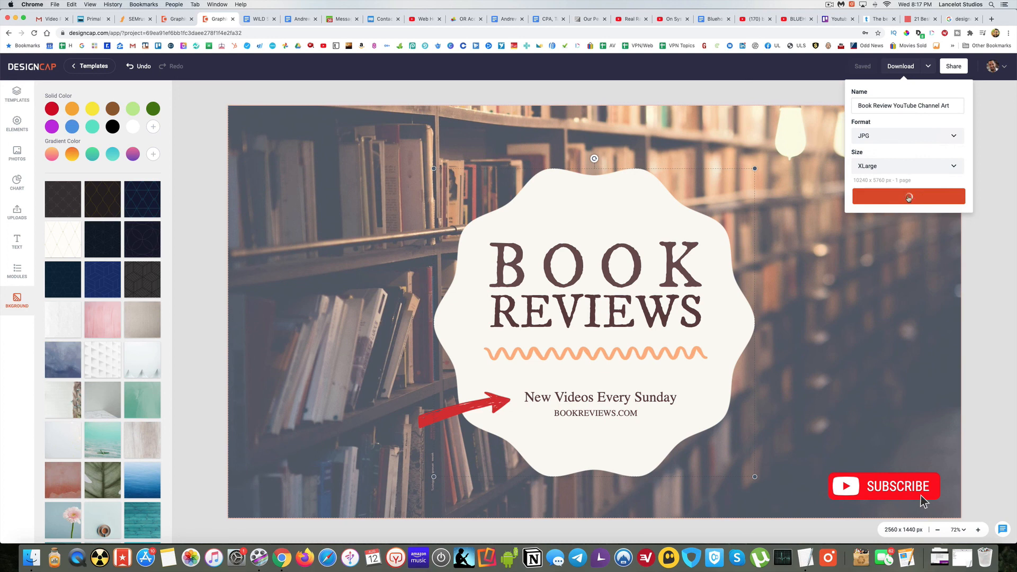
click(907, 196)
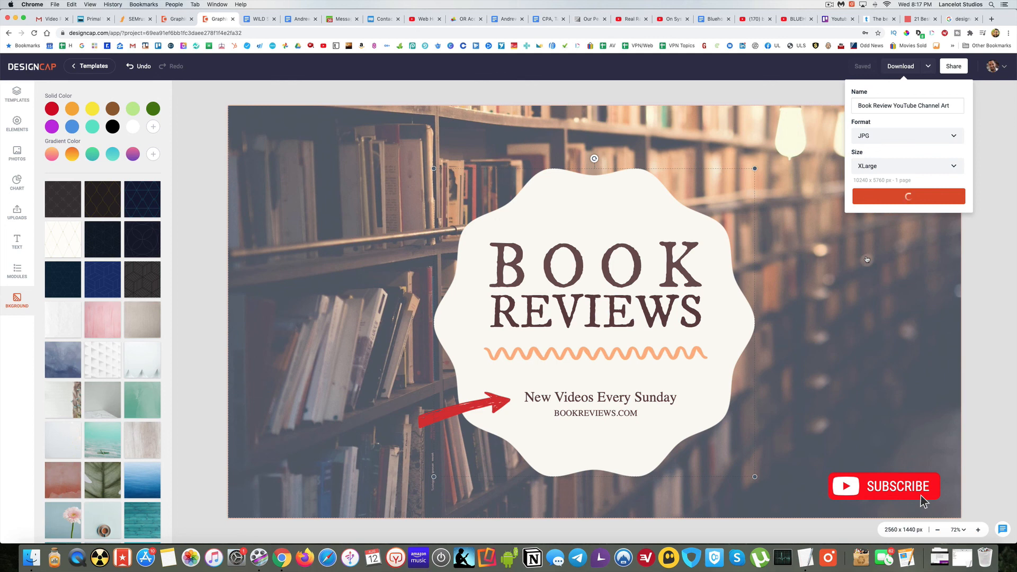
mouse_move(853, 274)
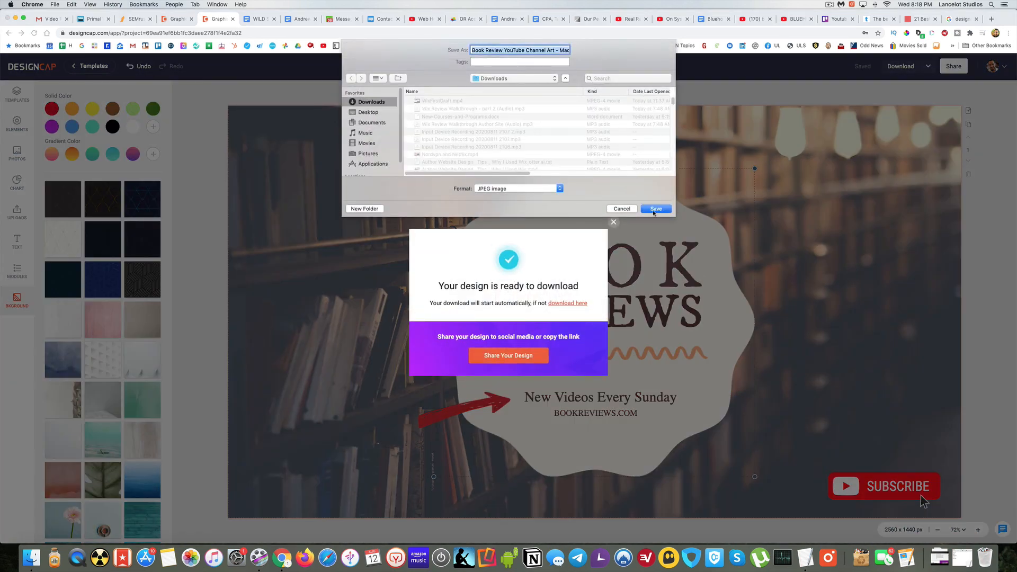
Save the JPG into Downloads and close the 'Your design is ready' popup
click(655, 208)
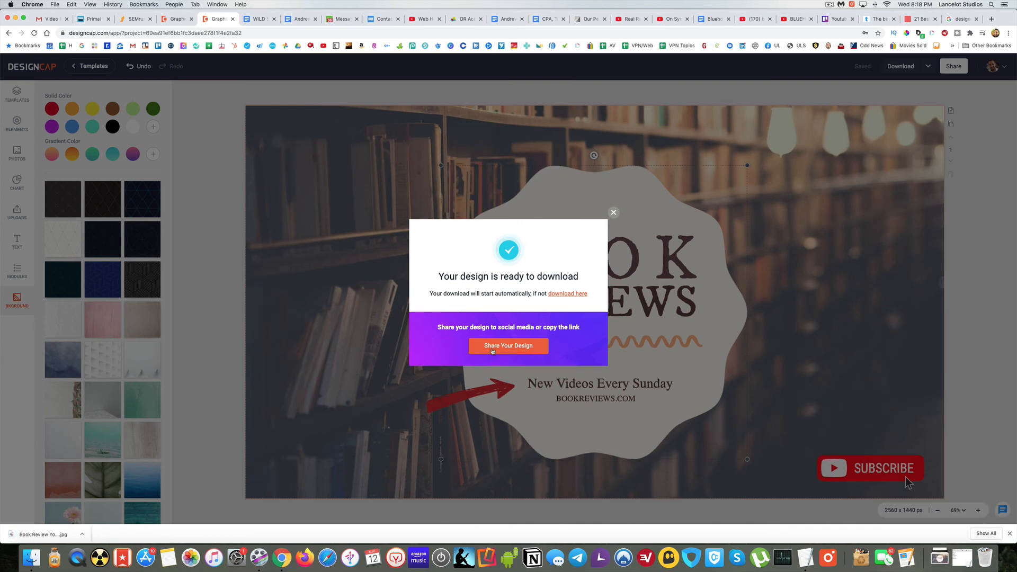
click(612, 213)
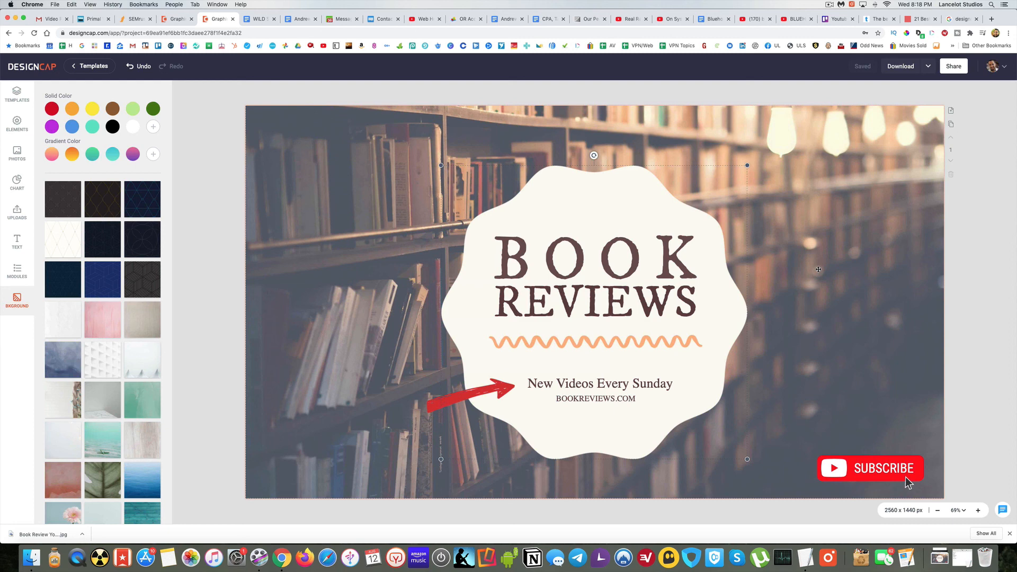
mouse_move(866, 265)
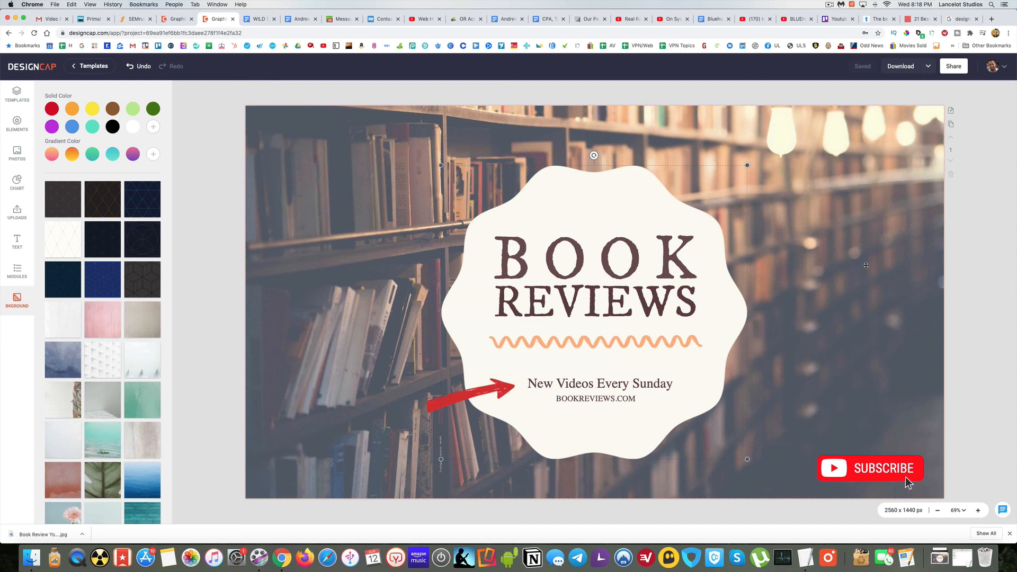